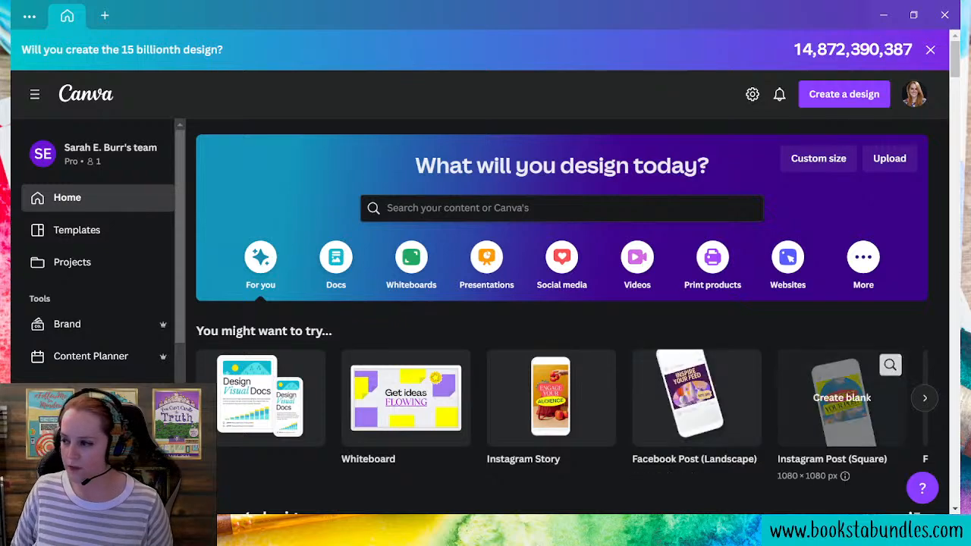
Start a blank Instagram post and search the templates for 'candles'
{"action": "left_click", "coordinate": [841, 398]}
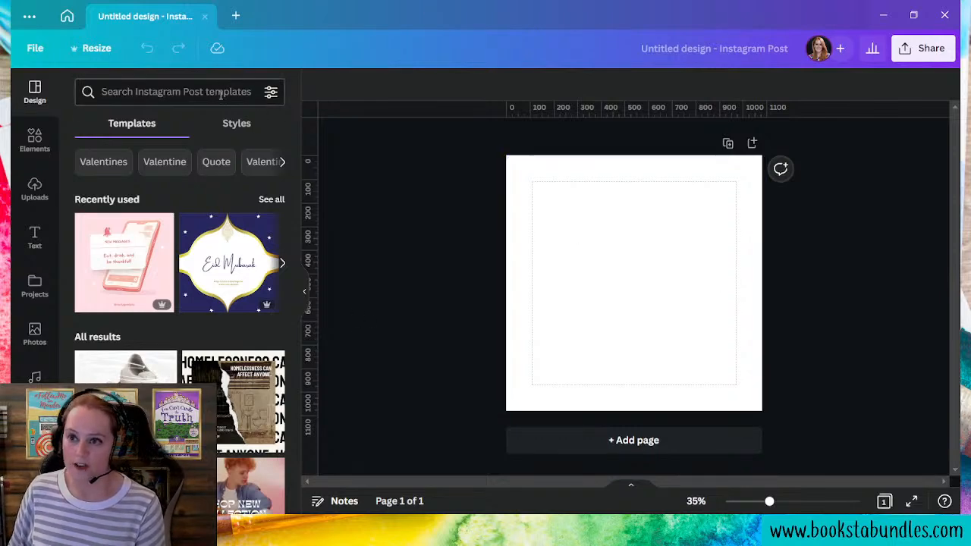
{"action": "left_click", "coordinate": [176, 93]}
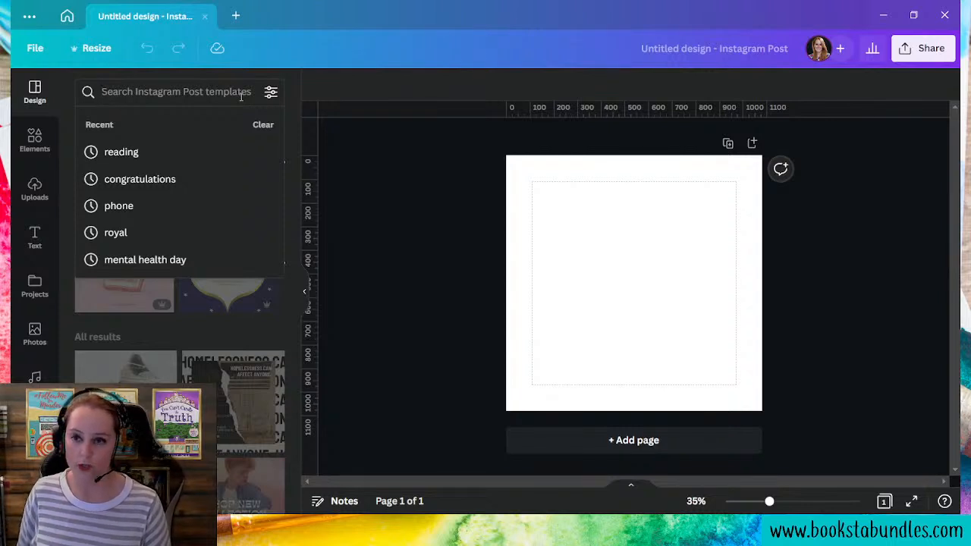
{"action": "left_click", "coordinate": [176, 93]}
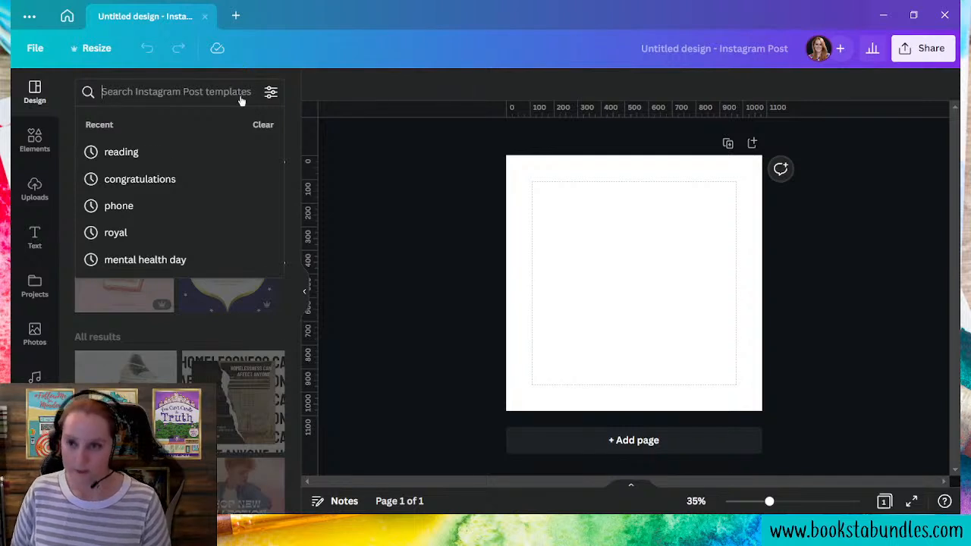
{"action": "type", "text": "candles"}
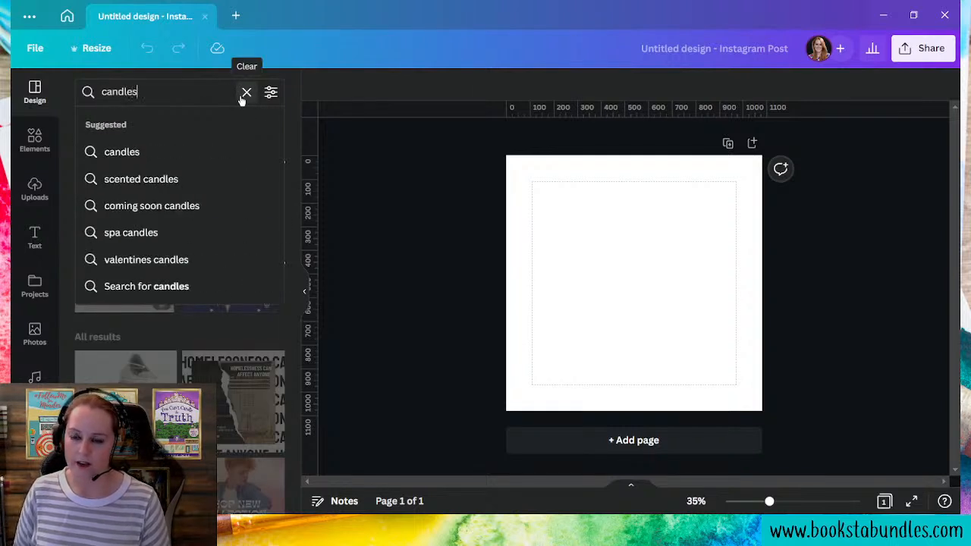
{"action": "key", "text": "Enter"}
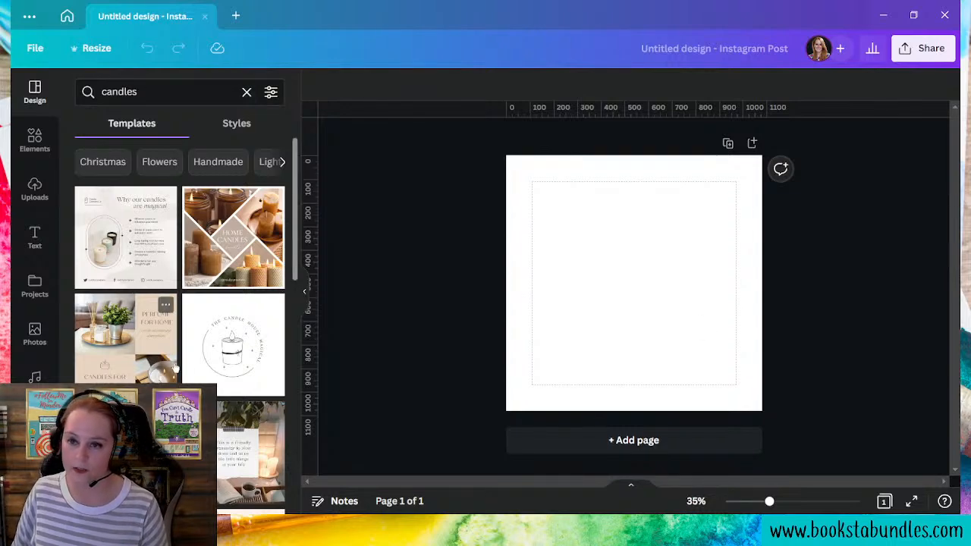
Scroll through the candle template results to browse them
{"action": "scroll", "scroll_direction": "down", "scroll_amount": 3}
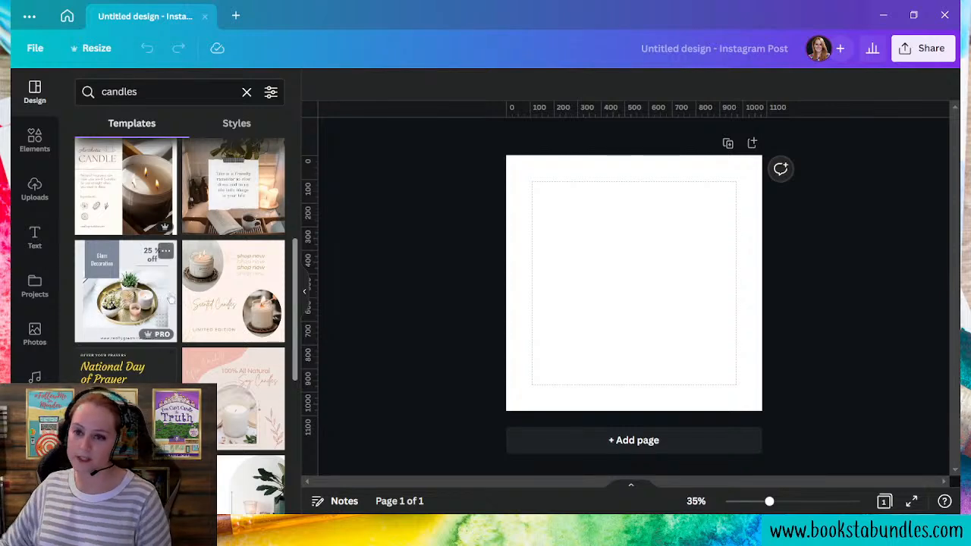
{"action": "scroll", "scroll_direction": "down", "scroll_amount": 3}
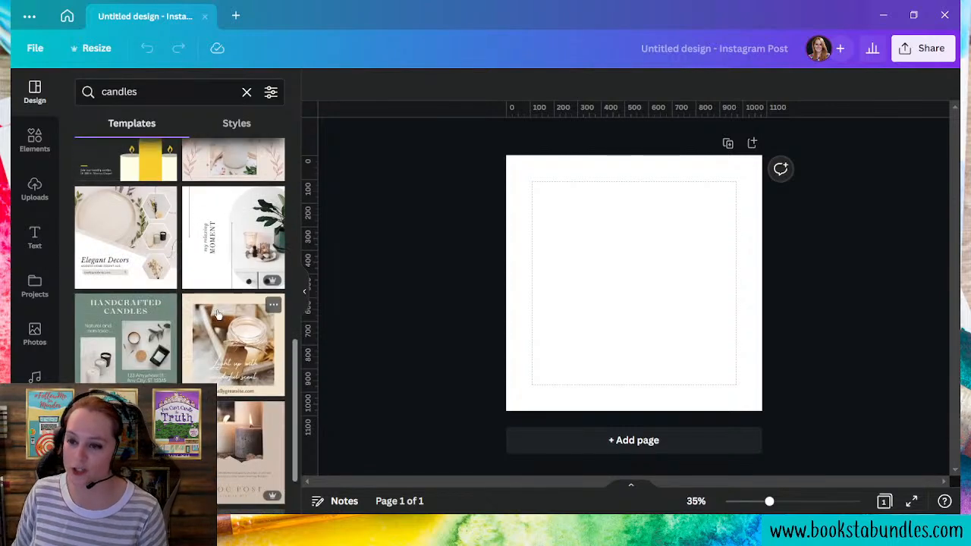
{"action": "scroll", "scroll_direction": "down", "scroll_amount": 3}
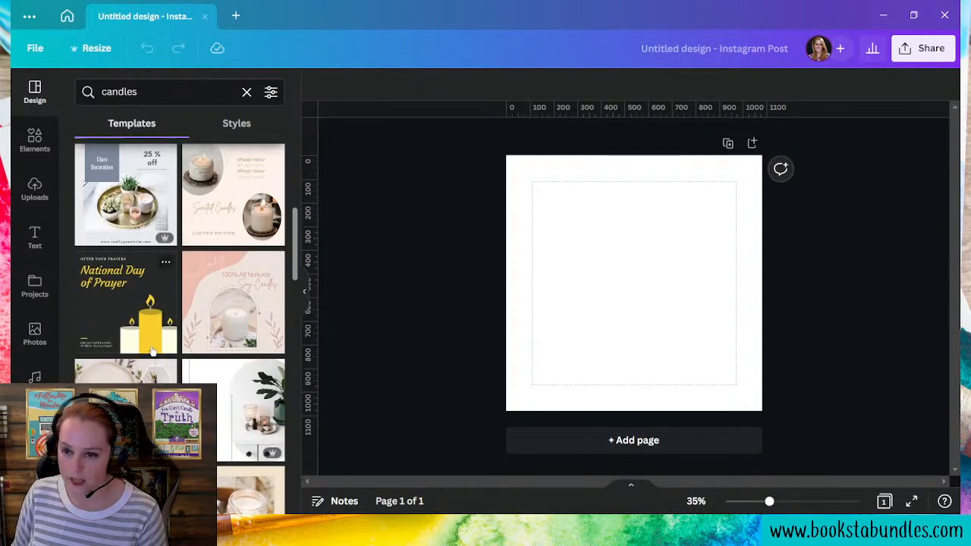
{"action": "scroll", "scroll_direction": "down", "scroll_amount": 3}
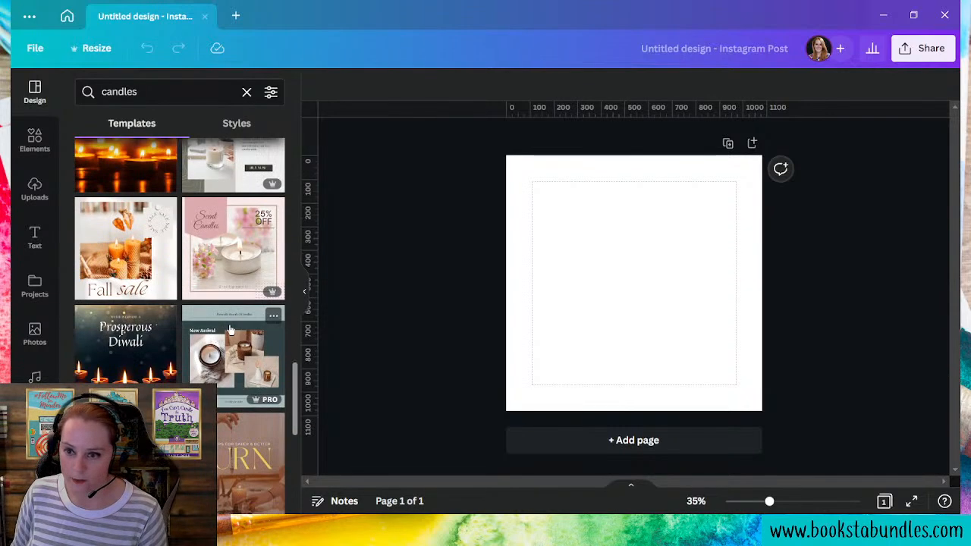
{"action": "scroll", "scroll_direction": "down", "scroll_amount": 3}
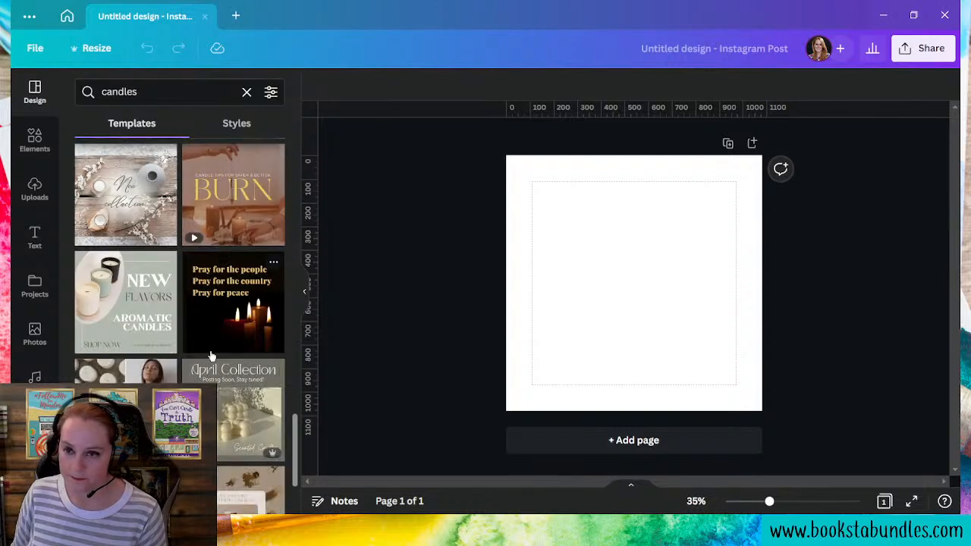
{"action": "scroll", "scroll_direction": "down", "scroll_amount": 3}
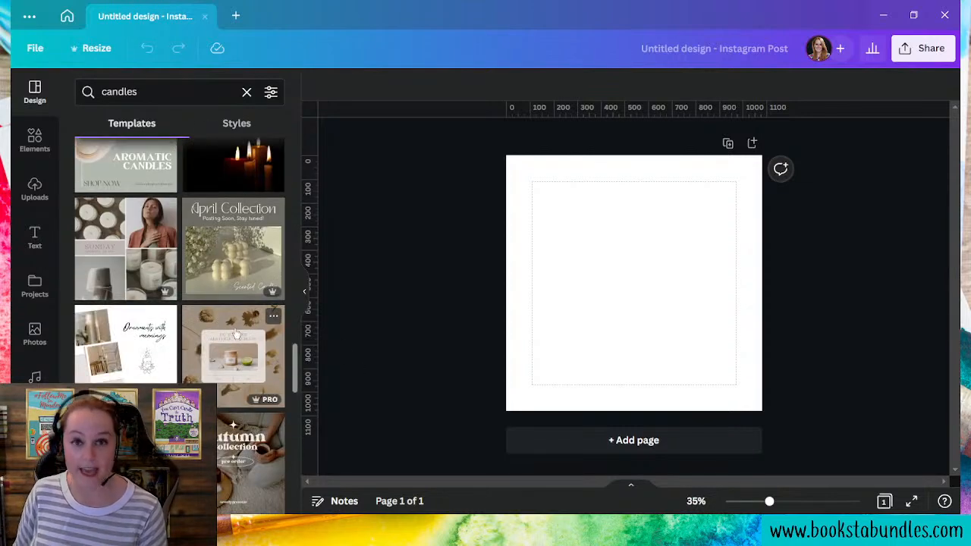
Apply the pink candle template, duplicate the page and move its candles to the bottom-right corner
{"action": "scroll", "scroll_direction": "down", "scroll_amount": 3}
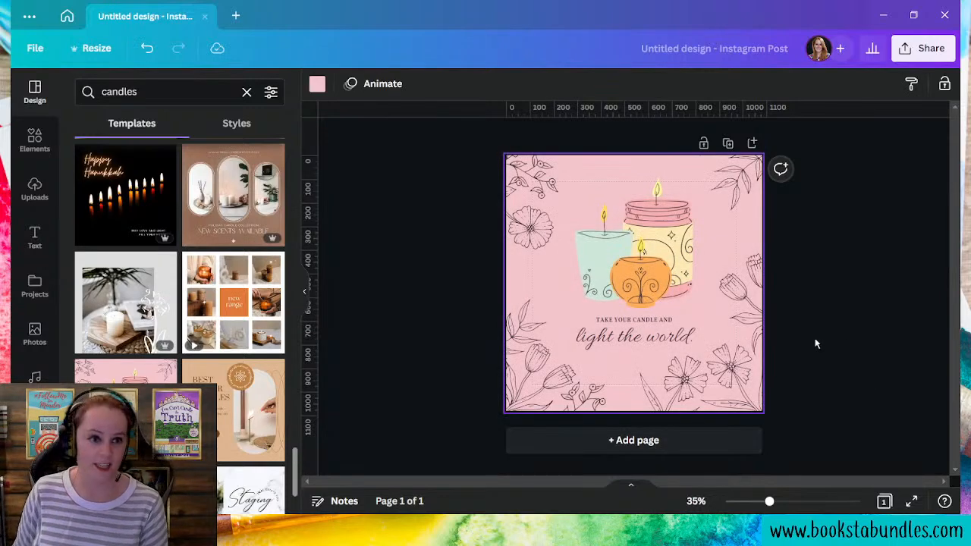
{"action": "mouse_move", "coordinate": [855, 321]}
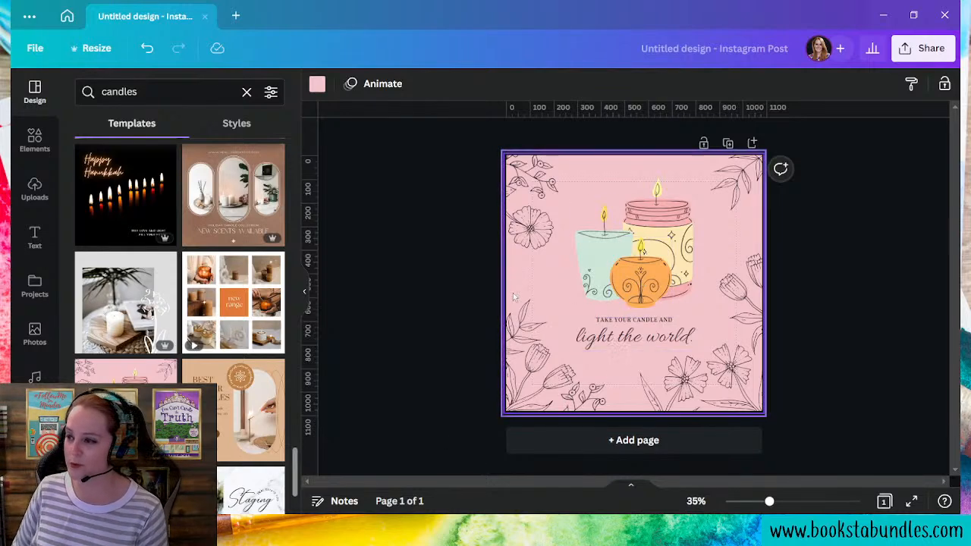
{"action": "left_click", "coordinate": [635, 283]}
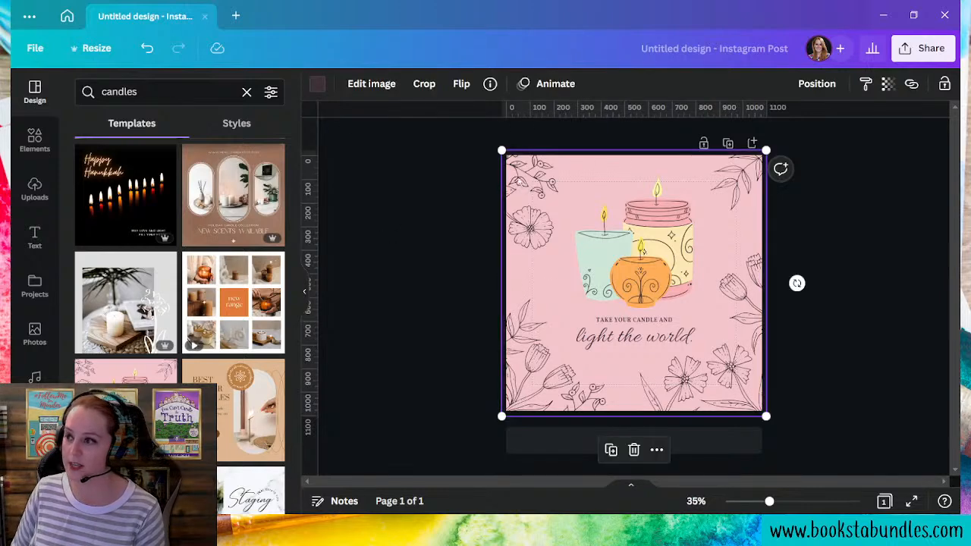
{"action": "left_click", "coordinate": [635, 382]}
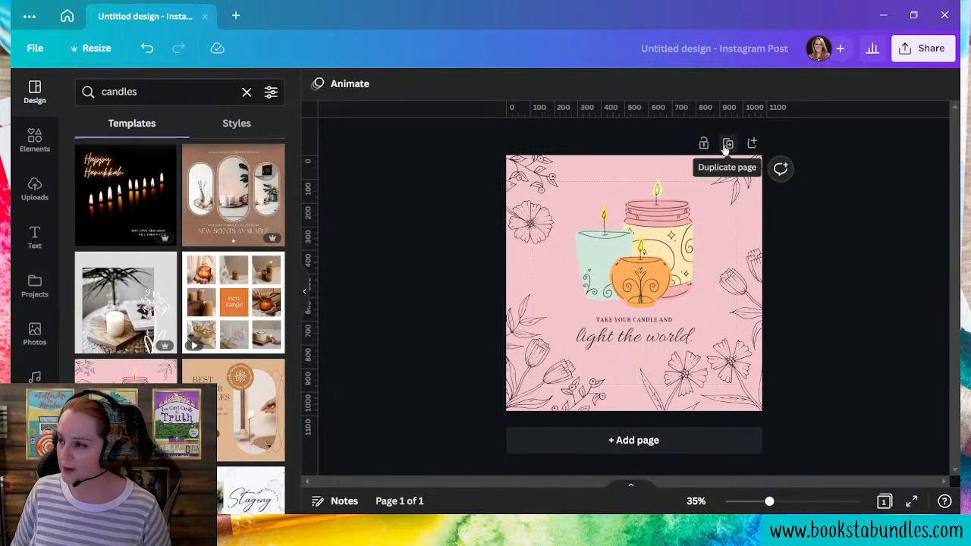
{"action": "left_click", "coordinate": [728, 143]}
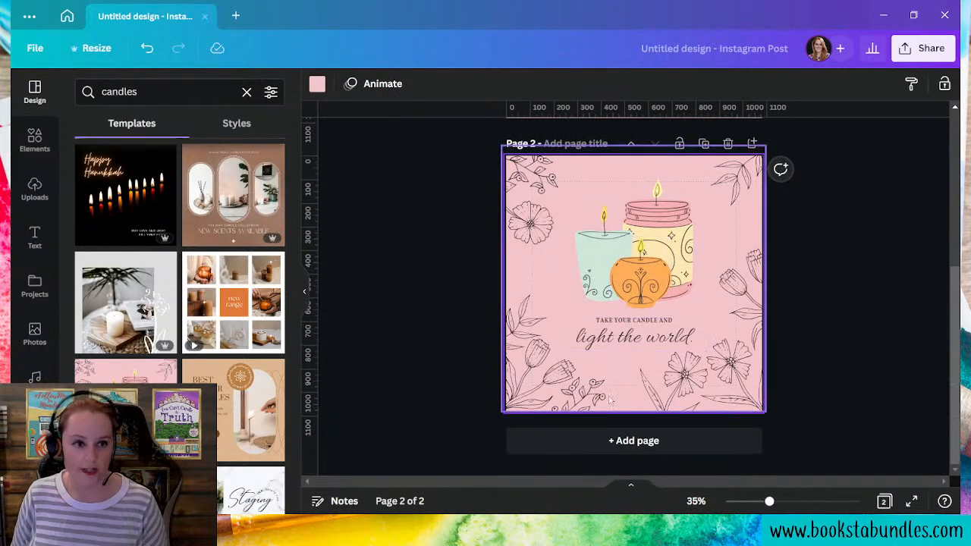
{"action": "left_click", "coordinate": [634, 281]}
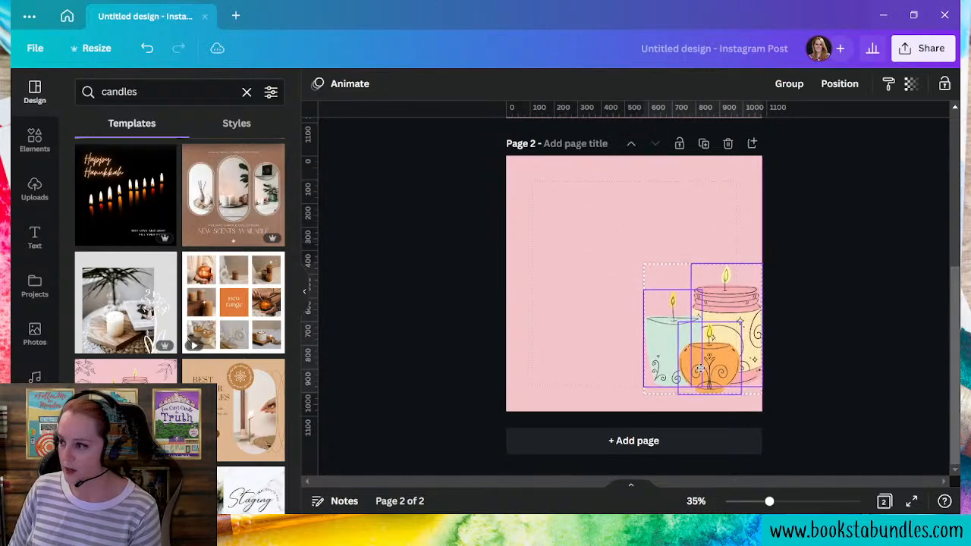
{"action": "left_click_drag", "start_coordinate": [701, 331], "coordinate": [701, 349]}
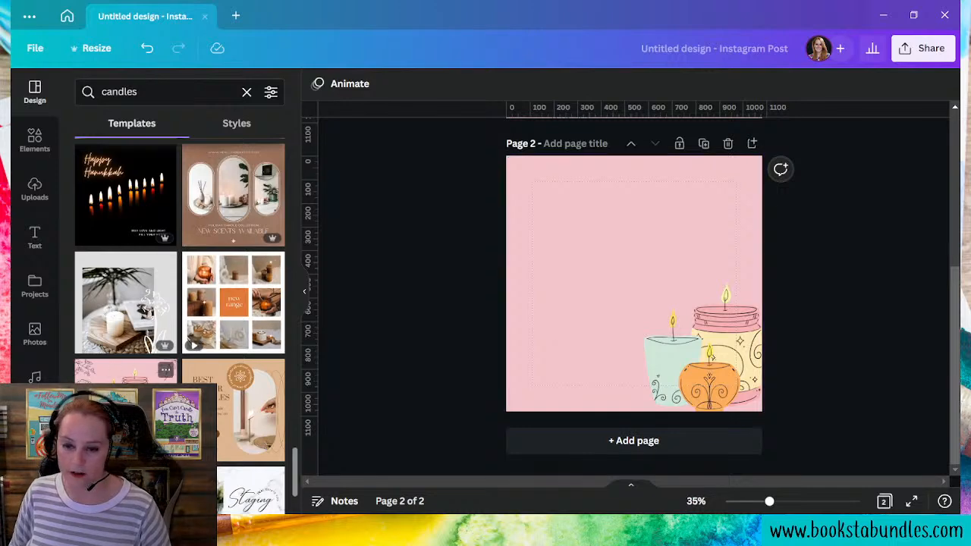
Add the Truth and Too Much to Candle covers, small and side by side at top left
{"action": "scroll", "scroll_direction": "down", "scroll_amount": 3}
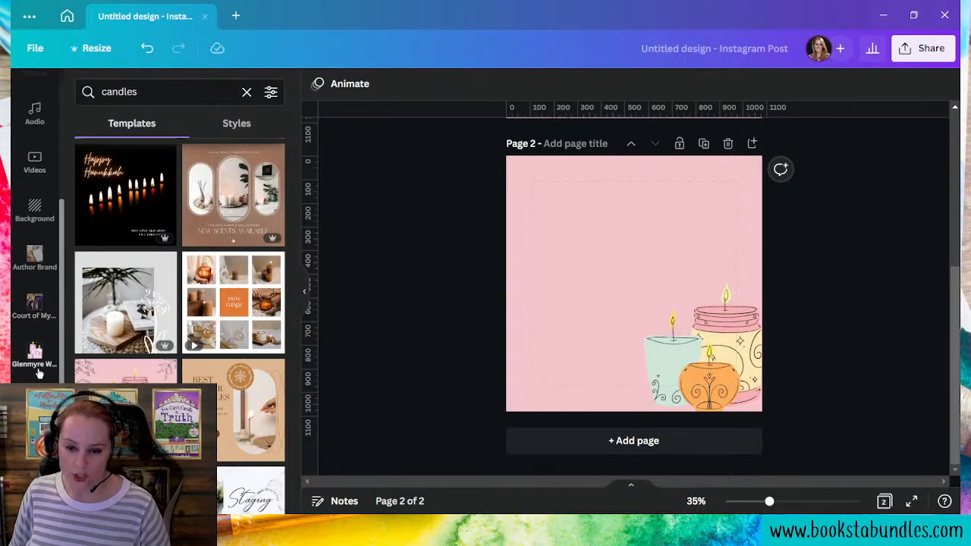
{"action": "left_click", "coordinate": [33, 356]}
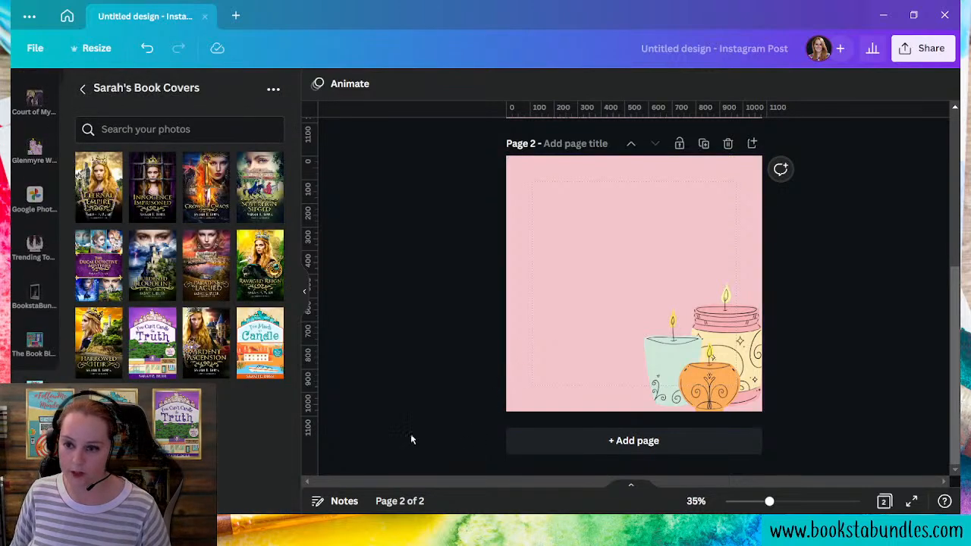
{"action": "left_click", "coordinate": [152, 343]}
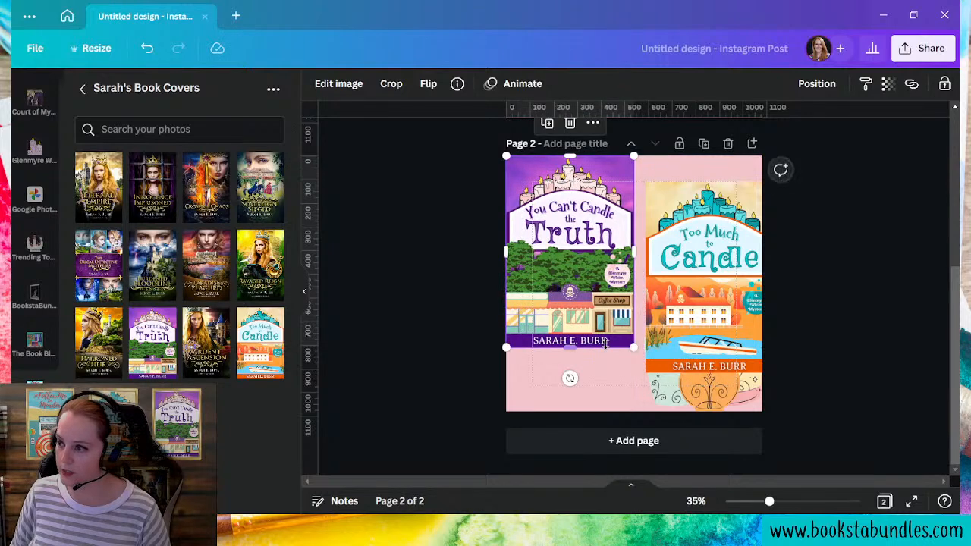
{"action": "left_click_drag", "start_coordinate": [634, 348], "coordinate": [589, 276]}
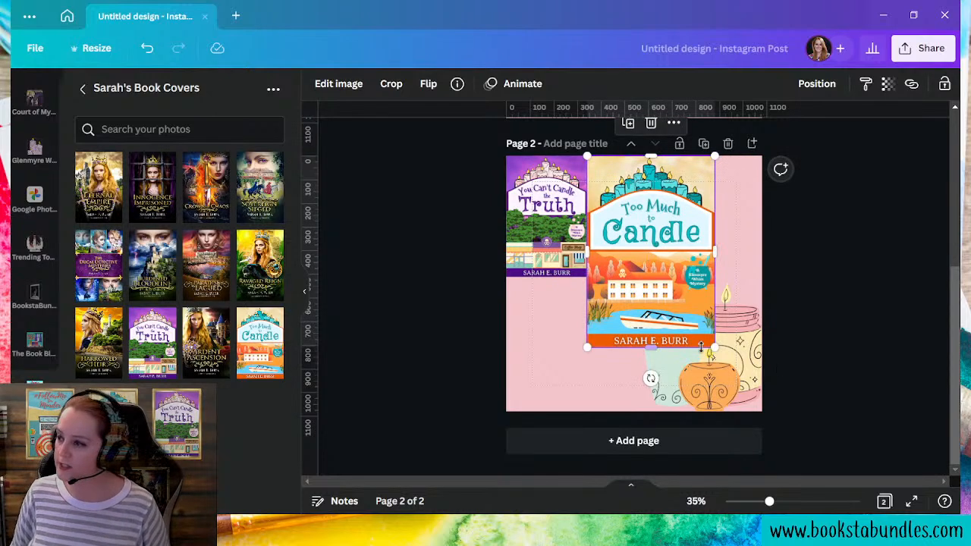
{"action": "left_click_drag", "start_coordinate": [713, 347], "coordinate": [679, 291]}
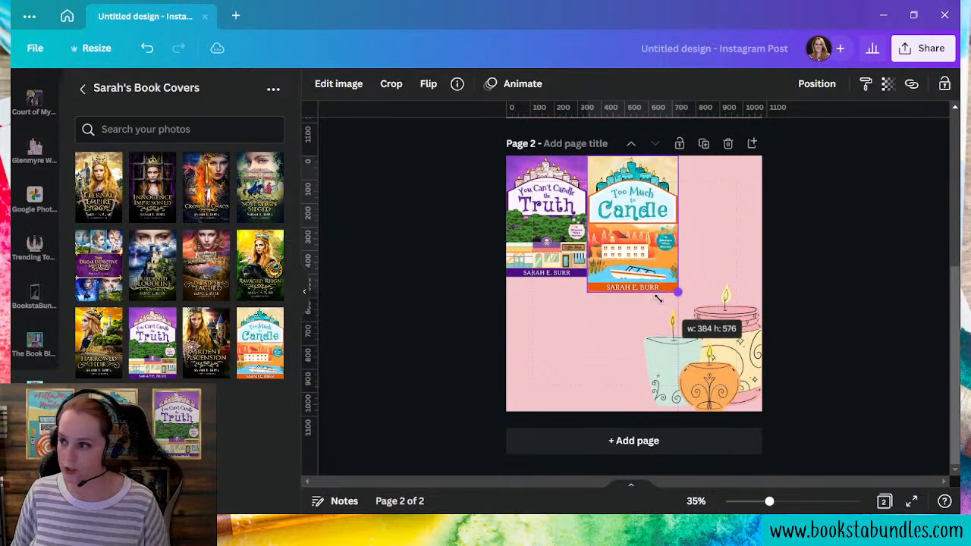
{"action": "left_click_drag", "start_coordinate": [678, 292], "coordinate": [667, 276]}
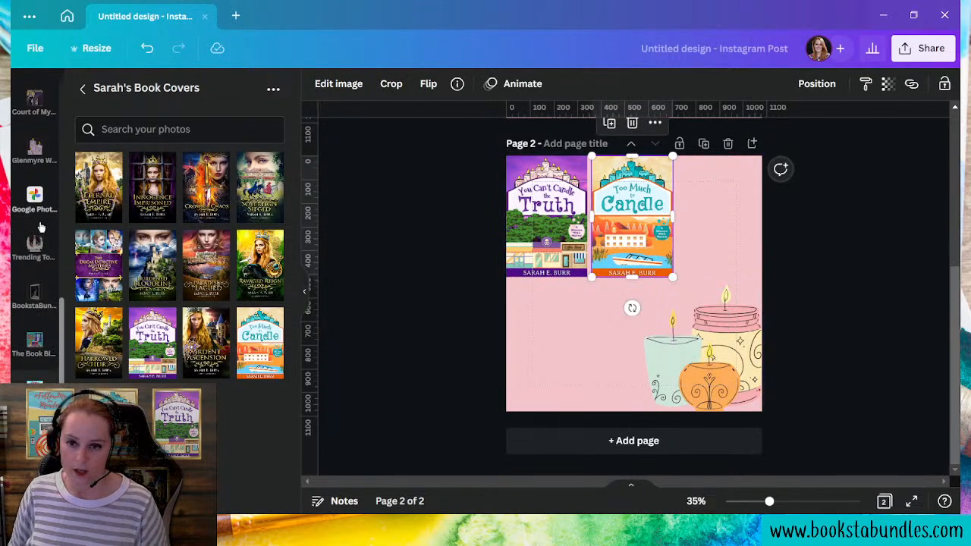
Browse the mystery series uploads folder holding the two series covers
{"action": "left_click", "coordinate": [34, 150]}
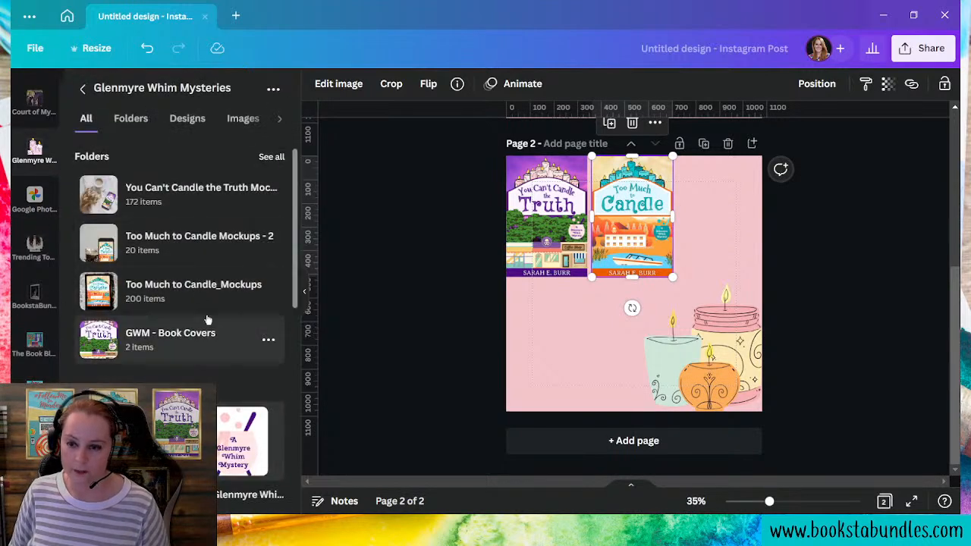
{"action": "left_click", "coordinate": [170, 340]}
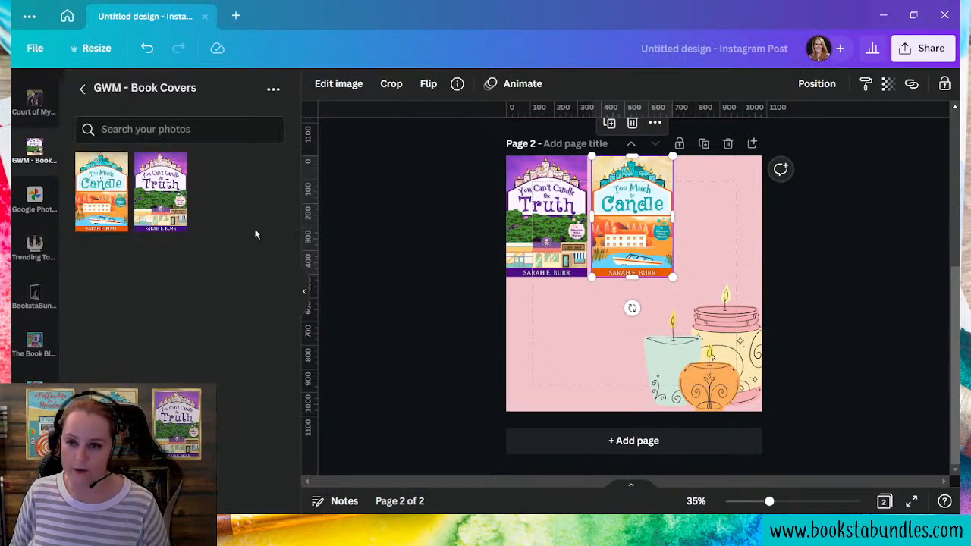
{"action": "left_click", "coordinate": [82, 88]}
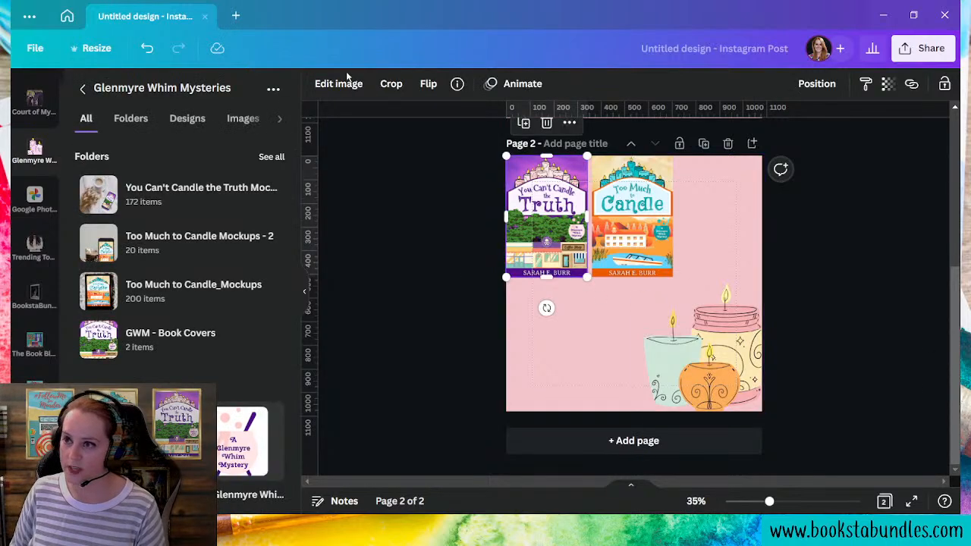
Give the Truth cover an angled shadow from the image effects
{"action": "left_click", "coordinate": [337, 84]}
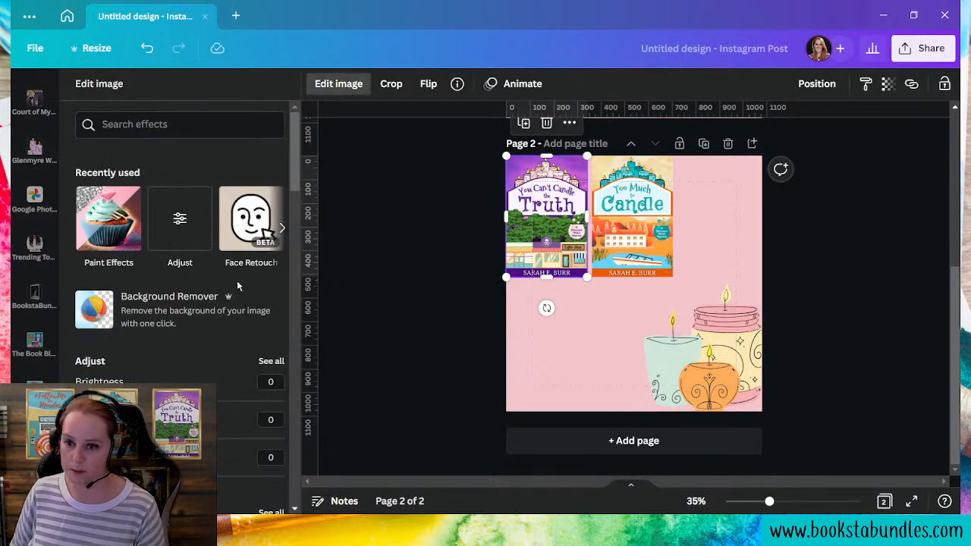
{"action": "scroll", "scroll_direction": "down", "scroll_amount": 3}
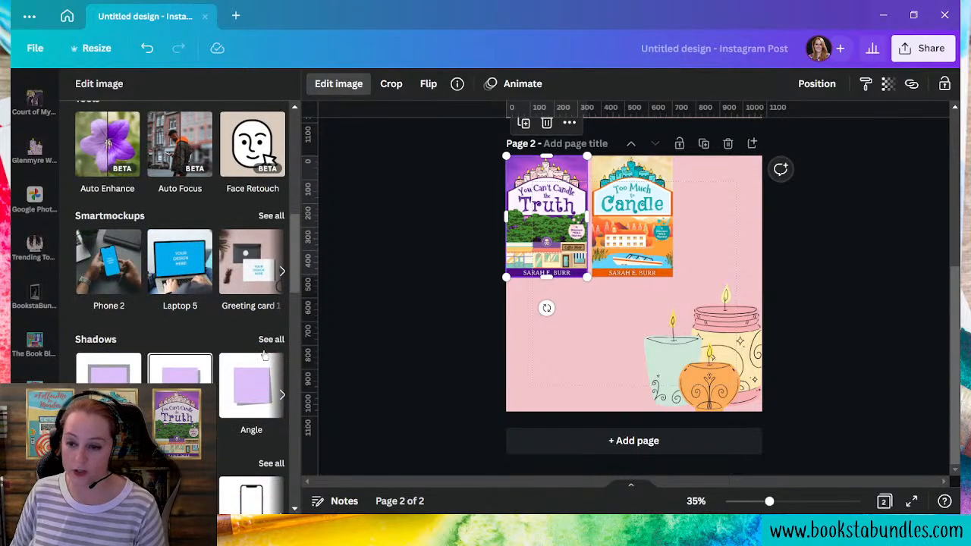
{"action": "left_click", "coordinate": [270, 340]}
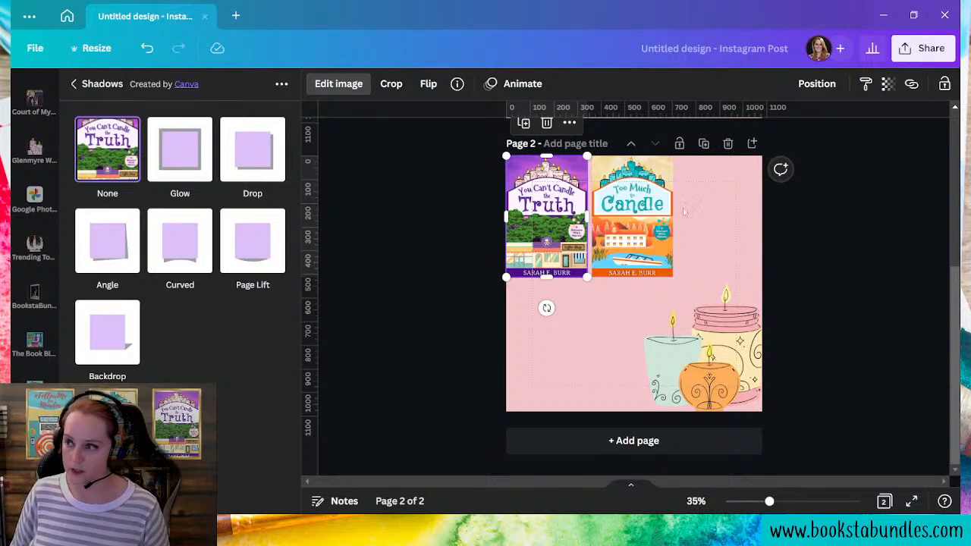
{"action": "left_click", "coordinate": [107, 240]}
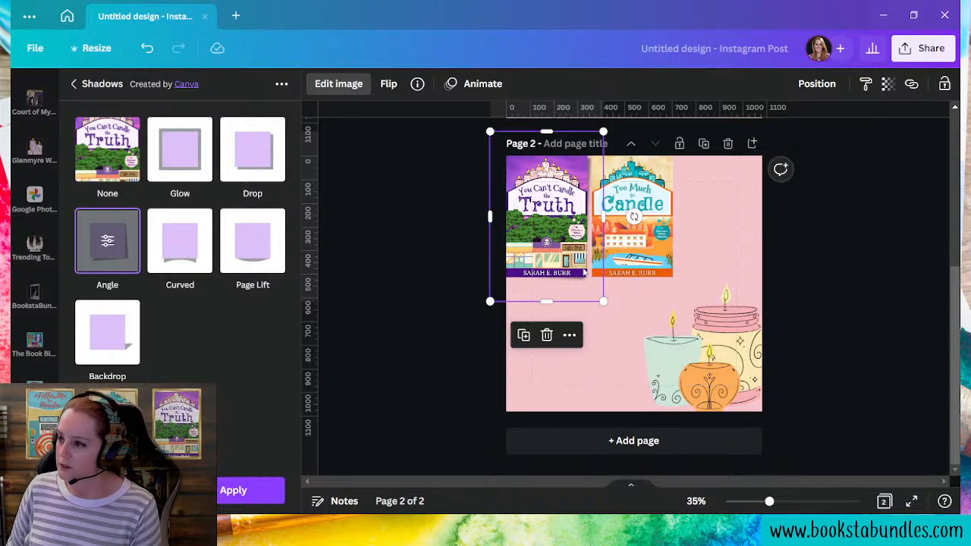
{"action": "left_click_drag", "start_coordinate": [547, 216], "coordinate": [555, 346]}
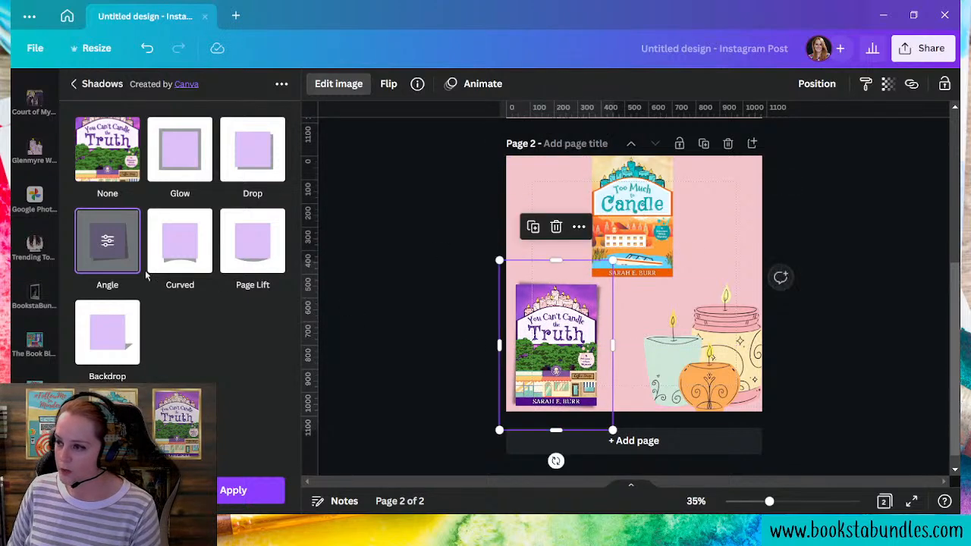
{"action": "left_click", "coordinate": [106, 239]}
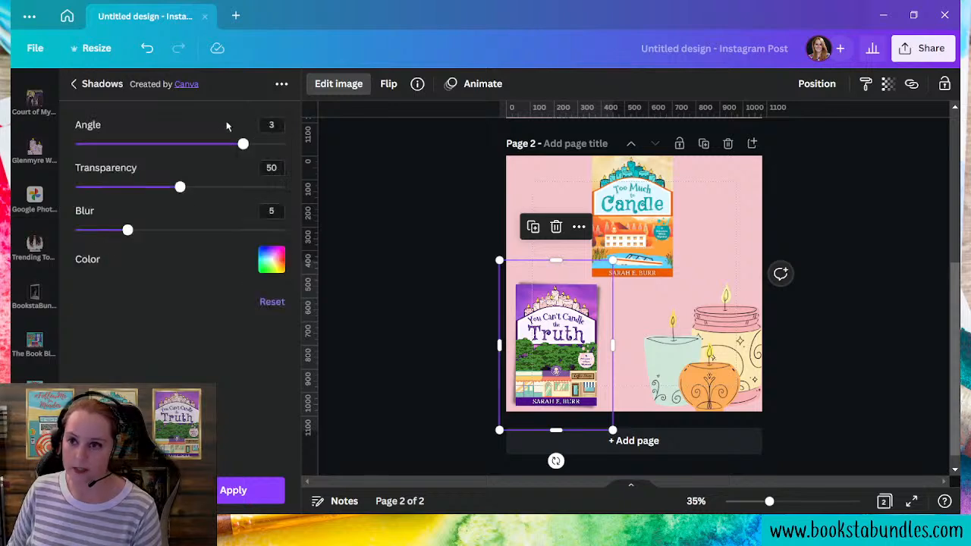
Set the shadow angle to 4, transparency about 47 and a dark navy colour
{"action": "left_click_drag", "start_coordinate": [242, 143], "coordinate": [264, 143]}
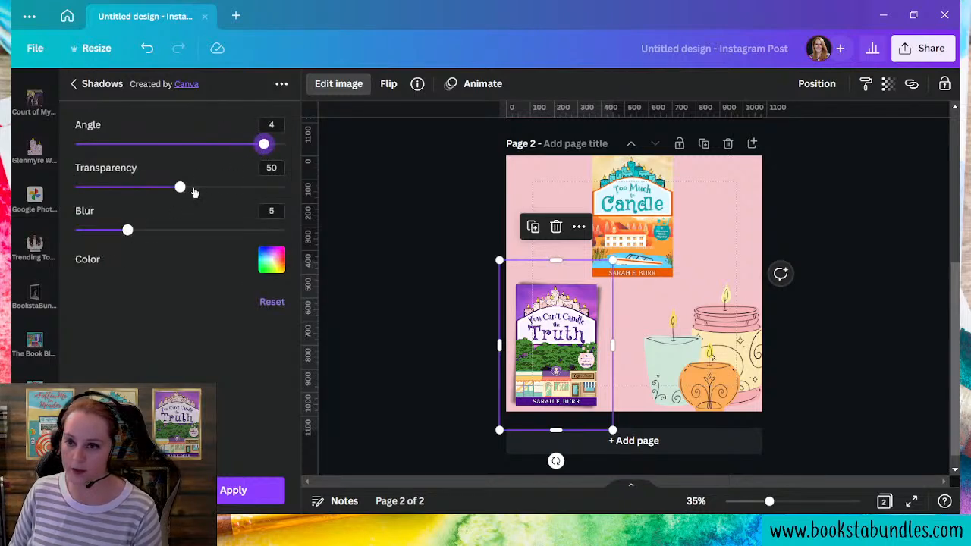
{"action": "left_click_drag", "start_coordinate": [179, 187], "coordinate": [155, 186]}
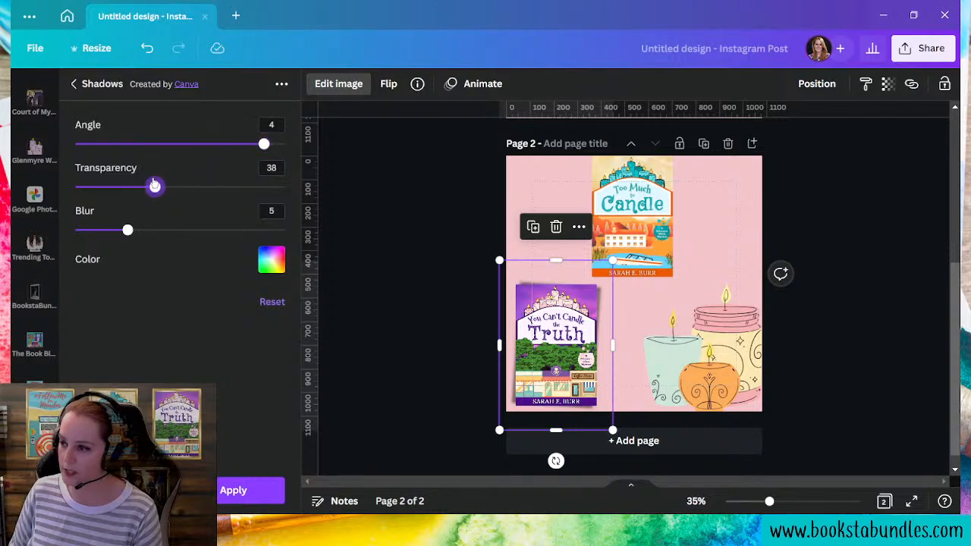
{"action": "left_click_drag", "start_coordinate": [155, 185], "coordinate": [173, 185]}
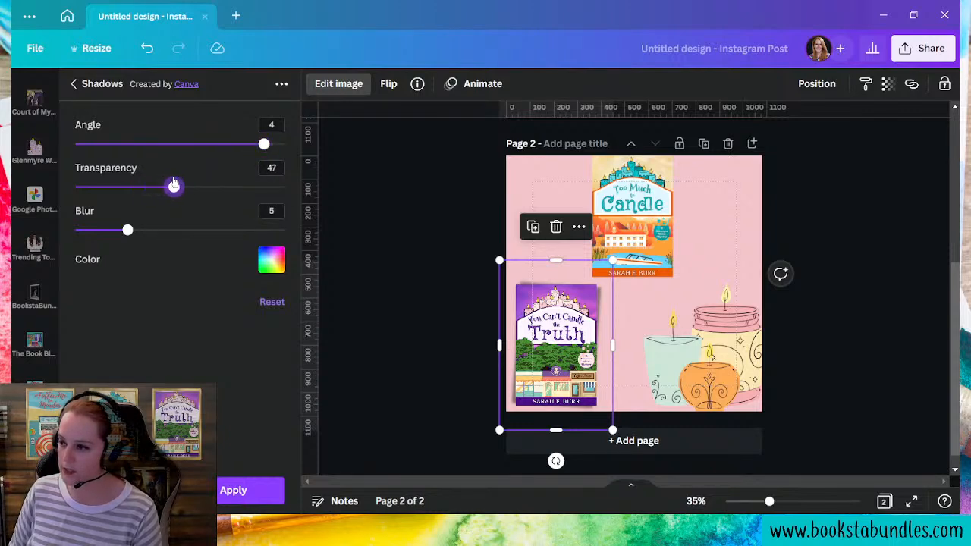
{"action": "left_click", "coordinate": [272, 260]}
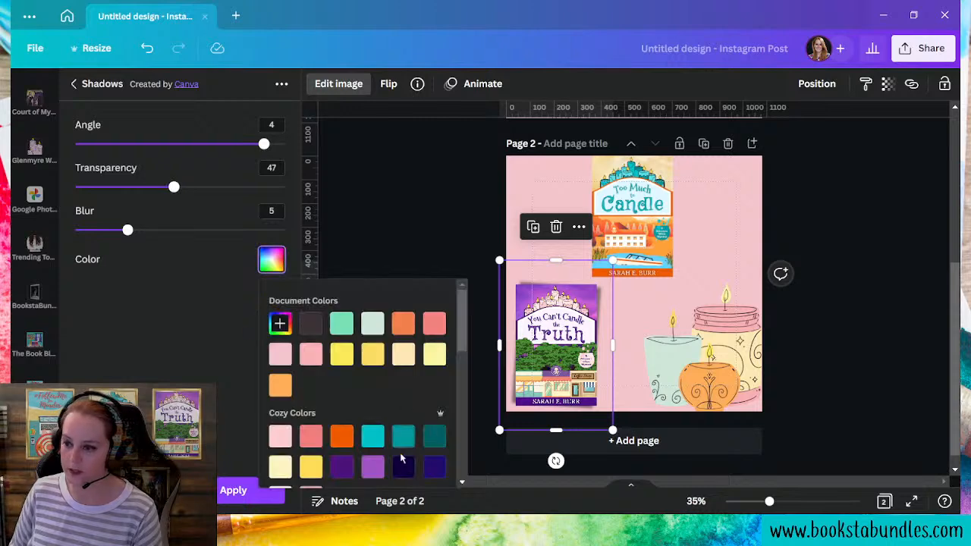
{"action": "left_click", "coordinate": [404, 467]}
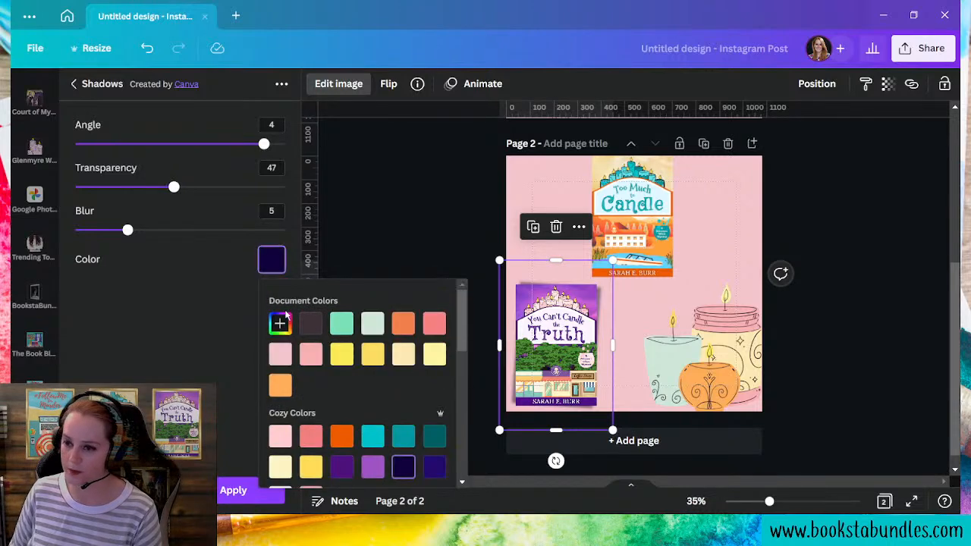
{"action": "left_click", "coordinate": [279, 323]}
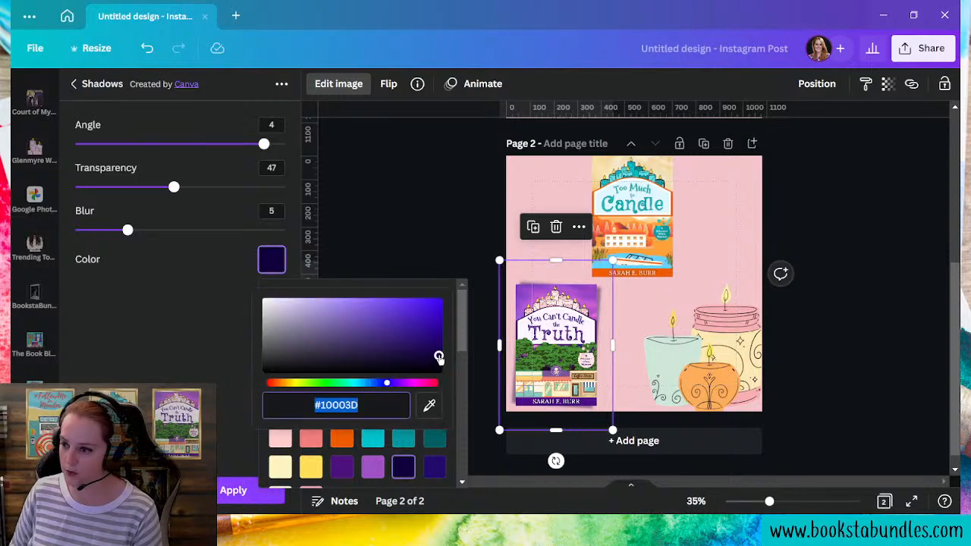
{"action": "left_click_drag", "start_coordinate": [440, 358], "coordinate": [439, 358]}
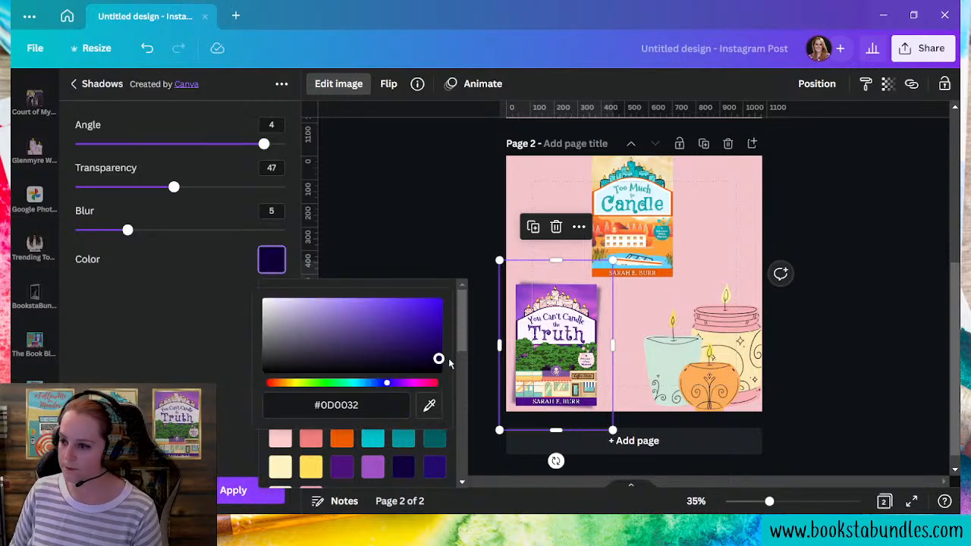
{"action": "left_click_drag", "start_coordinate": [437, 358], "coordinate": [438, 368]}
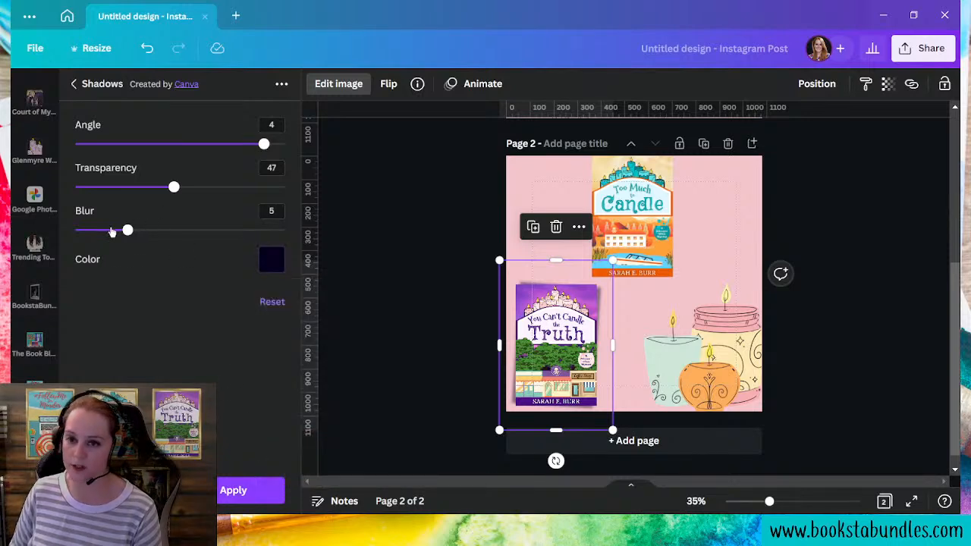
Lower the shadow blur slightly for a softer edge
{"action": "left_click_drag", "start_coordinate": [127, 231], "coordinate": [158, 230]}
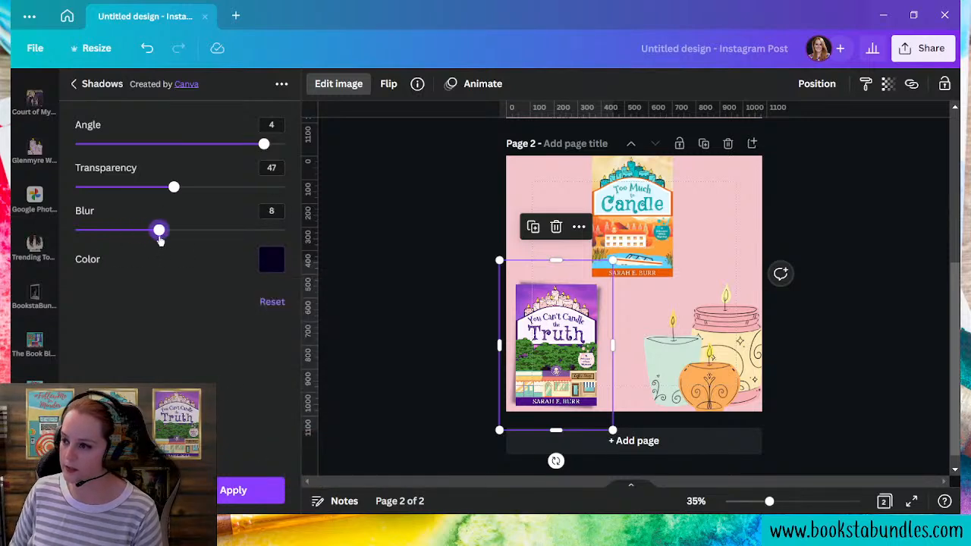
{"action": "left_click_drag", "start_coordinate": [158, 231], "coordinate": [117, 231]}
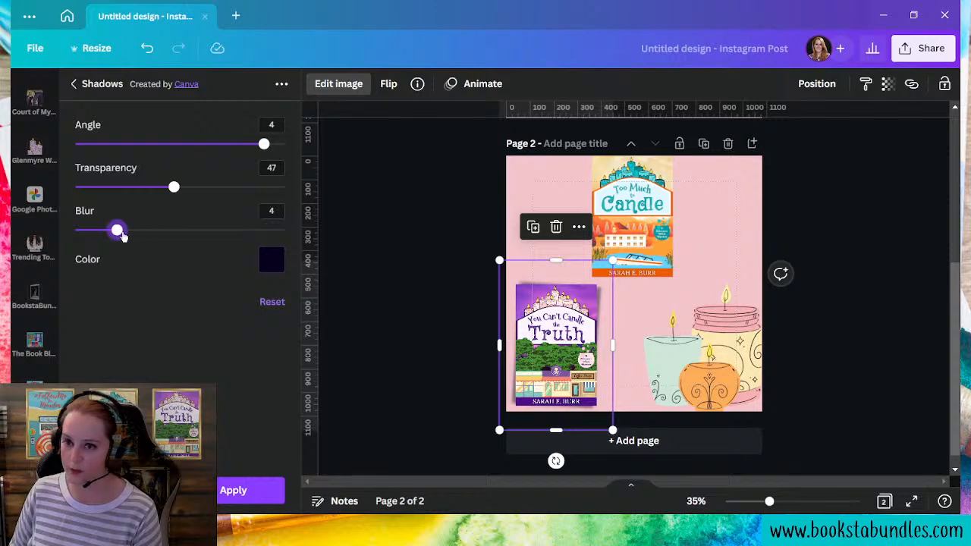
{"action": "left_click_drag", "start_coordinate": [118, 231], "coordinate": [106, 230]}
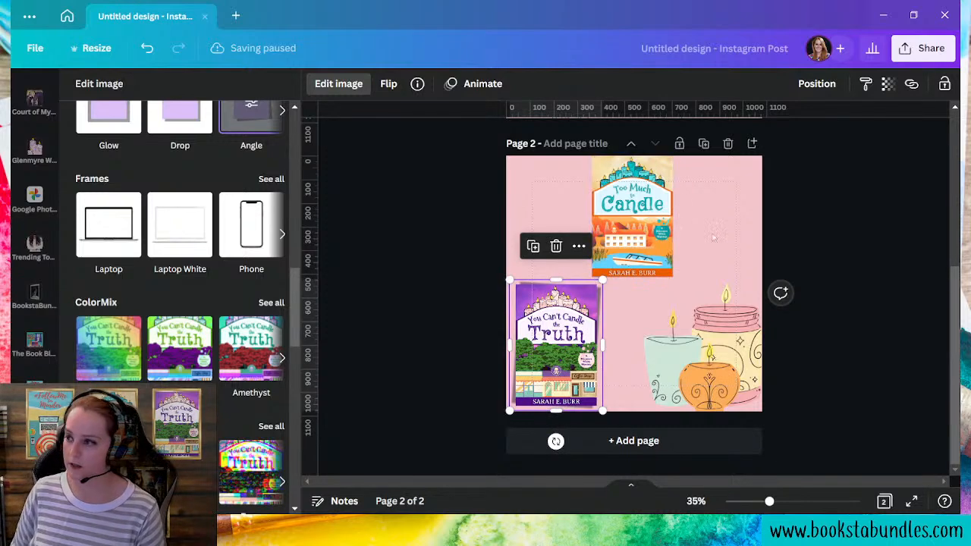
Give the Too Much to Candle cover an angled dark navy shadow with angle 4
{"action": "left_click", "coordinate": [33, 149]}
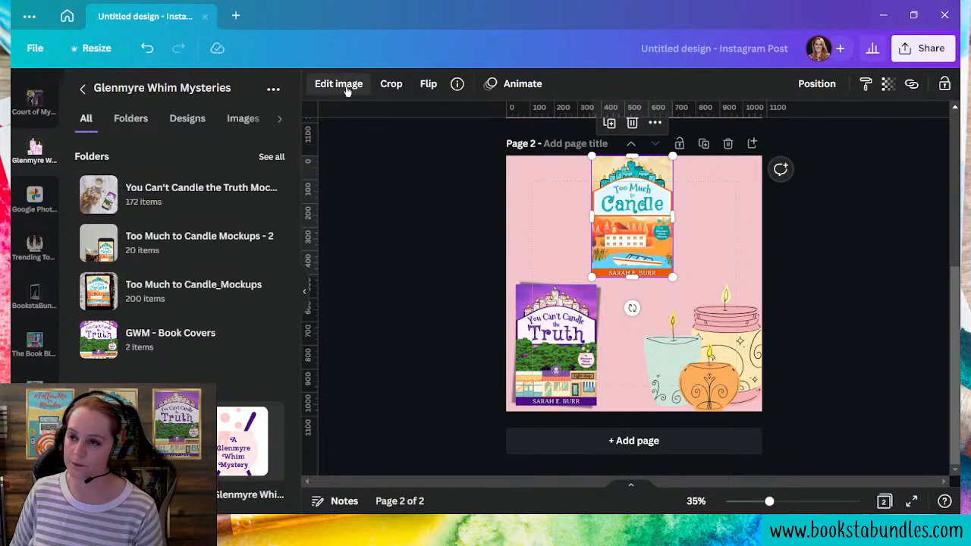
{"action": "left_click", "coordinate": [339, 84]}
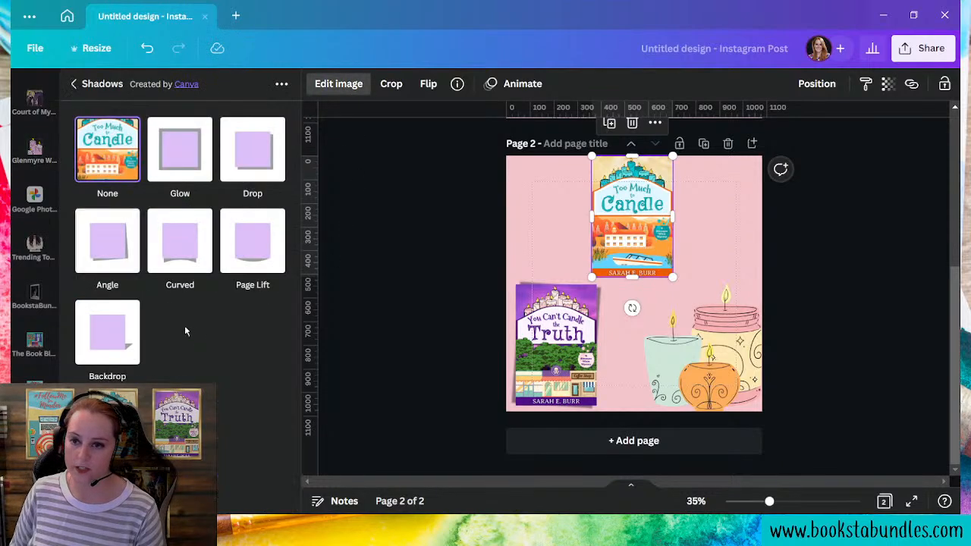
{"action": "left_click", "coordinate": [106, 240]}
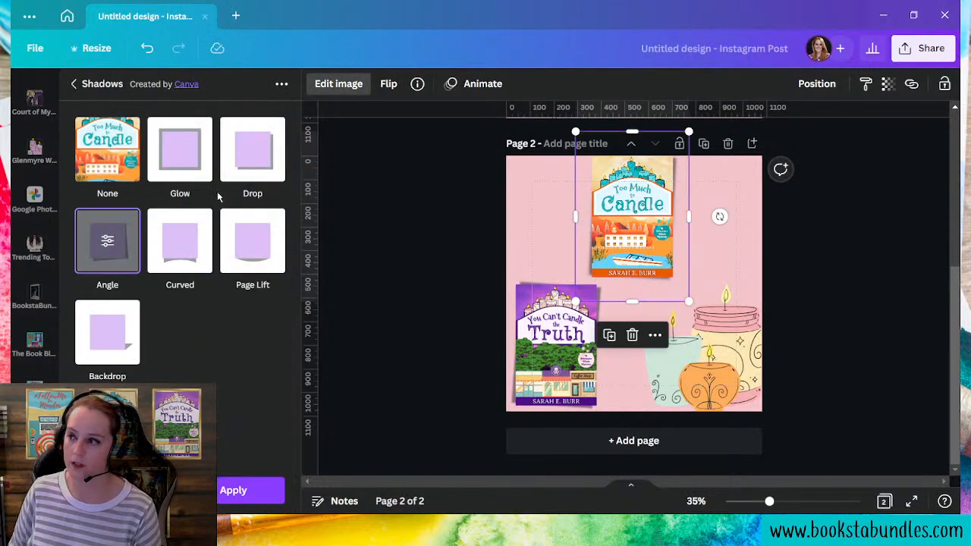
{"action": "left_click", "coordinate": [106, 240]}
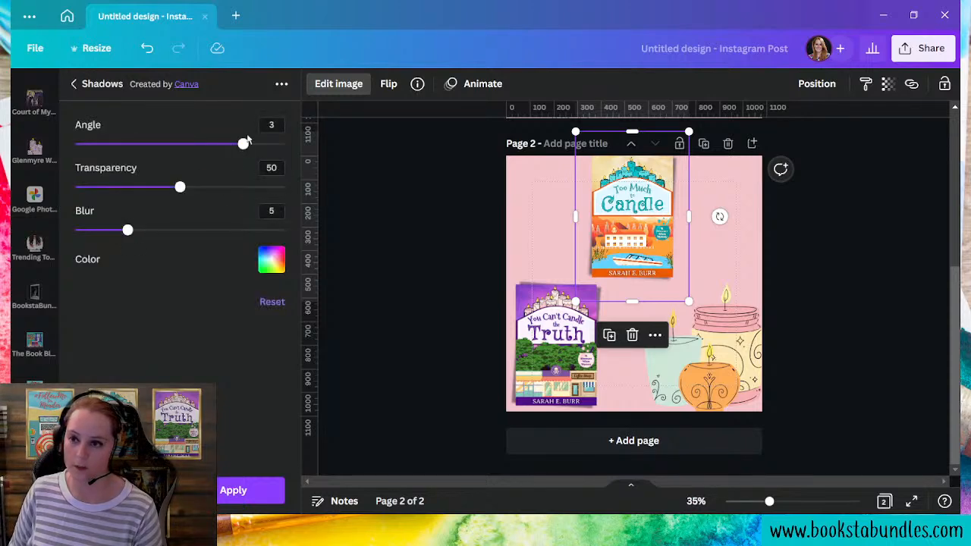
{"action": "left_click", "coordinate": [270, 125]}
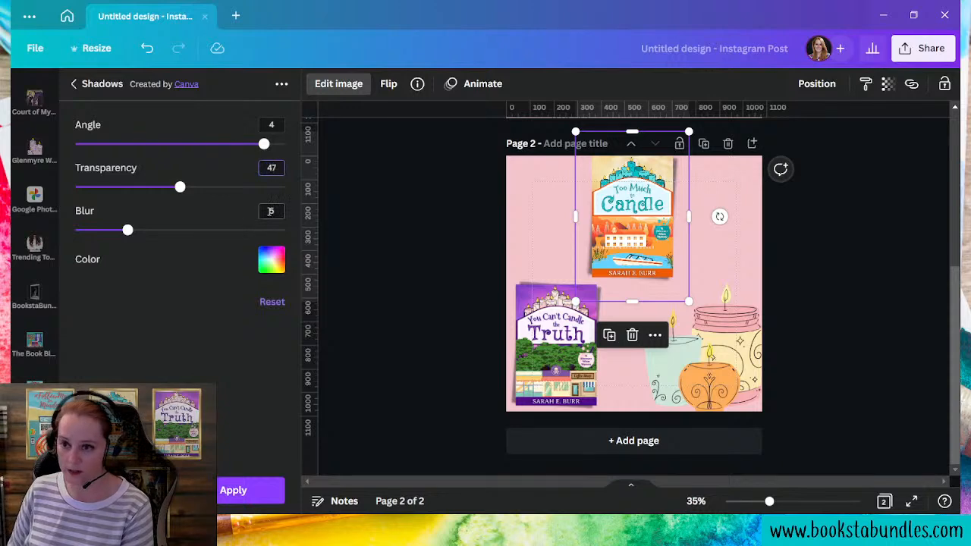
{"action": "left_click", "coordinate": [272, 260]}
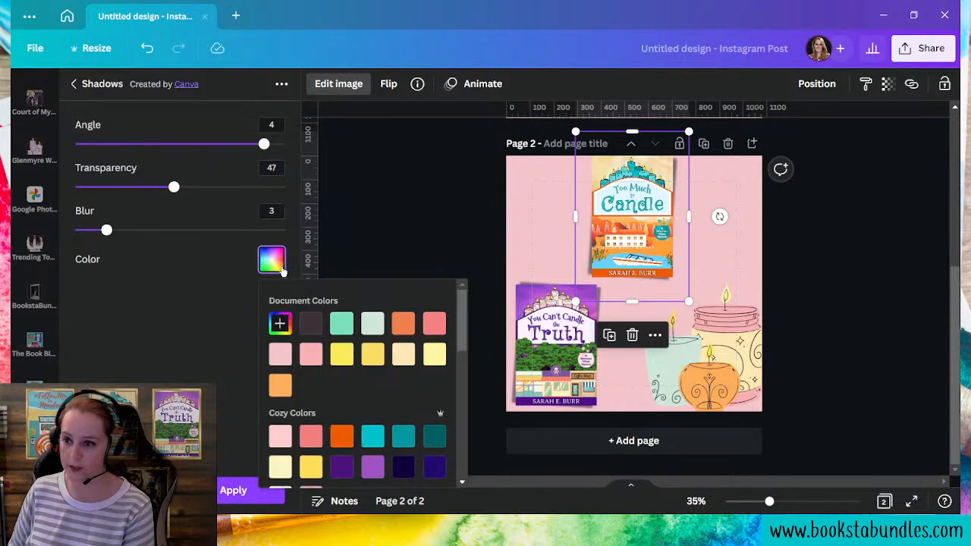
{"action": "mouse_move", "coordinate": [361, 405]}
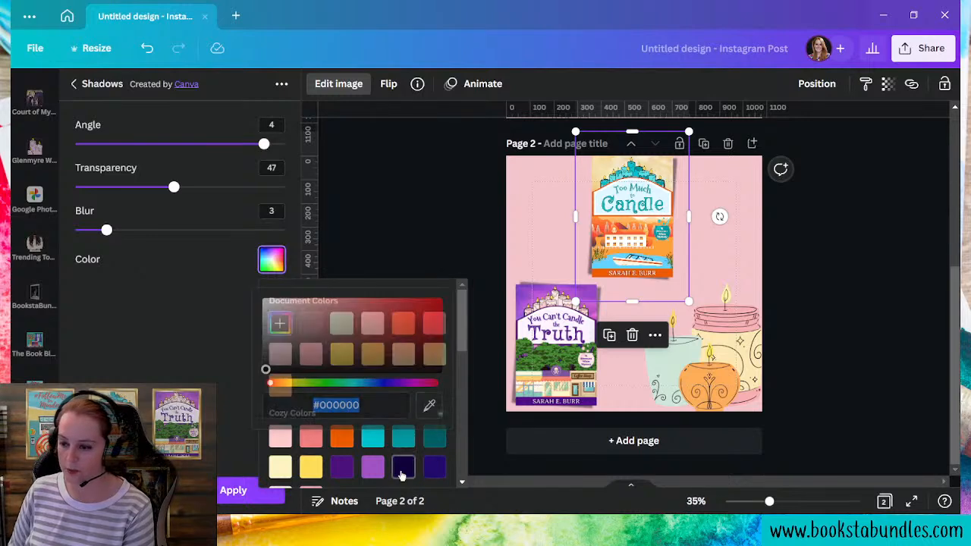
{"action": "left_click", "coordinate": [404, 468]}
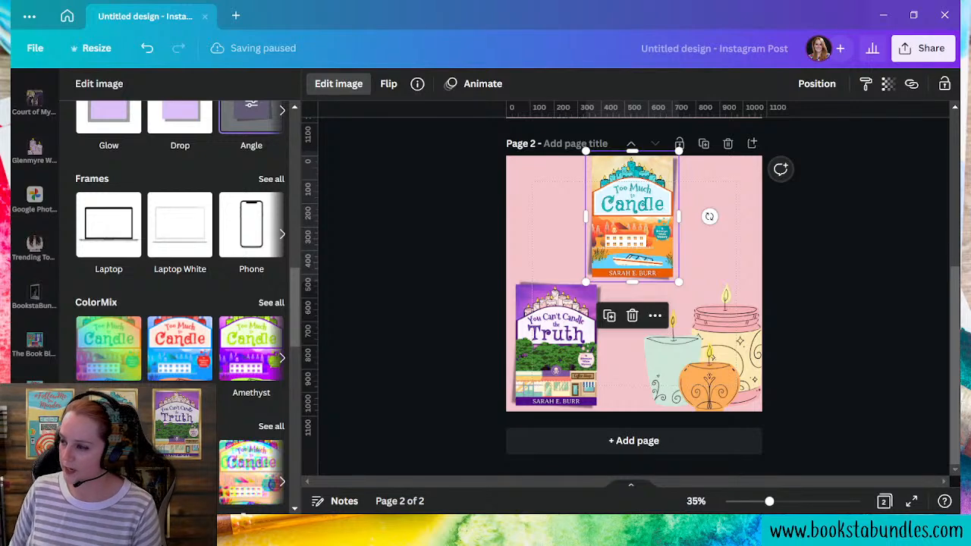
Shrink the candle trio and centre it at the bottom beneath the two covers
{"action": "left_click", "coordinate": [34, 152]}
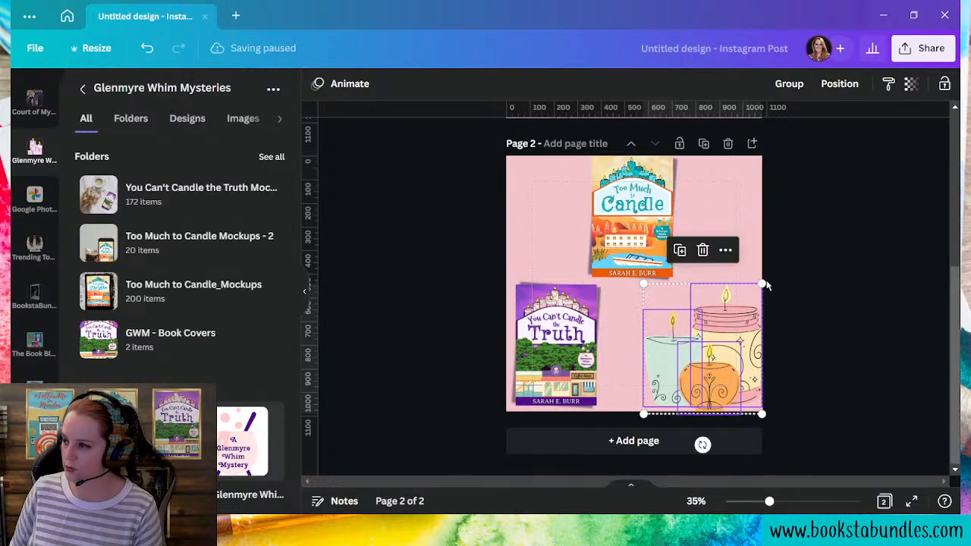
{"action": "left_click_drag", "start_coordinate": [762, 286], "coordinate": [747, 300]}
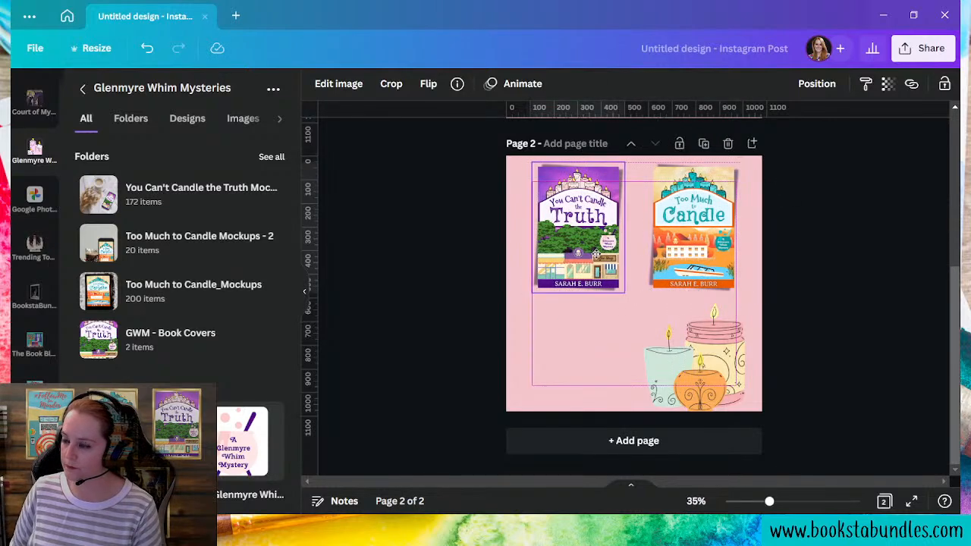
{"action": "left_click", "coordinate": [688, 228]}
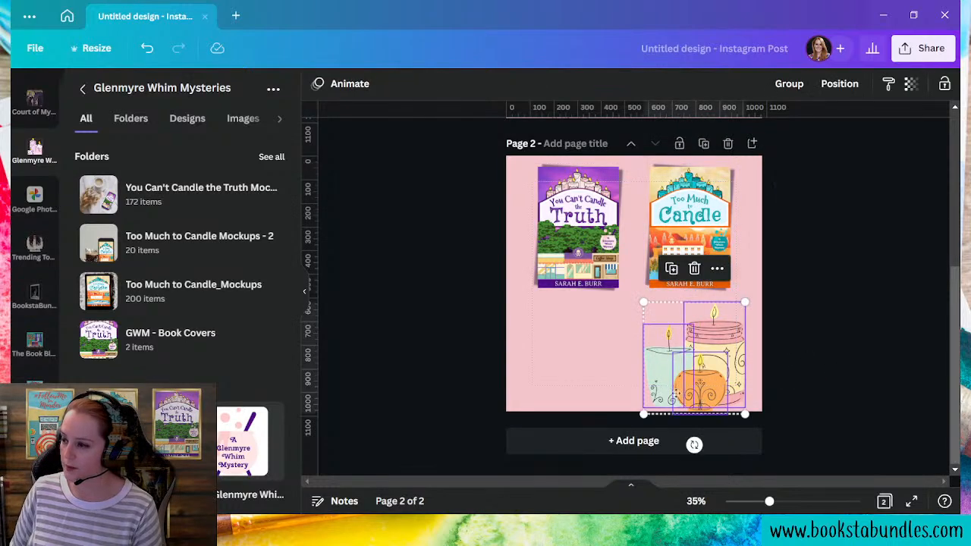
{"action": "left_click_drag", "start_coordinate": [695, 357], "coordinate": [625, 349]}
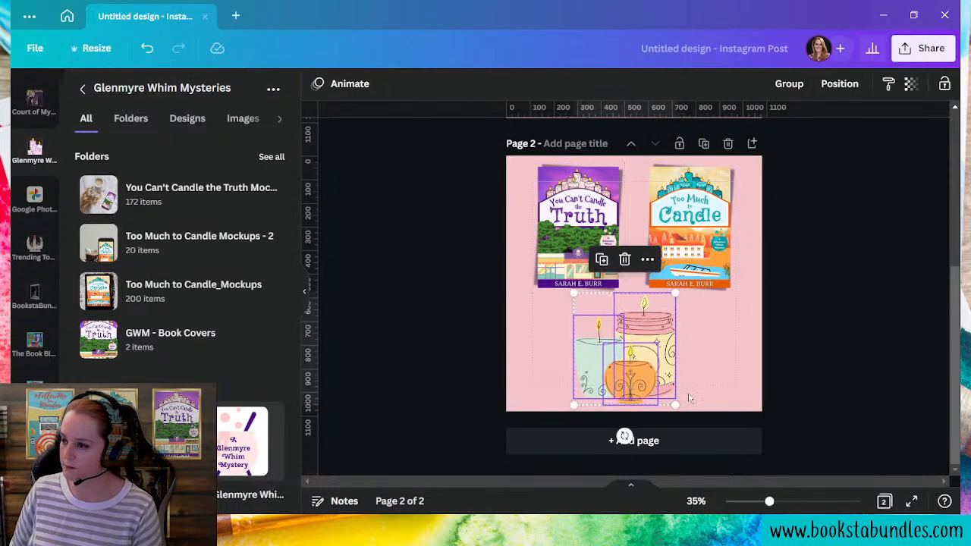
{"action": "left_click", "coordinate": [607, 349]}
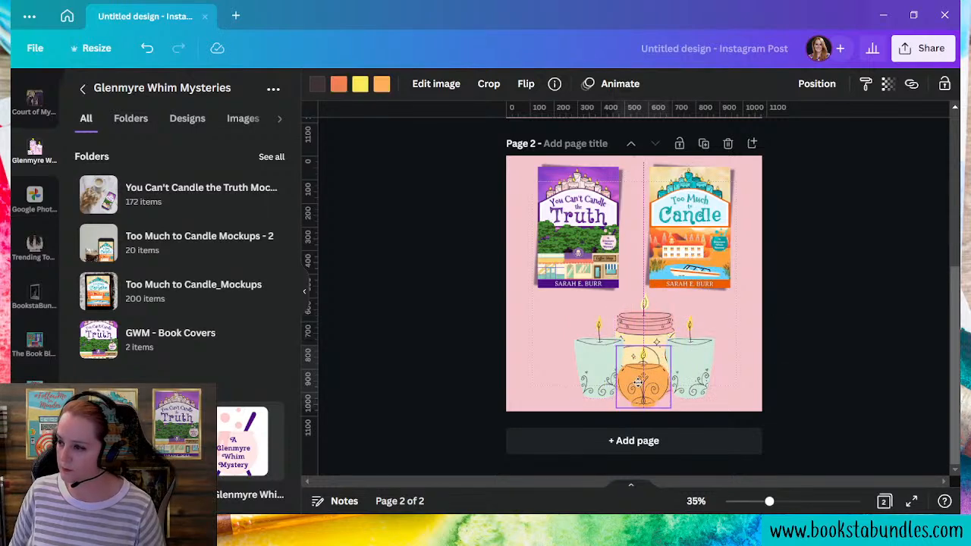
{"action": "left_click", "coordinate": [644, 352]}
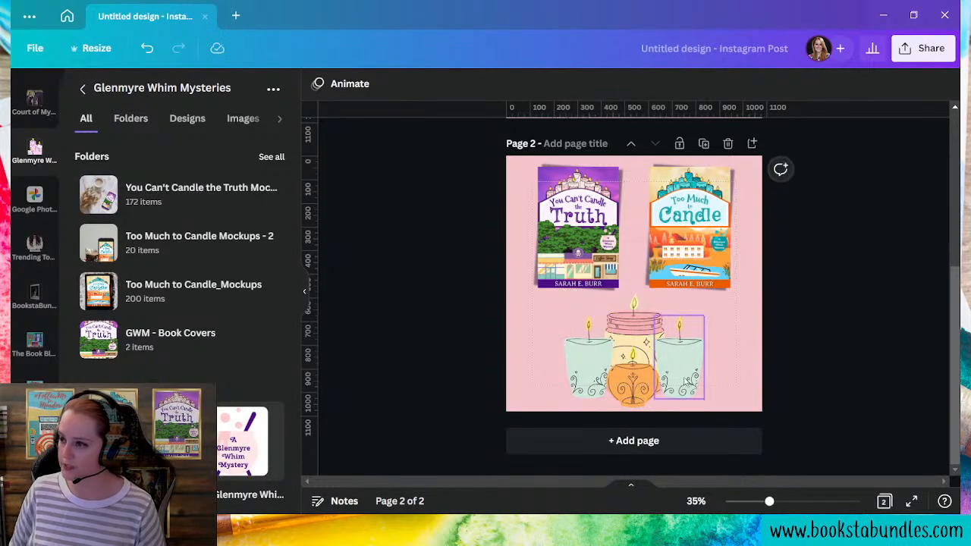
Try teal, pink and other palette colours on the right-hand candle
{"action": "left_click", "coordinate": [680, 356]}
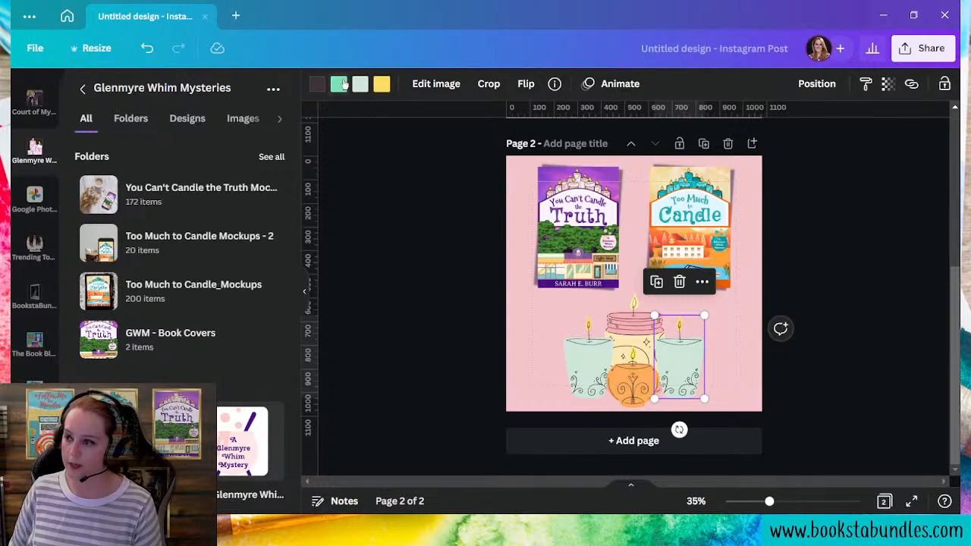
{"action": "left_click", "coordinate": [361, 83]}
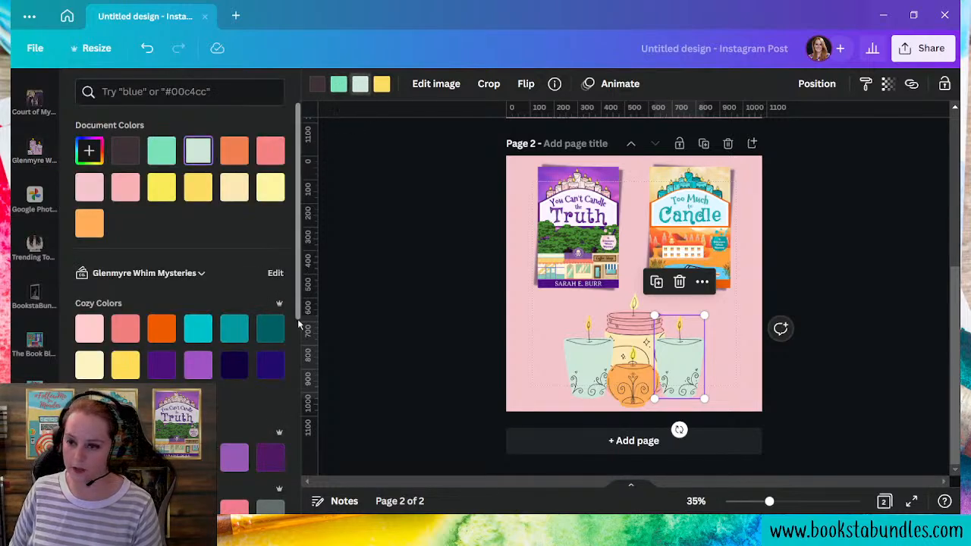
{"action": "left_click", "coordinate": [198, 328]}
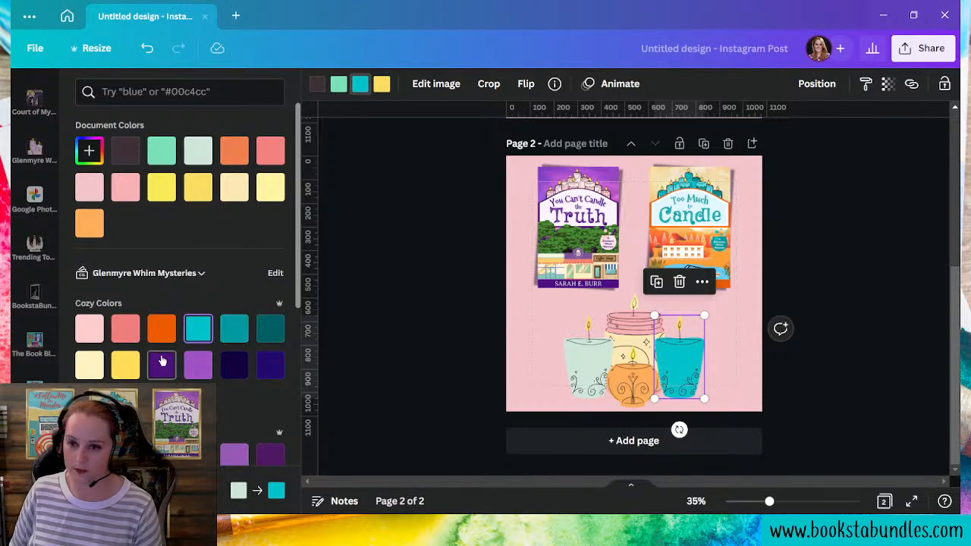
{"action": "left_click", "coordinate": [197, 364]}
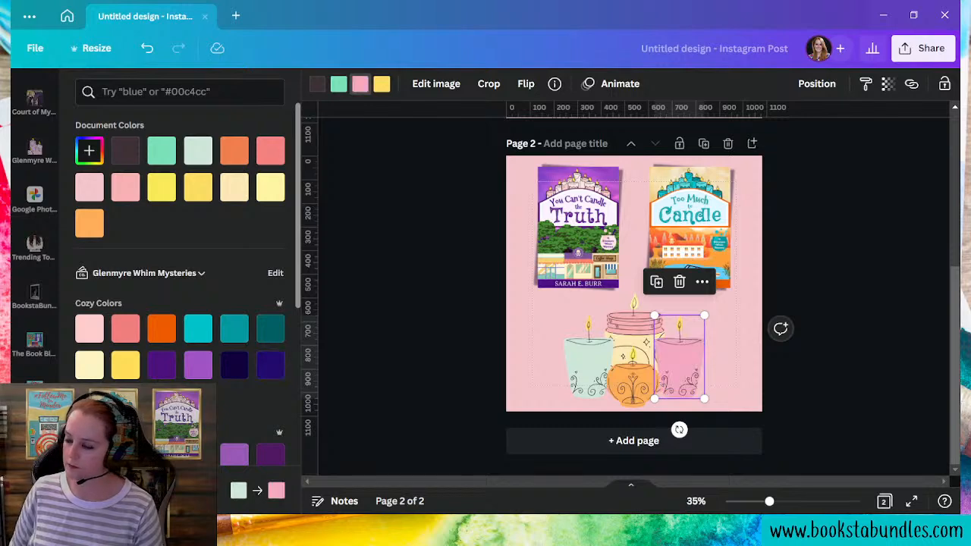
{"action": "mouse_move", "coordinate": [146, 47]}
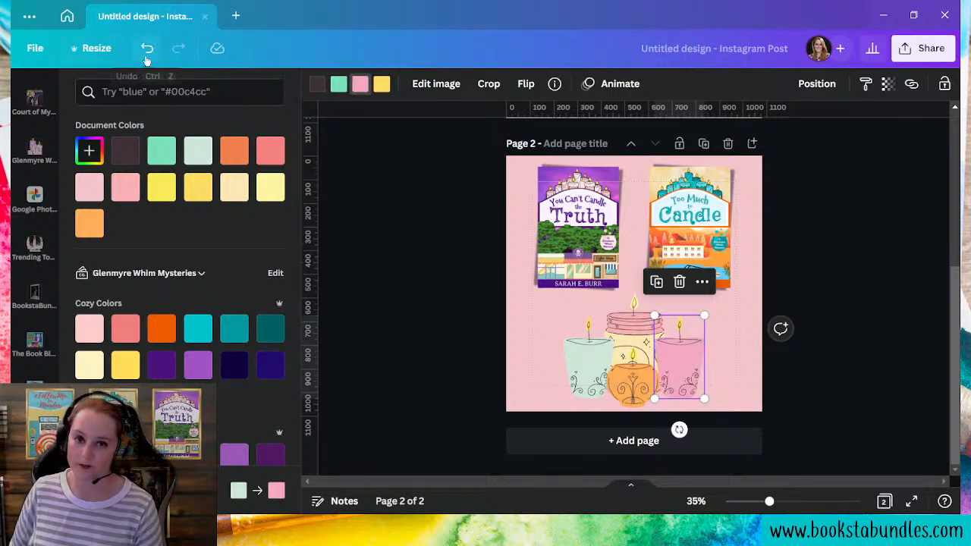
{"action": "left_click", "coordinate": [161, 364]}
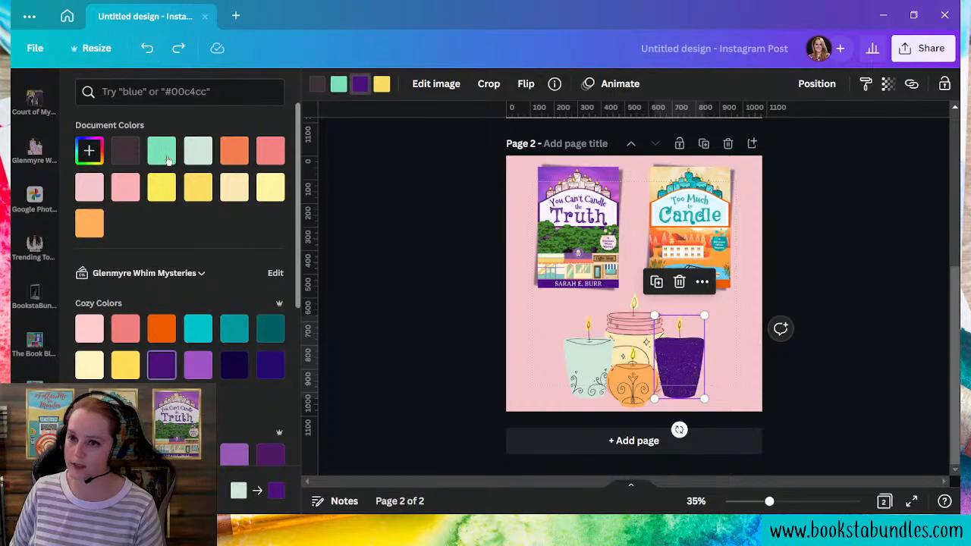
{"action": "left_click", "coordinate": [197, 150]}
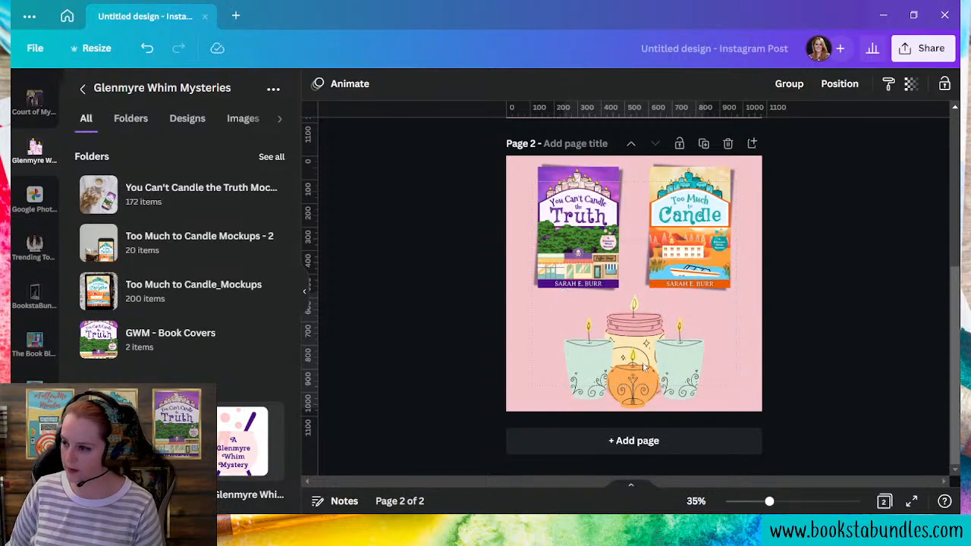
Reposition the candle arrangement and covers so the candles sit centred below them
{"action": "left_click", "coordinate": [634, 352]}
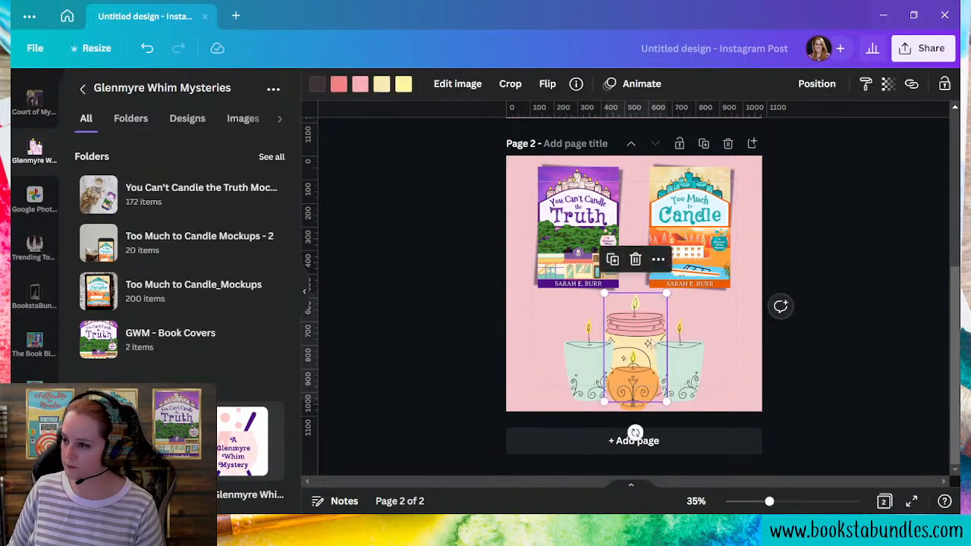
{"action": "left_click", "coordinate": [834, 350]}
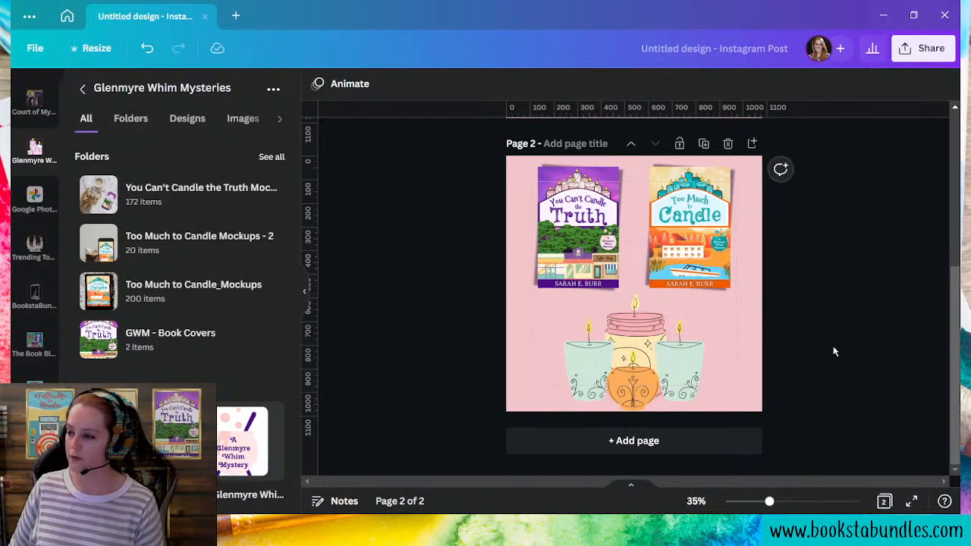
{"action": "left_click", "coordinate": [634, 352]}
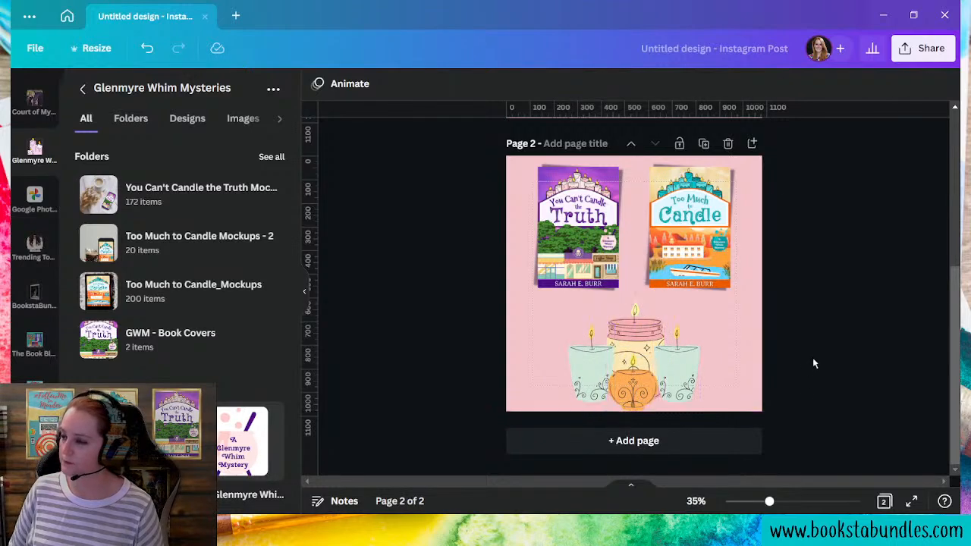
{"action": "left_click", "coordinate": [578, 228]}
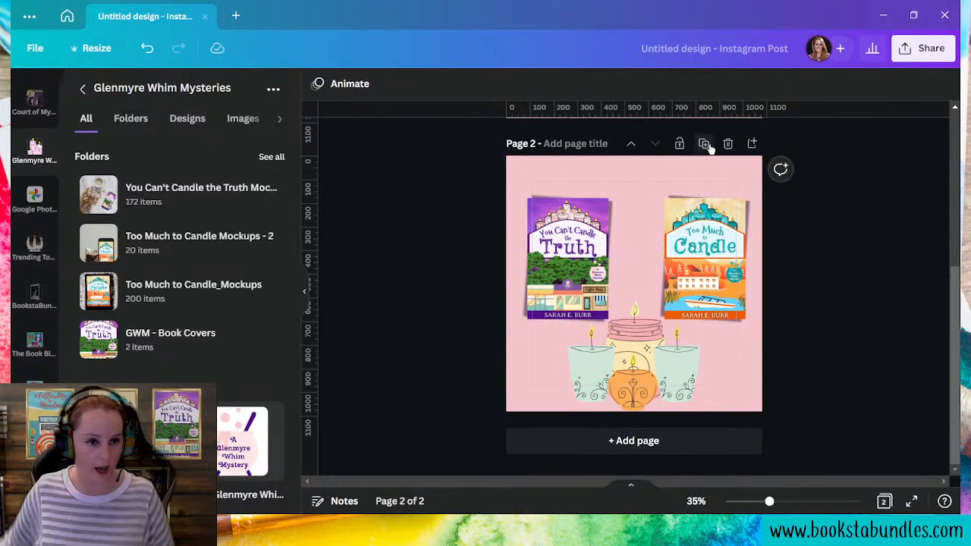
{"action": "mouse_move", "coordinate": [704, 142]}
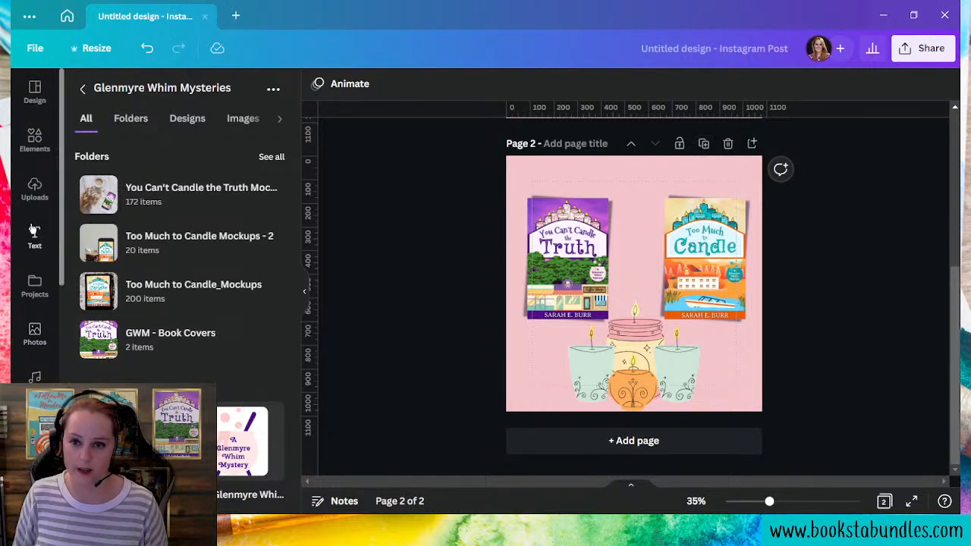
Add a heading at the top reading 'Brighten up your bookshelf'
{"action": "left_click", "coordinate": [34, 237]}
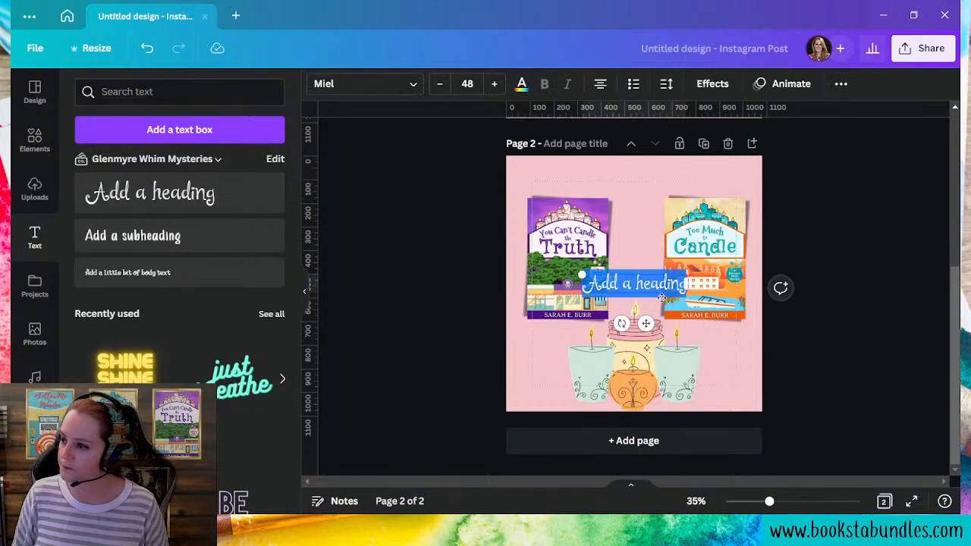
{"action": "left_click_drag", "start_coordinate": [635, 284], "coordinate": [635, 176]}
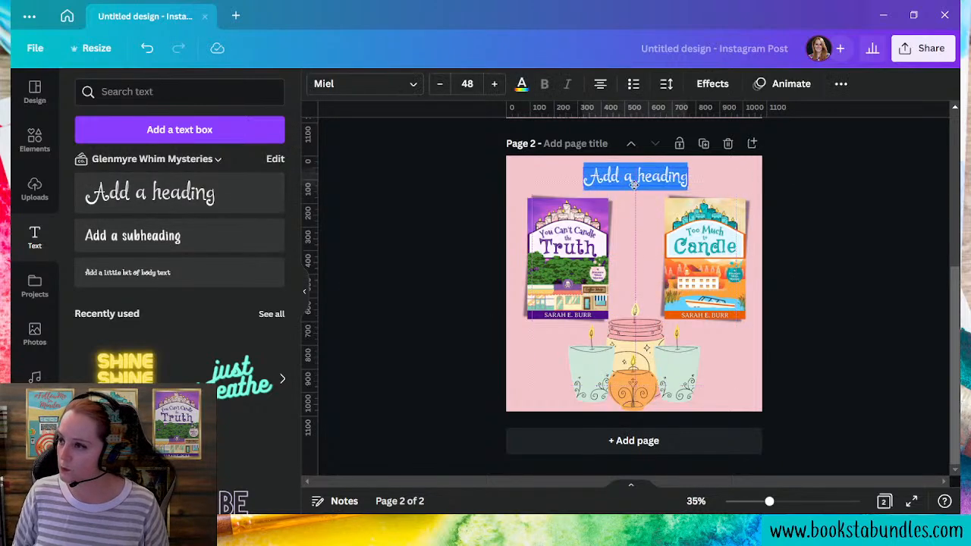
{"action": "left_click", "coordinate": [635, 176]}
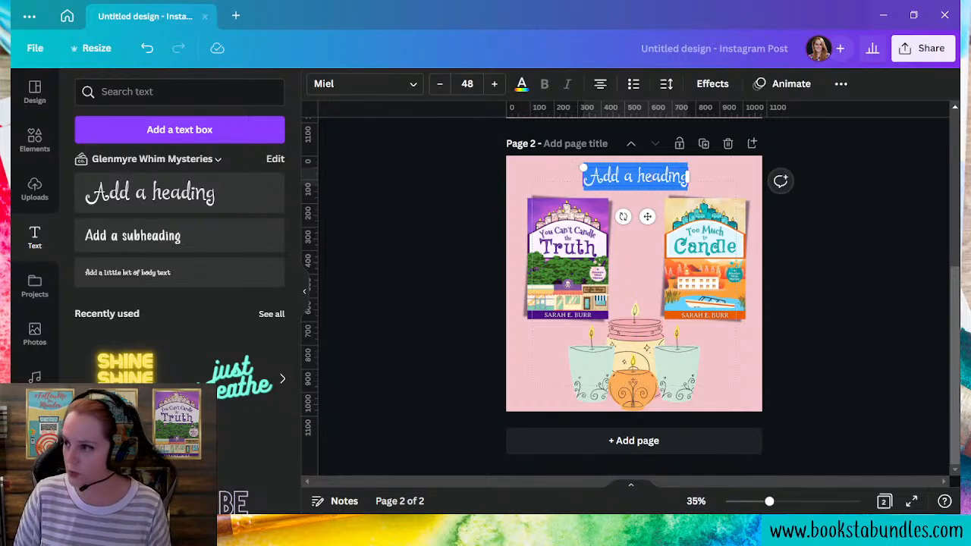
{"action": "type", "text": "Brighten up"}
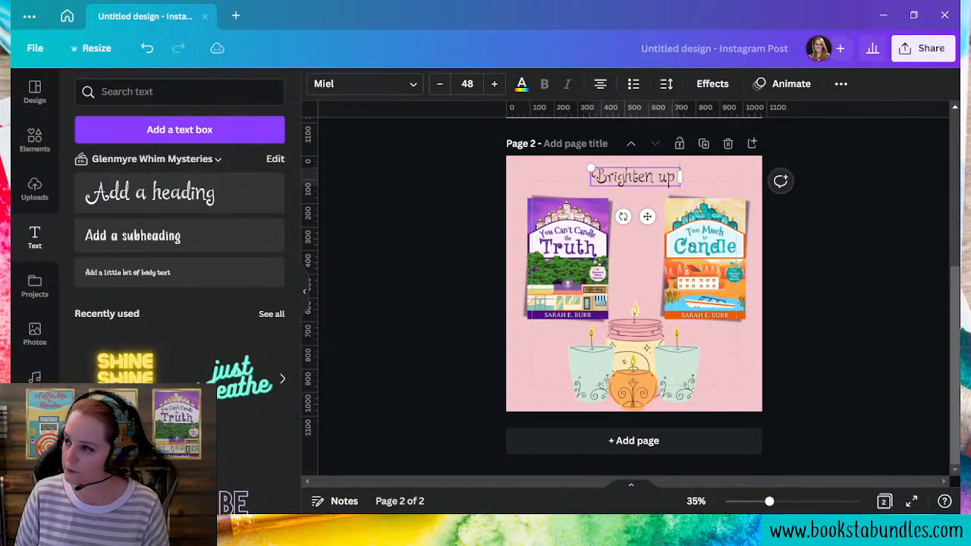
{"action": "type", "text": "your bookshelf"}
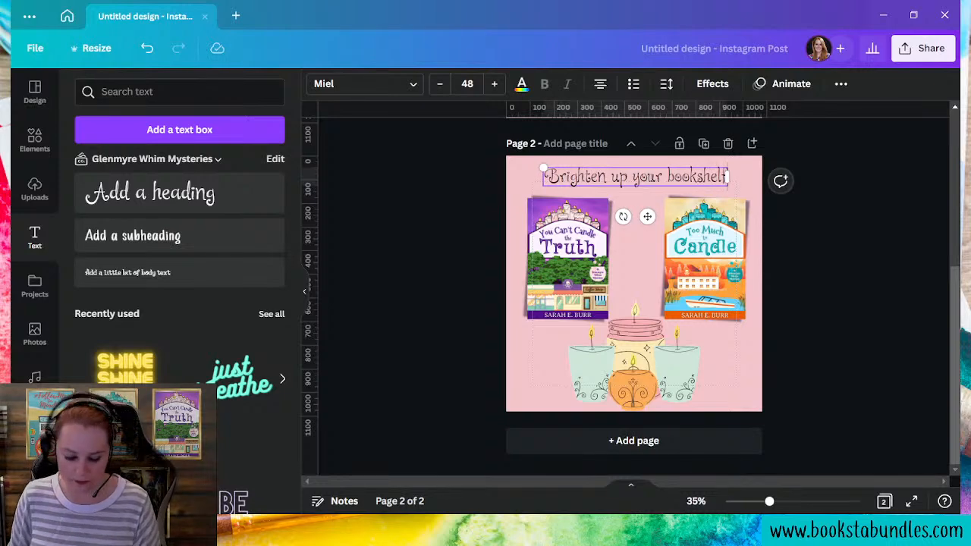
{"action": "type", "text": "with"}
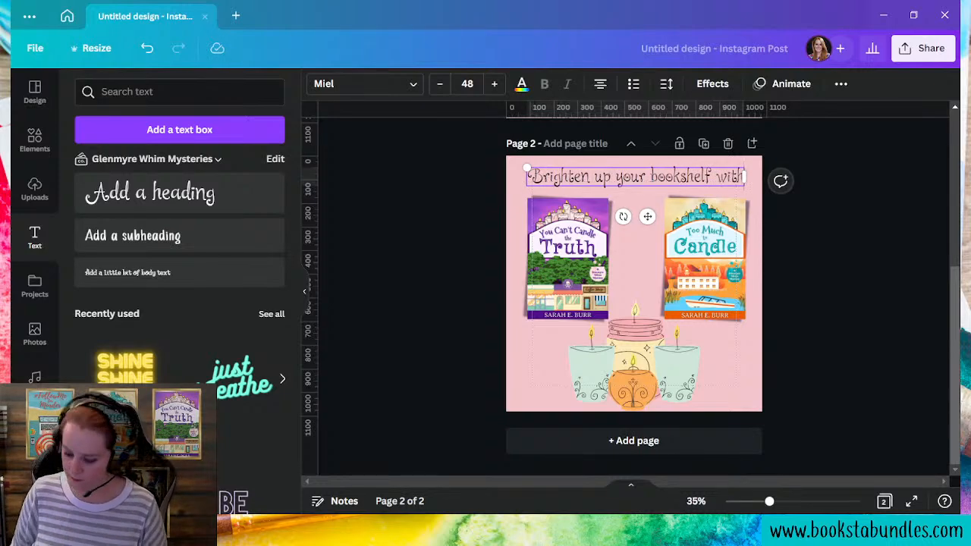
{"action": "left_click", "coordinate": [704, 258]}
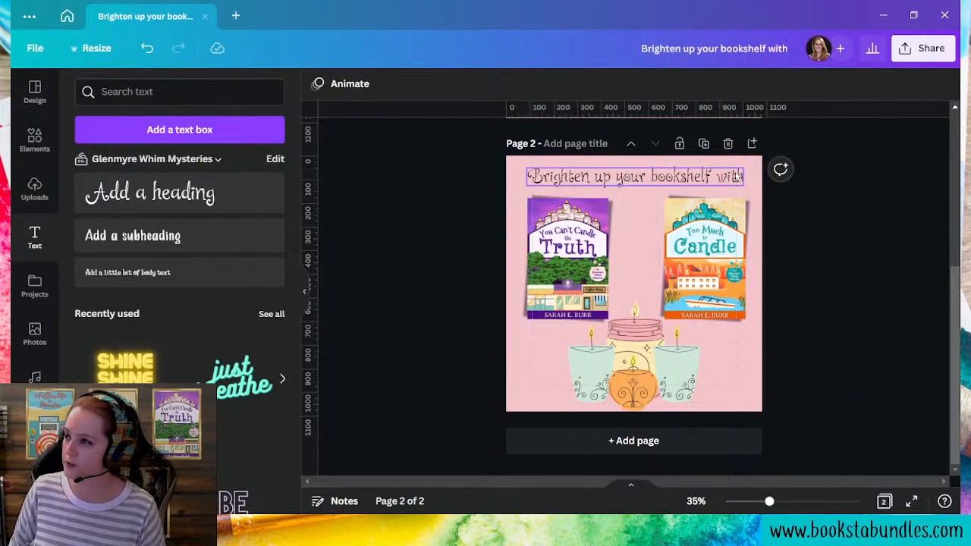
Widen the heading to the page width and enlarge its text to size 62
{"action": "left_click", "coordinate": [634, 176]}
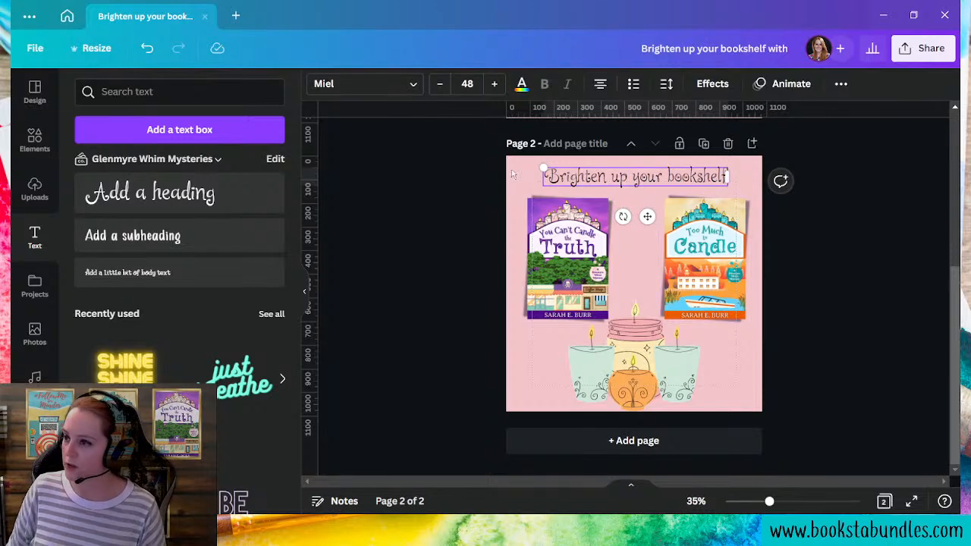
{"action": "left_click", "coordinate": [635, 176]}
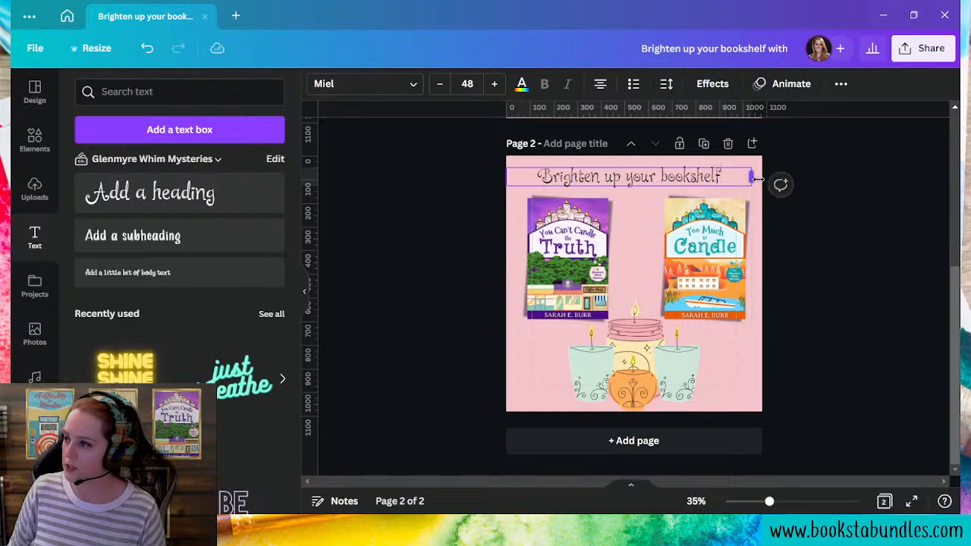
{"action": "left_click", "coordinate": [494, 83]}
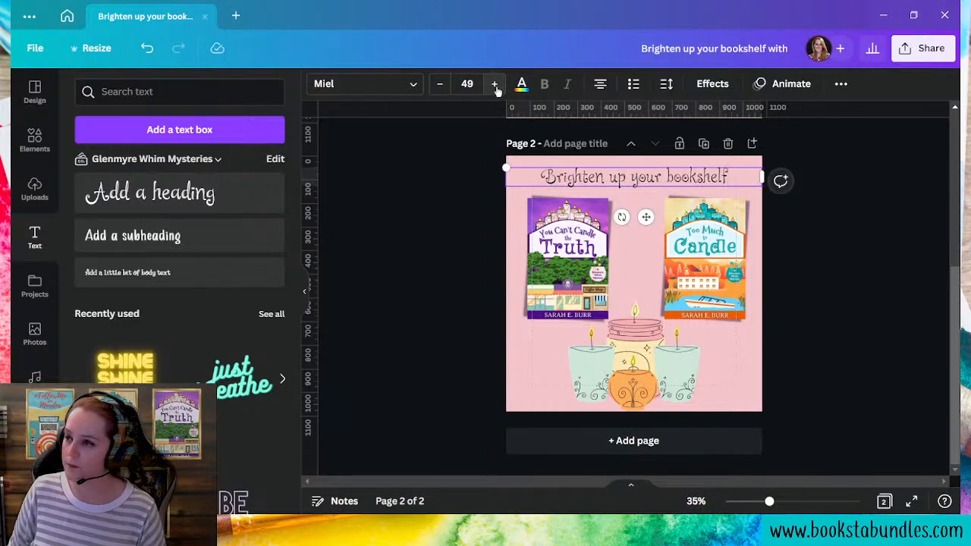
{"action": "left_click", "coordinate": [495, 83]}
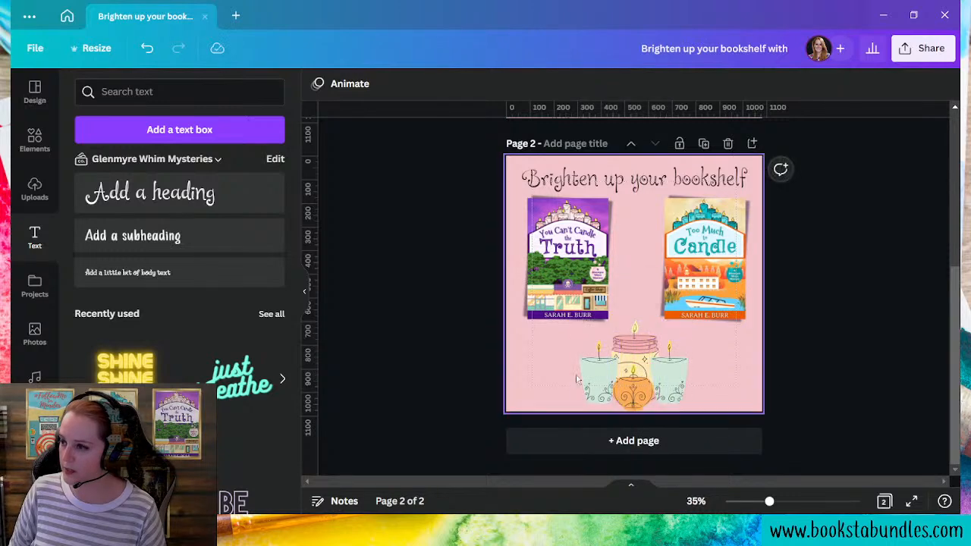
{"action": "left_click", "coordinate": [634, 371]}
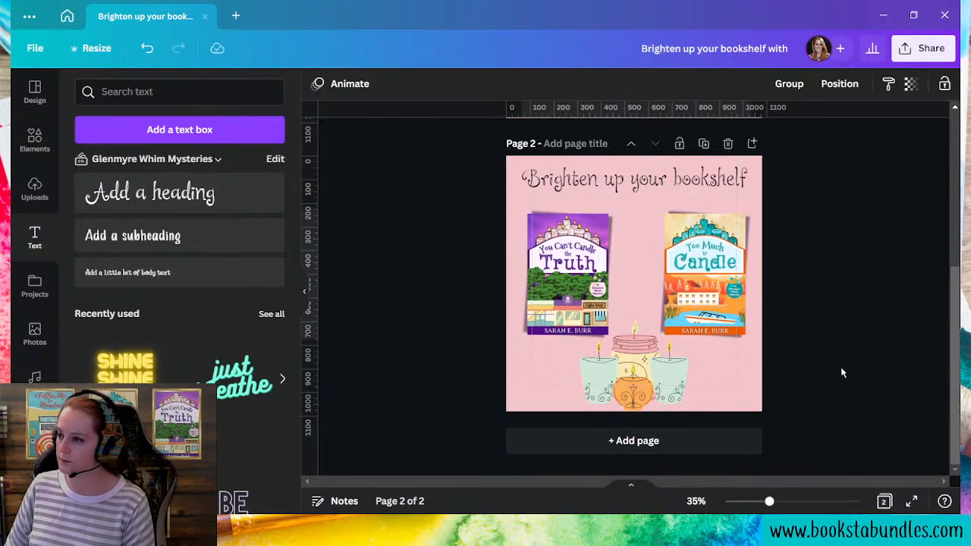
{"action": "left_click", "coordinate": [635, 178]}
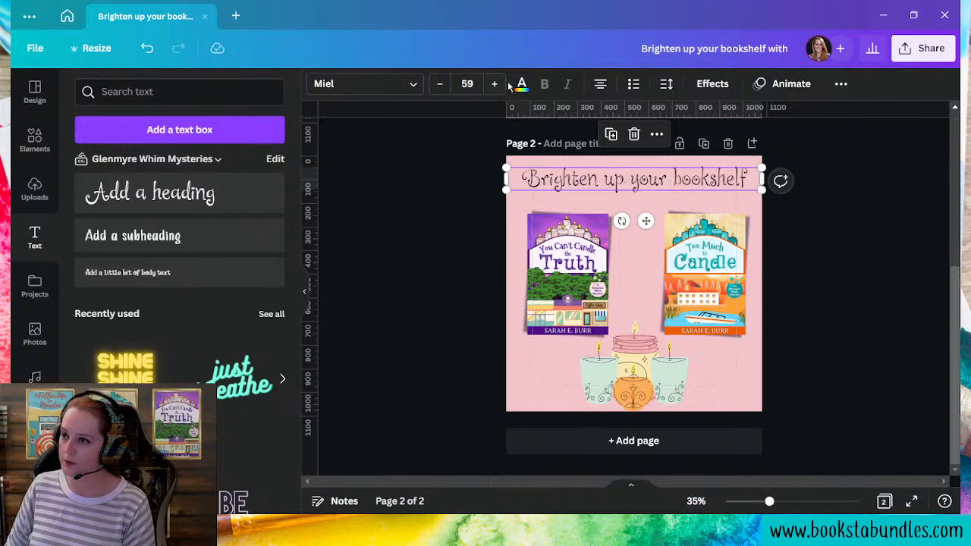
{"action": "left_click", "coordinate": [494, 83]}
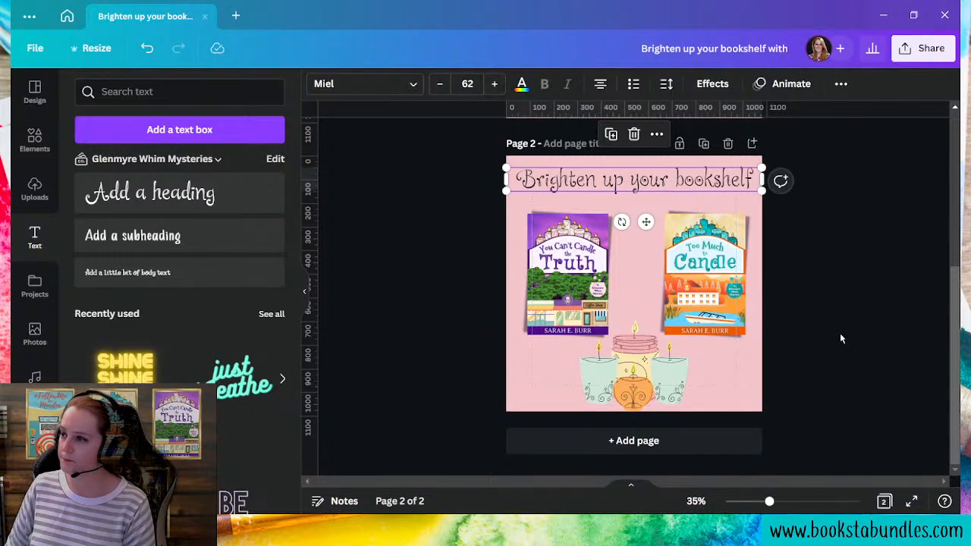
Adjust the heading's text colour and effects options
{"action": "left_click", "coordinate": [522, 84]}
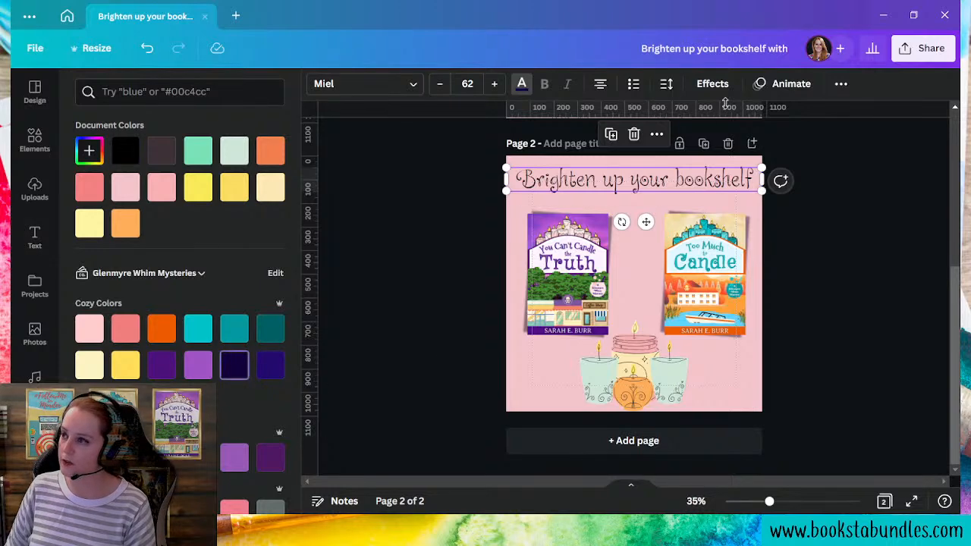
{"action": "left_click", "coordinate": [712, 83]}
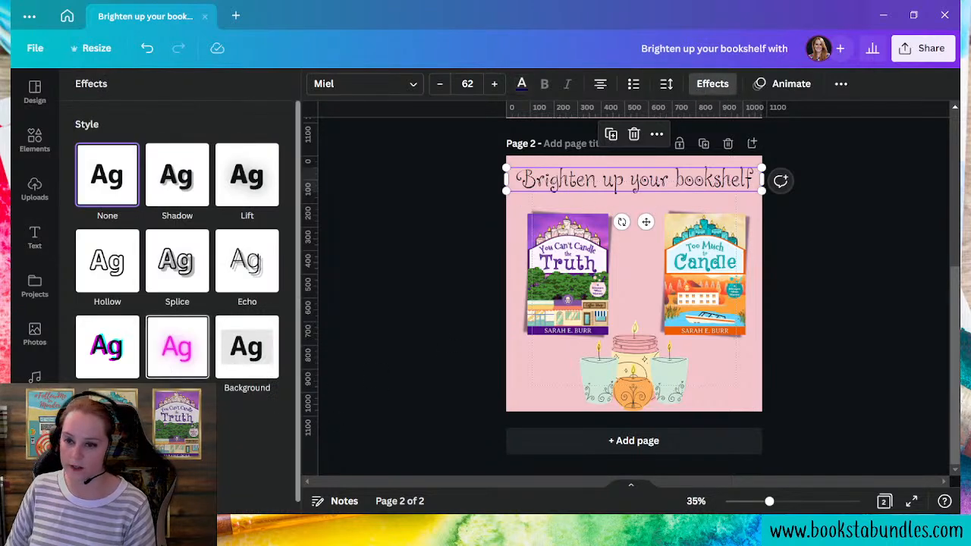
{"action": "left_click", "coordinate": [176, 346]}
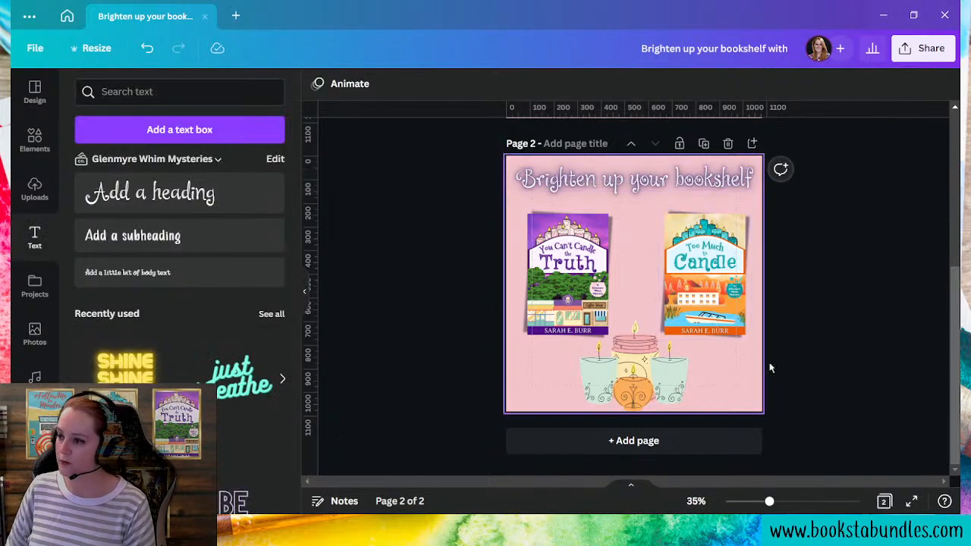
{"action": "left_click", "coordinate": [567, 273]}
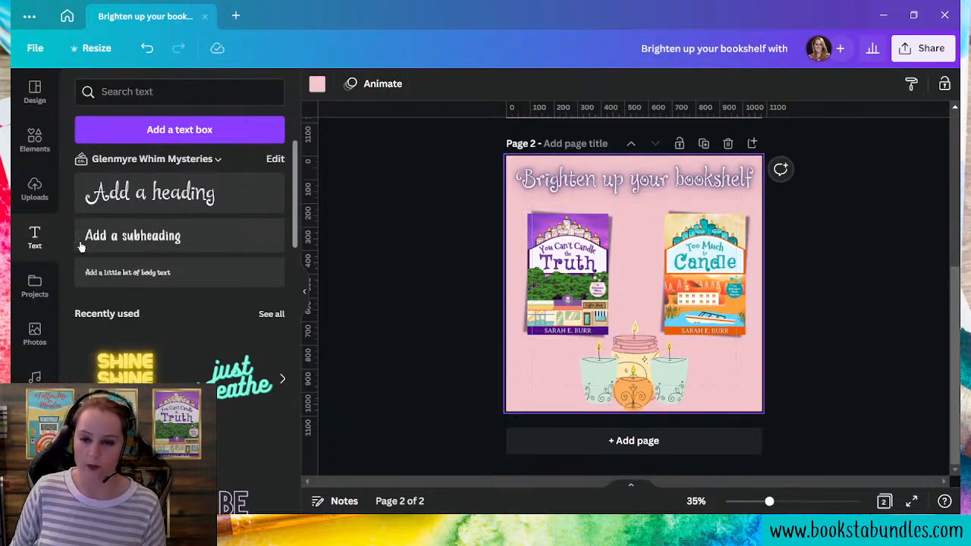
Search Photos for 'light pink' to find a cloudy background photo
{"action": "left_click", "coordinate": [33, 334]}
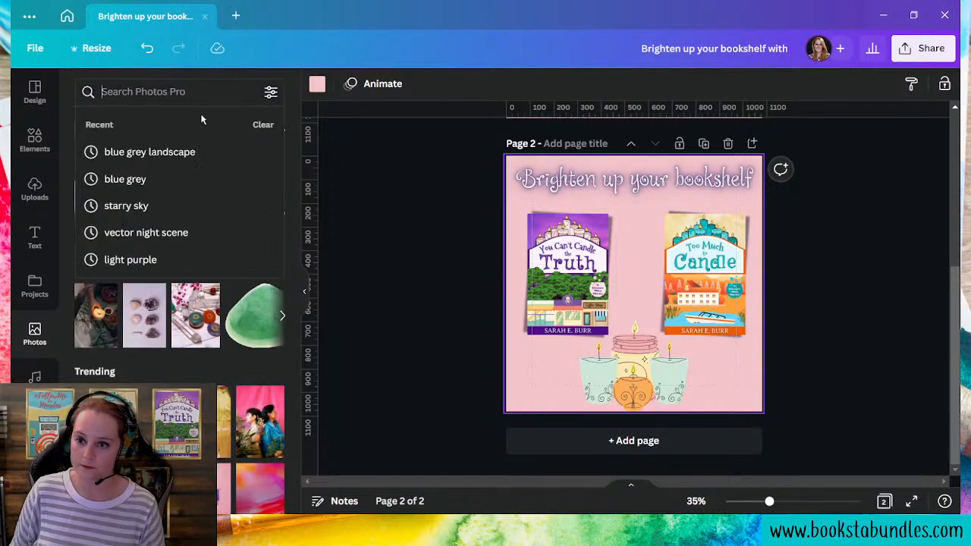
{"action": "type", "text": "light pink"}
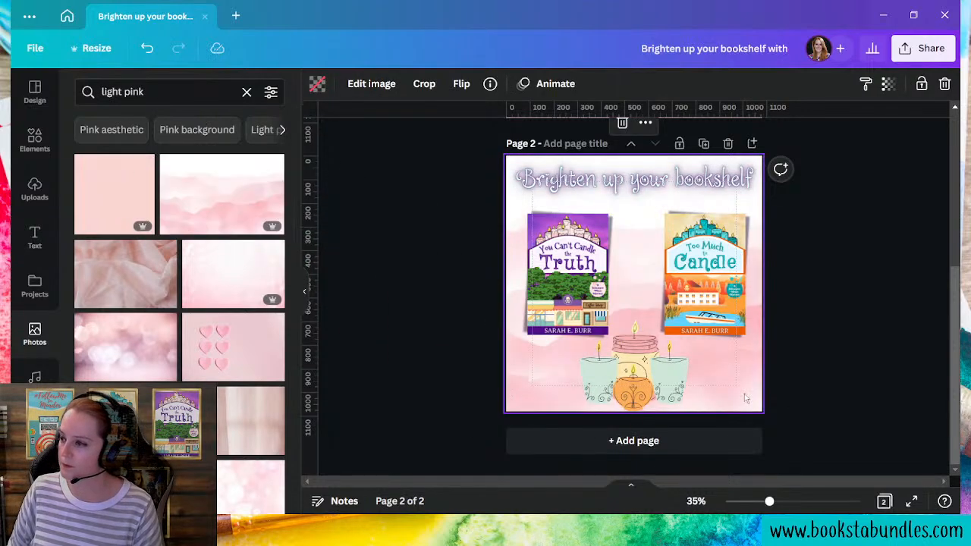
{"action": "left_click", "coordinate": [462, 83]}
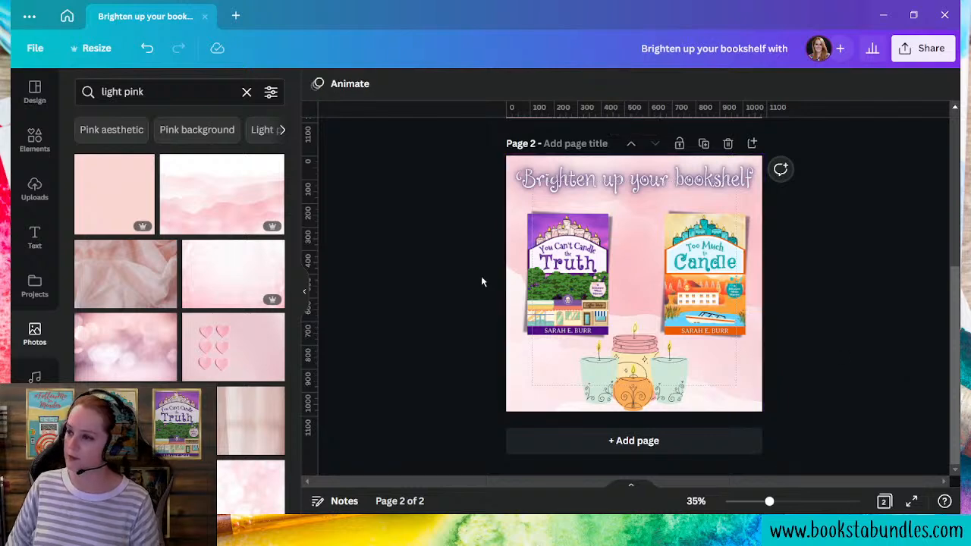
{"action": "left_click", "coordinate": [634, 179]}
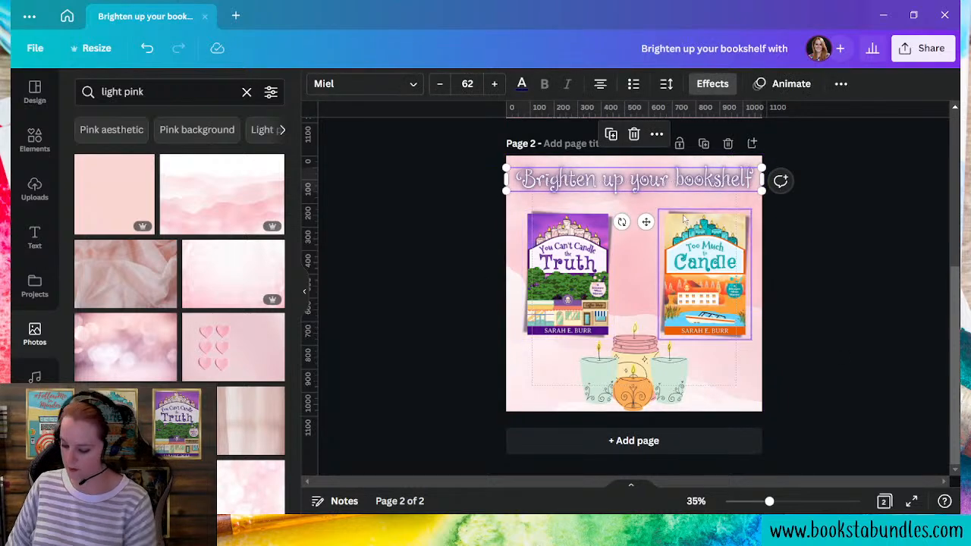
{"action": "left_click", "coordinate": [883, 337]}
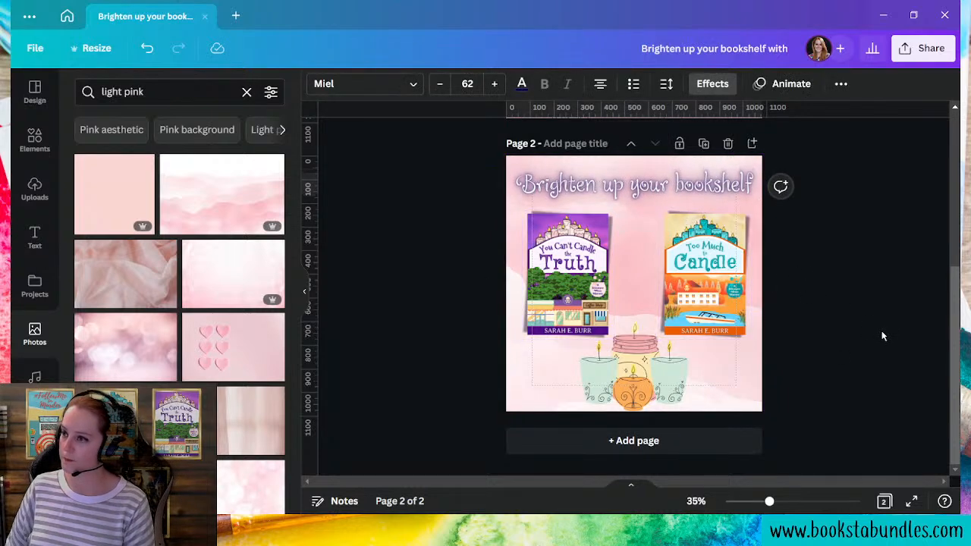
Apply the Splice effect to the heading in the dark purple document colour
{"action": "left_click", "coordinate": [712, 84]}
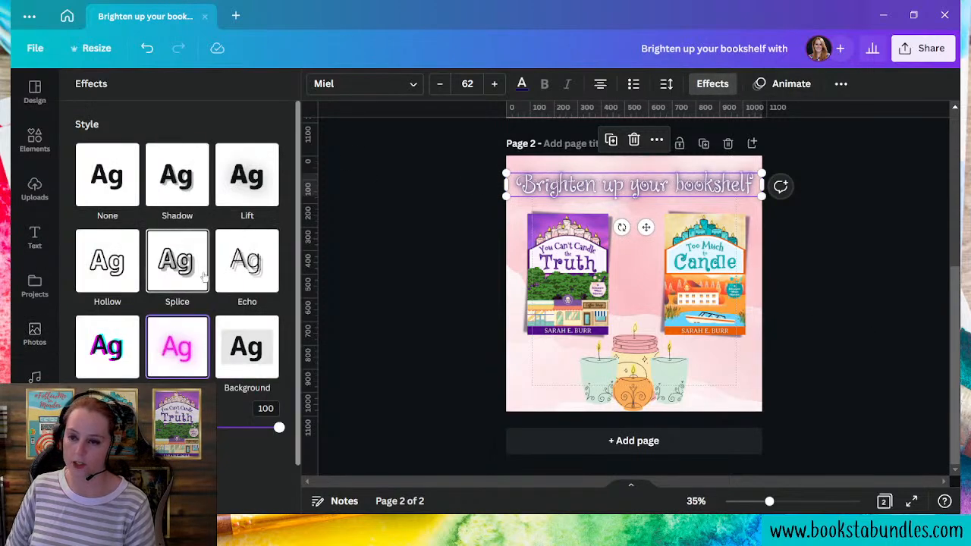
{"action": "left_click", "coordinate": [176, 261]}
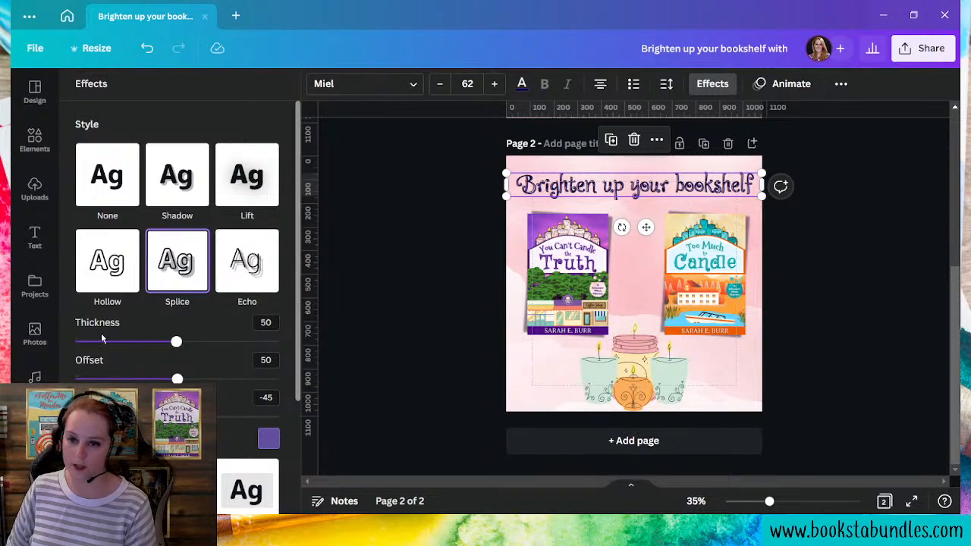
{"action": "mouse_move", "coordinate": [268, 439]}
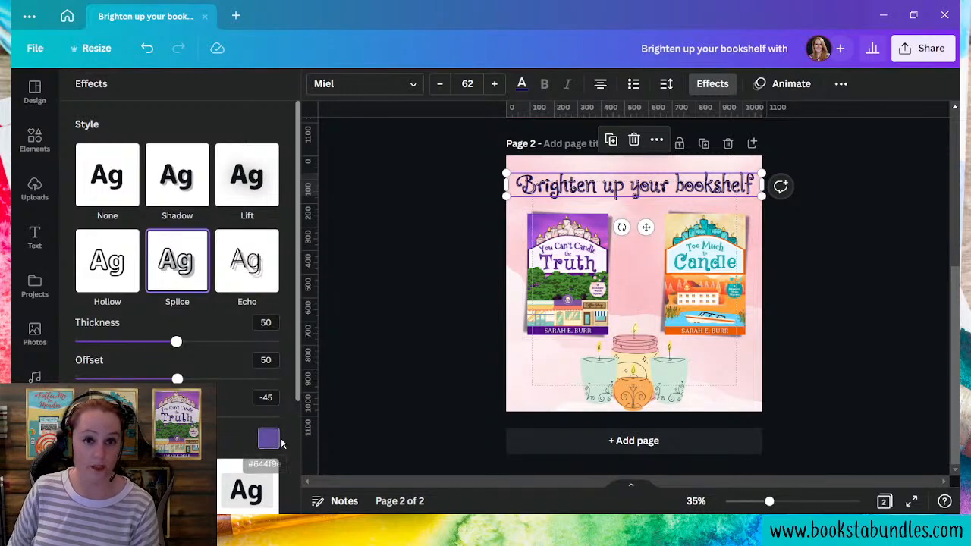
{"action": "left_click", "coordinate": [268, 438]}
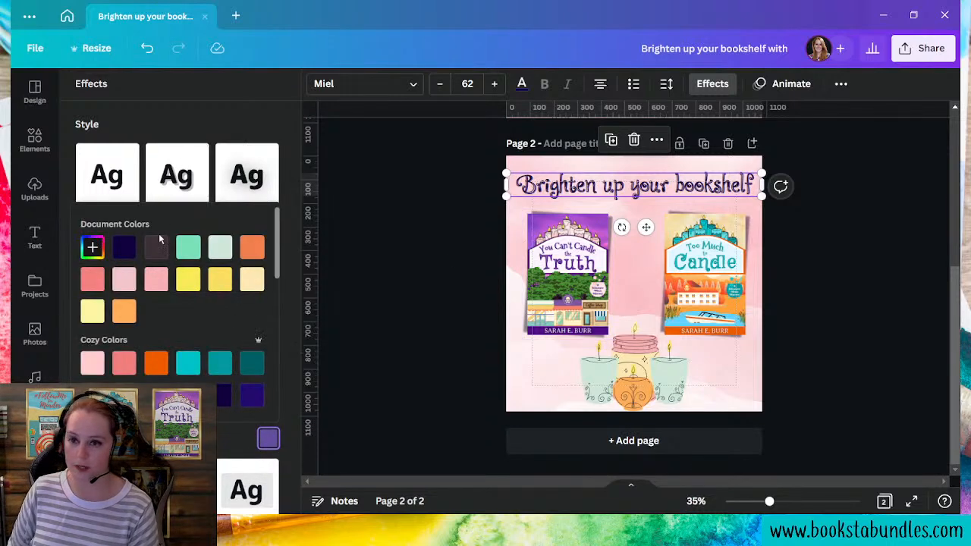
{"action": "left_click", "coordinate": [176, 261]}
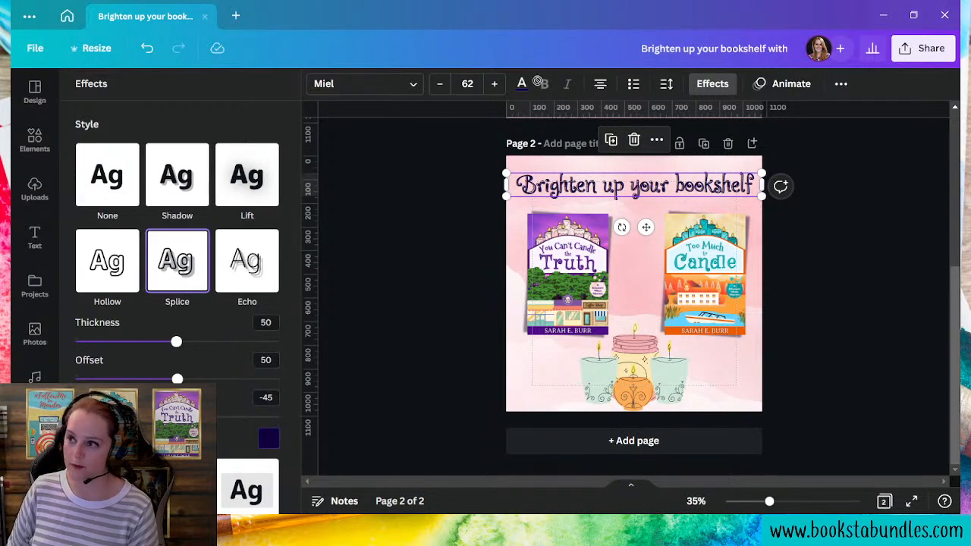
Bring the Splice offset down to 0 and return to the 'light pink' photo results
{"action": "left_click_drag", "start_coordinate": [176, 379], "coordinate": [79, 379]}
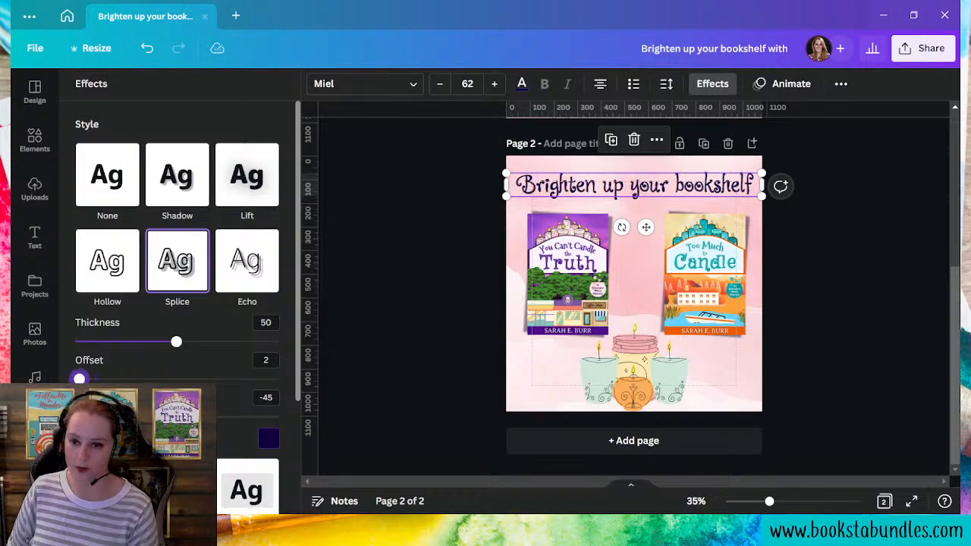
{"action": "left_click_drag", "start_coordinate": [79, 378], "coordinate": [76, 377]}
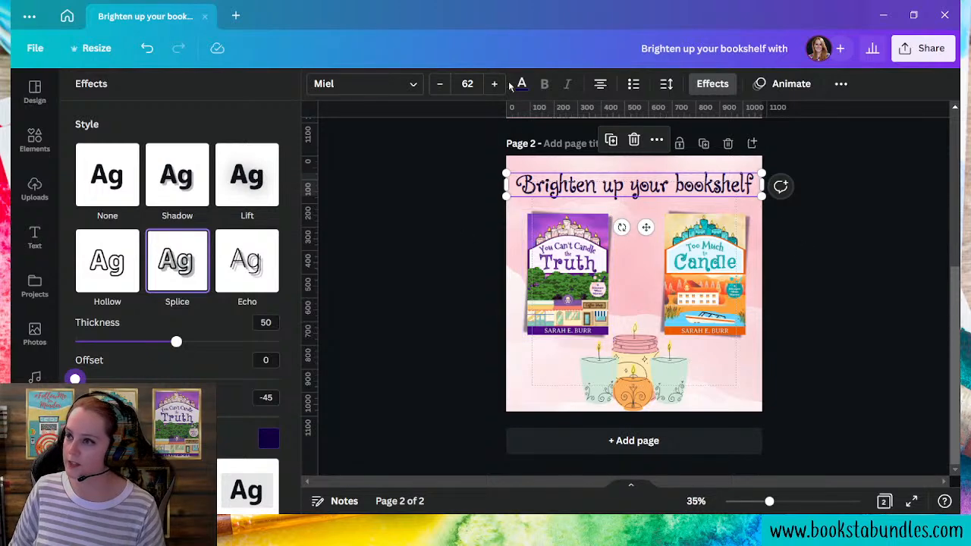
{"action": "left_click", "coordinate": [522, 84]}
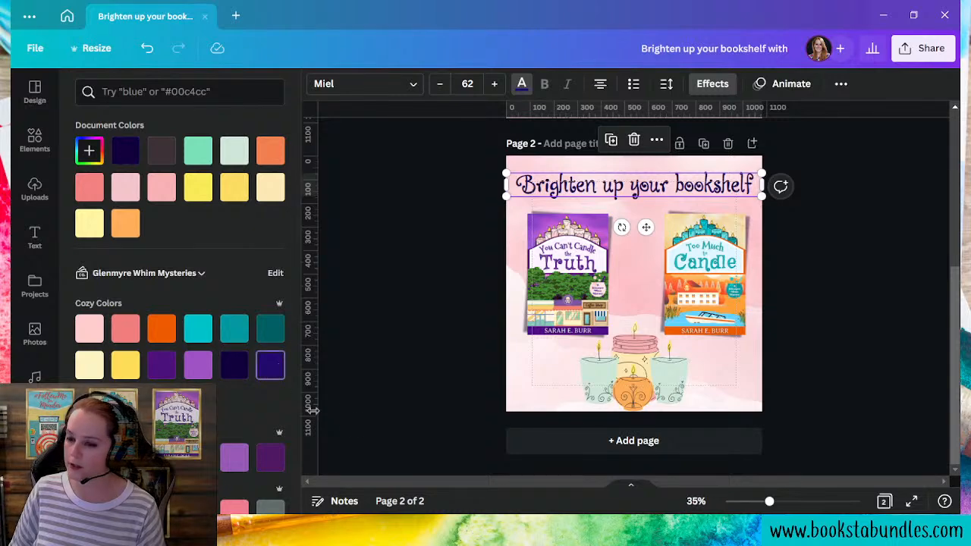
{"action": "left_click", "coordinate": [712, 83]}
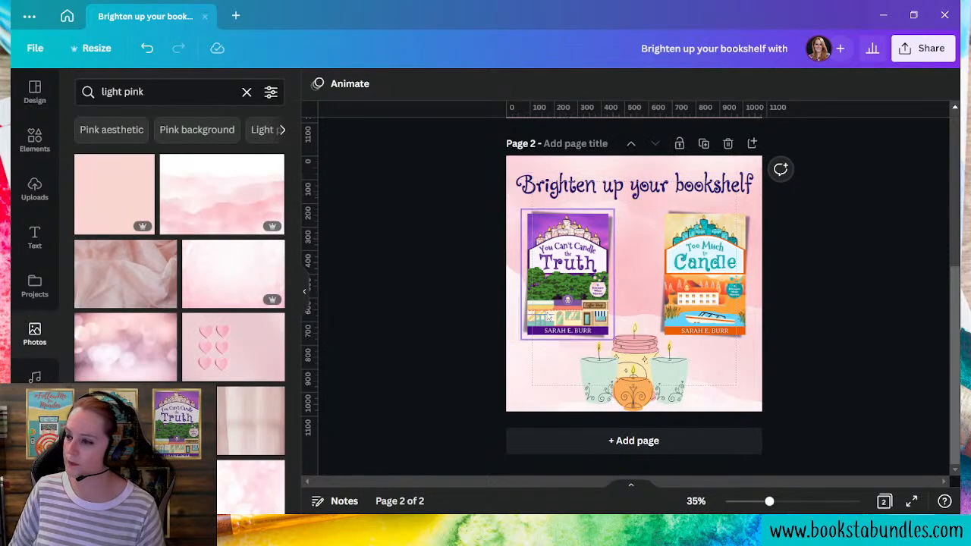
Tilt the left and right book covers a few degrees in opposite directions
{"action": "left_click", "coordinate": [567, 285]}
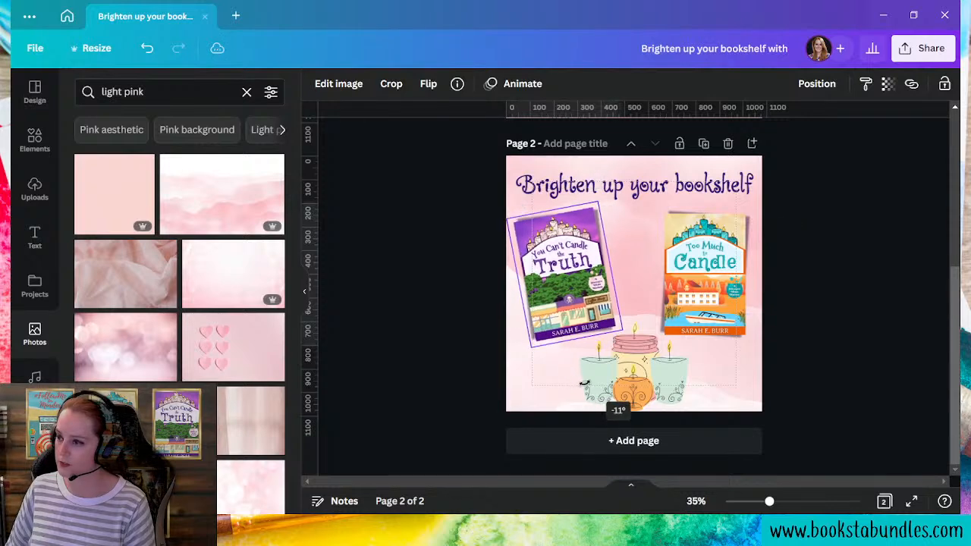
{"action": "left_click", "coordinate": [704, 280]}
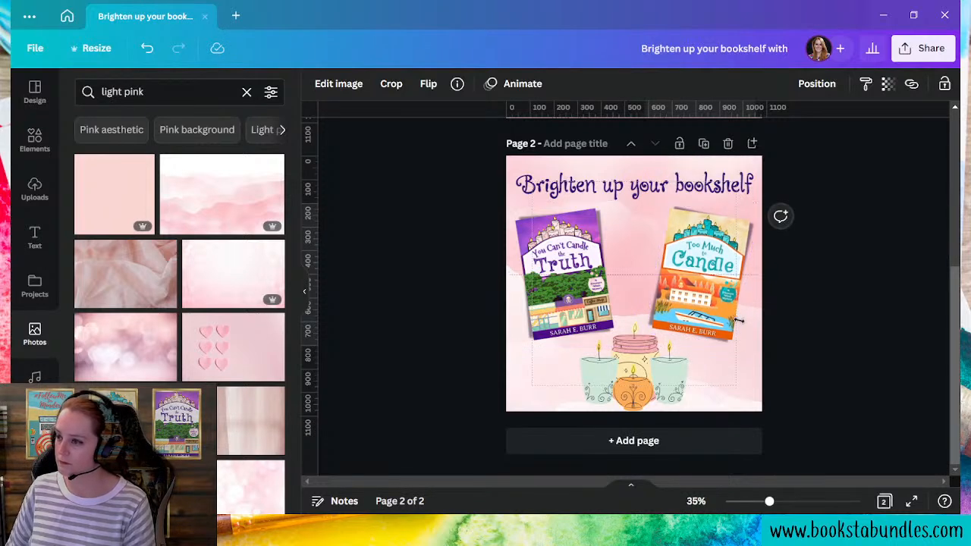
{"action": "left_click", "coordinate": [701, 266]}
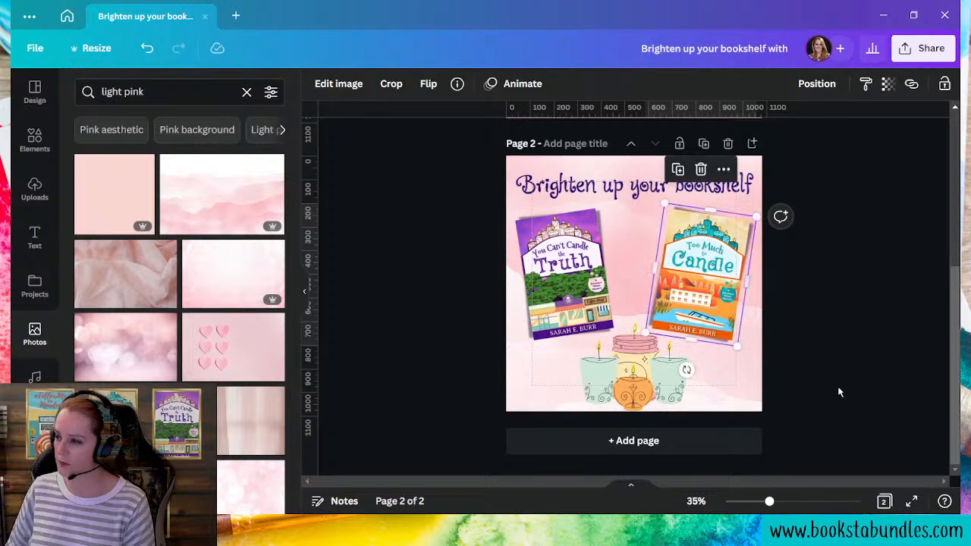
{"action": "left_click", "coordinate": [562, 281]}
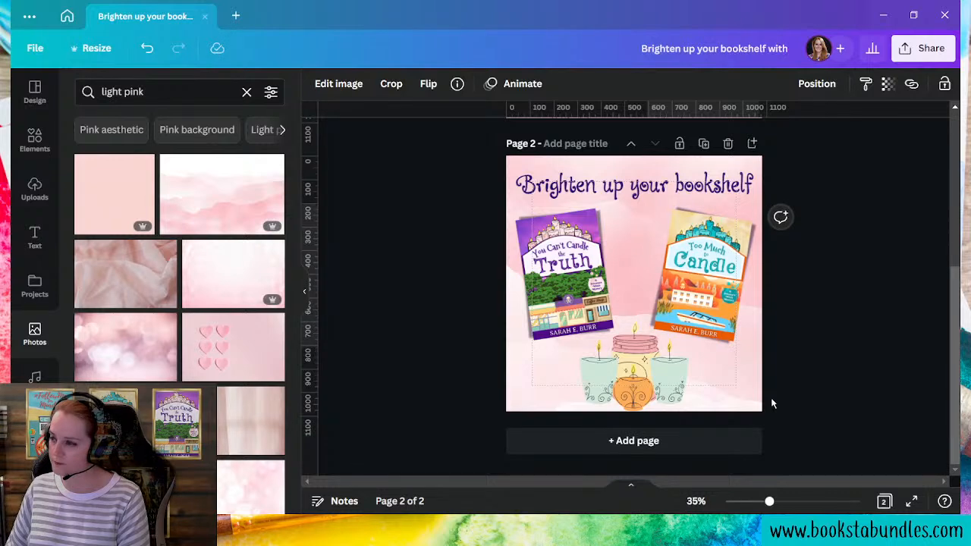
{"action": "left_click", "coordinate": [701, 273]}
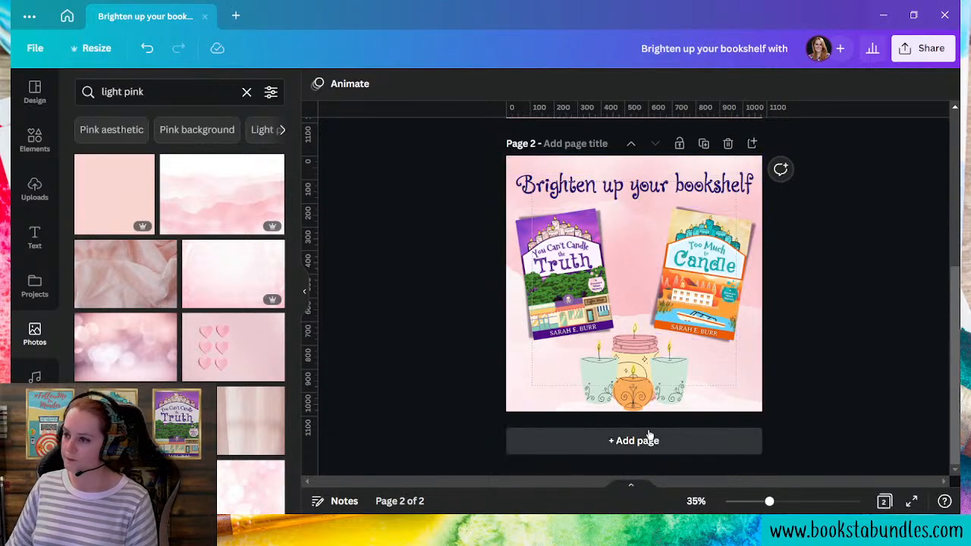
{"action": "mouse_move", "coordinate": [799, 355]}
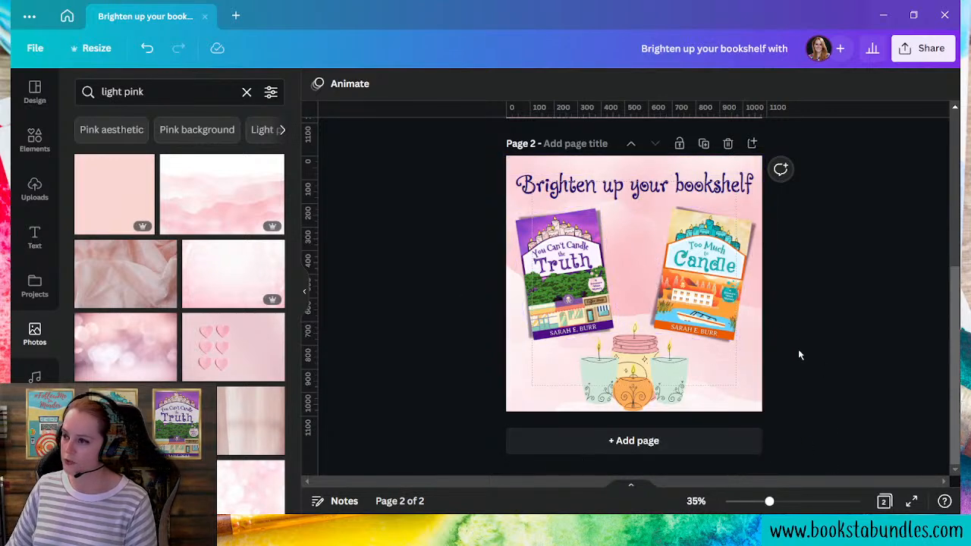
Shrink the candle cluster and nudge it left at the bottom below the left cover
{"action": "left_click", "coordinate": [634, 372]}
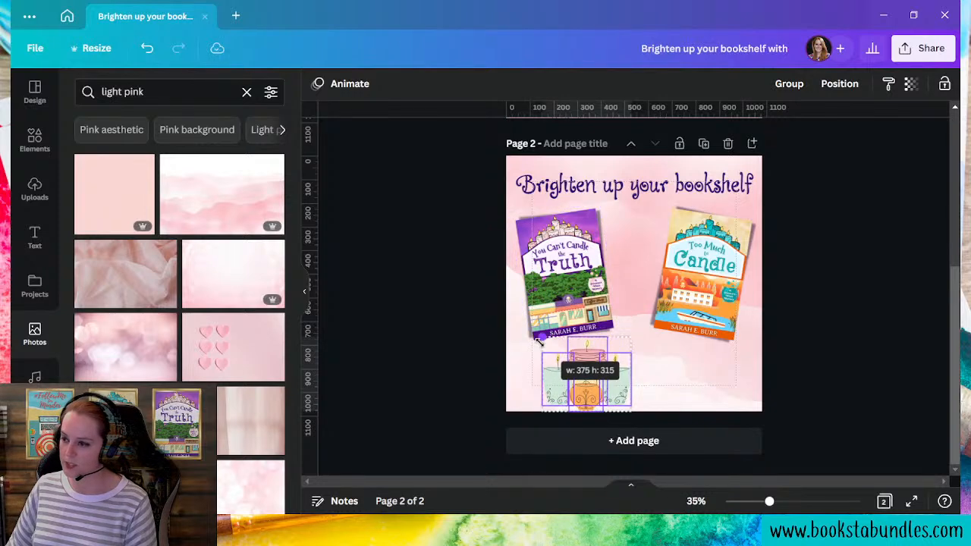
{"action": "left_click", "coordinate": [589, 371]}
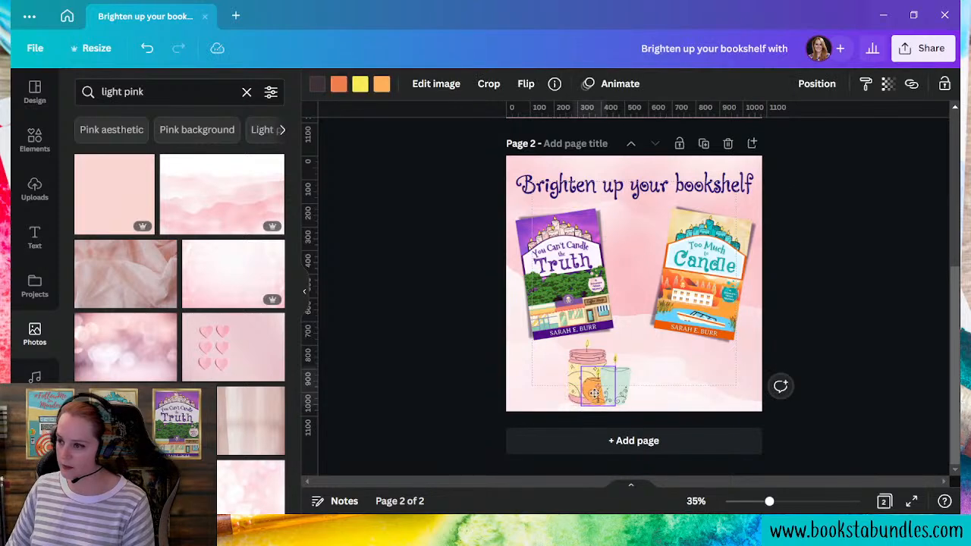
{"action": "left_click", "coordinate": [816, 83]}
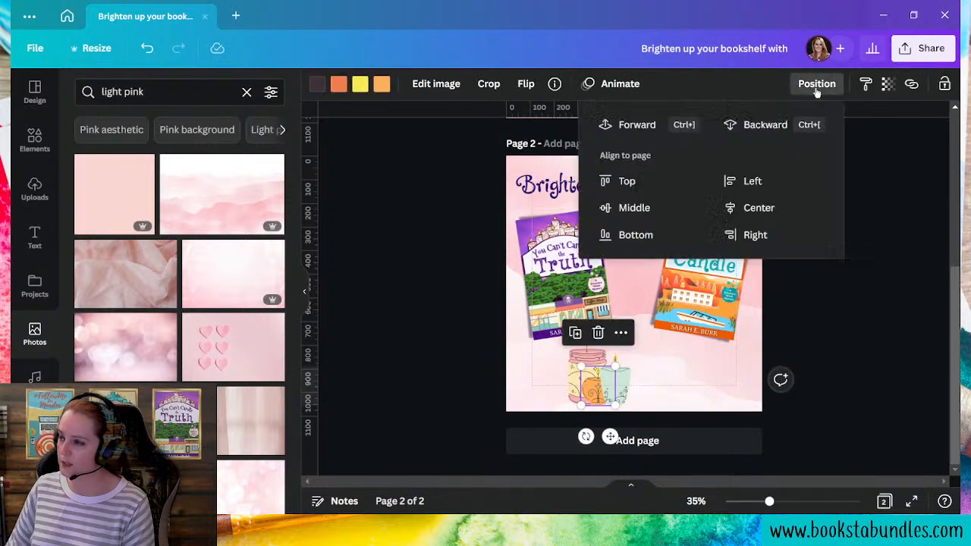
{"action": "left_click", "coordinate": [598, 391]}
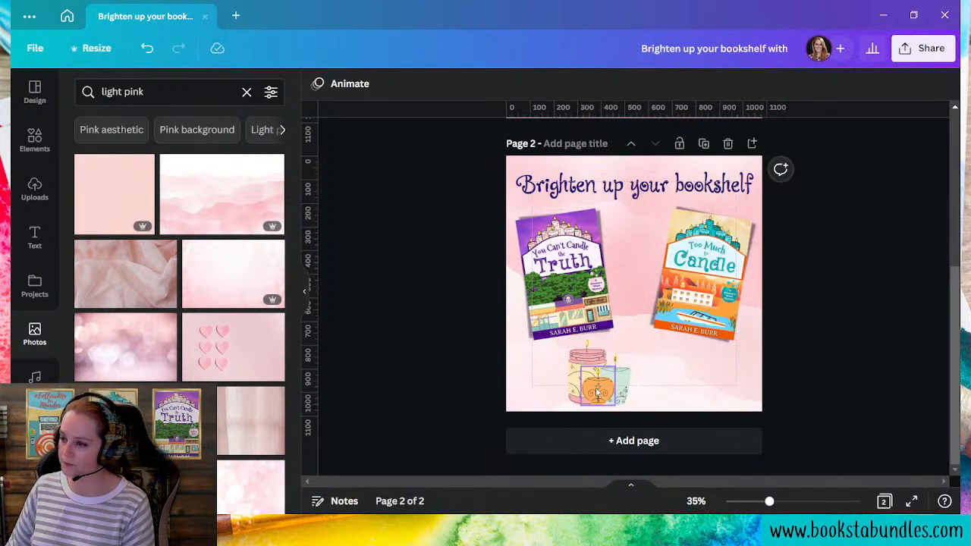
{"action": "left_click", "coordinate": [598, 387]}
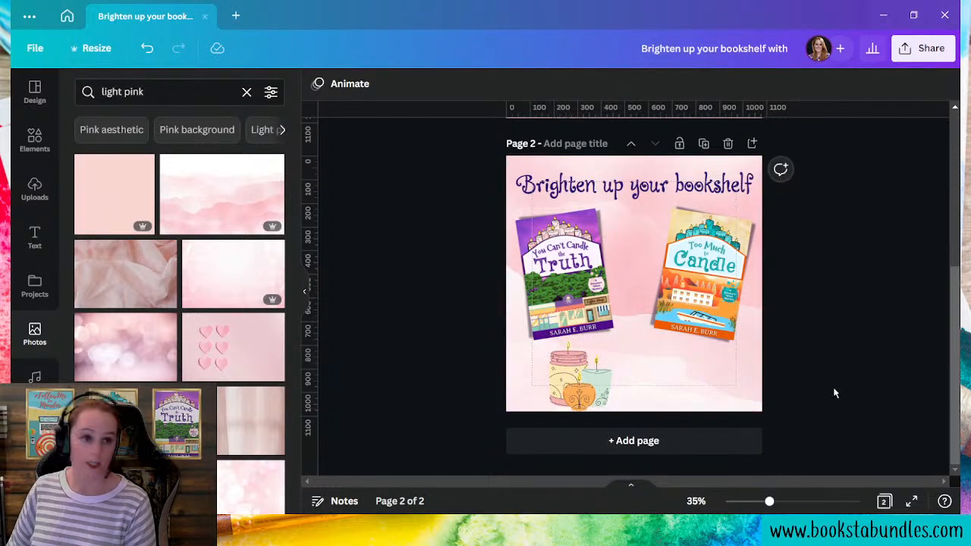
Add a text box reading 'Read for free on kindle unlimited' beneath the candles
{"action": "left_click", "coordinate": [33, 237]}
{"action": "type", "text": "Read for free on Ki"}
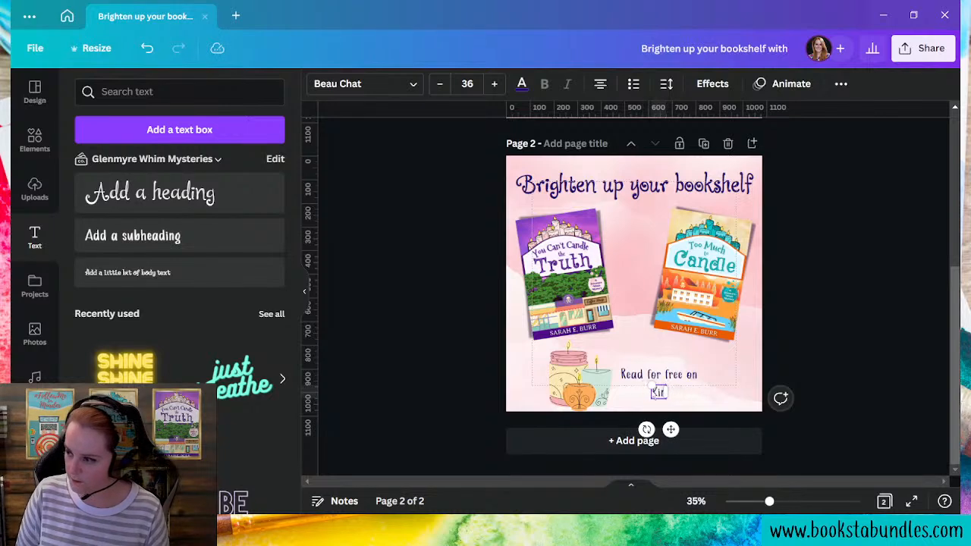
{"action": "type", "text": "kindle"}
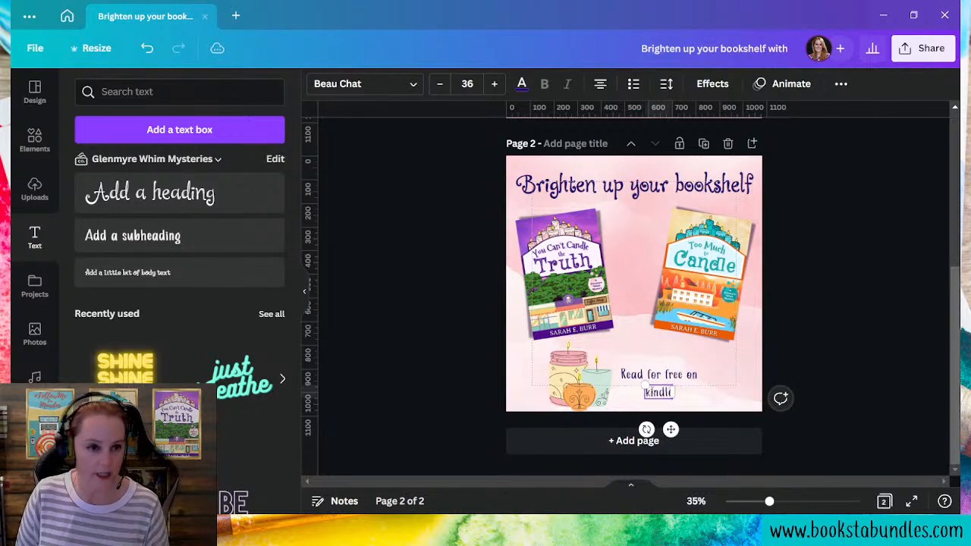
{"action": "type", "text": "unlimited"}
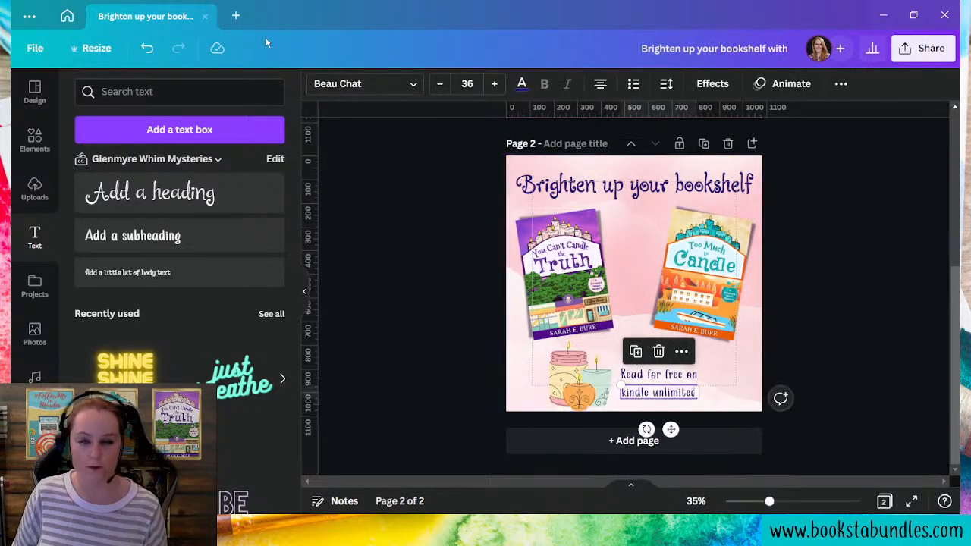
Search fonts for 'lato' and set 'kindle unlimited' in Lato Bold
{"action": "left_click", "coordinate": [362, 84]}
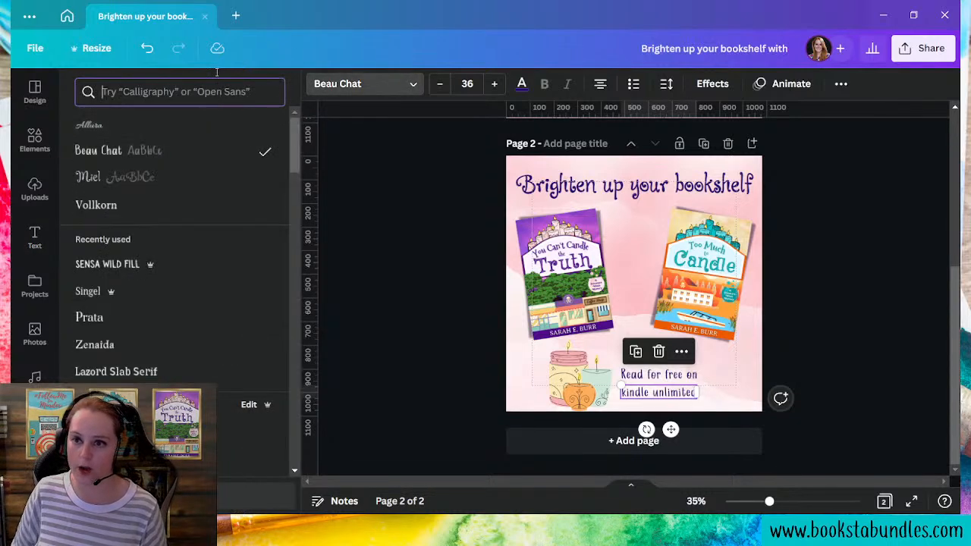
{"action": "type", "text": "lato"}
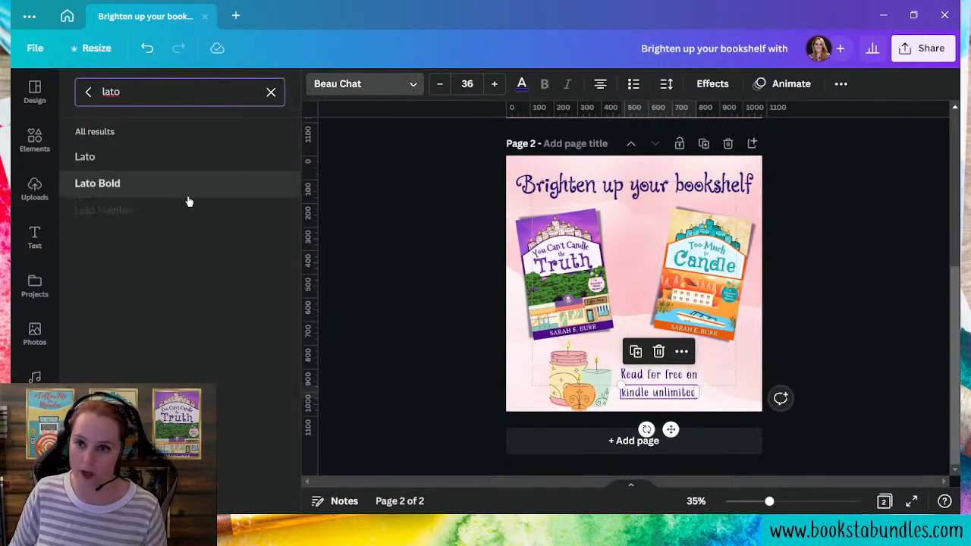
{"action": "left_click", "coordinate": [98, 182]}
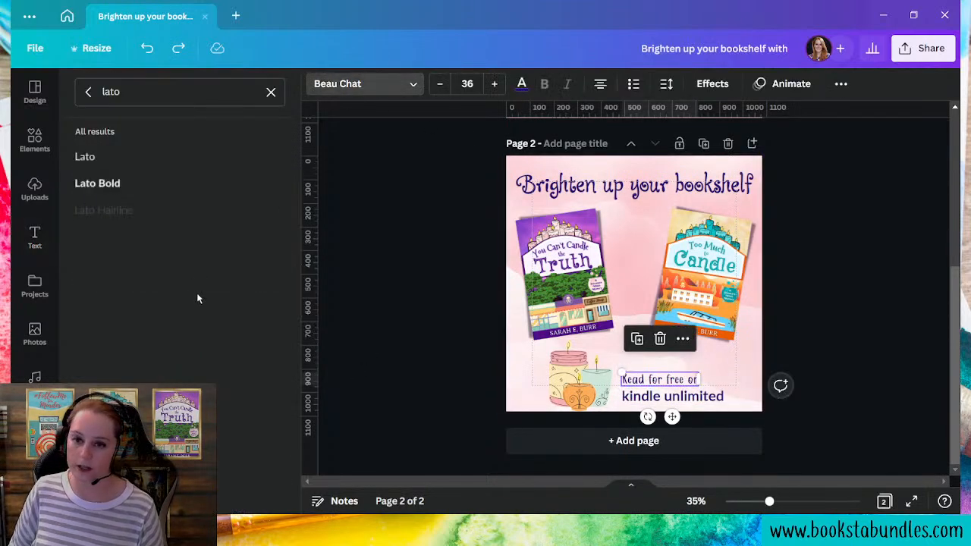
Try several uploaded display fonts on 'Read for free on', landing on Mouse Paw
{"action": "left_click", "coordinate": [270, 92]}
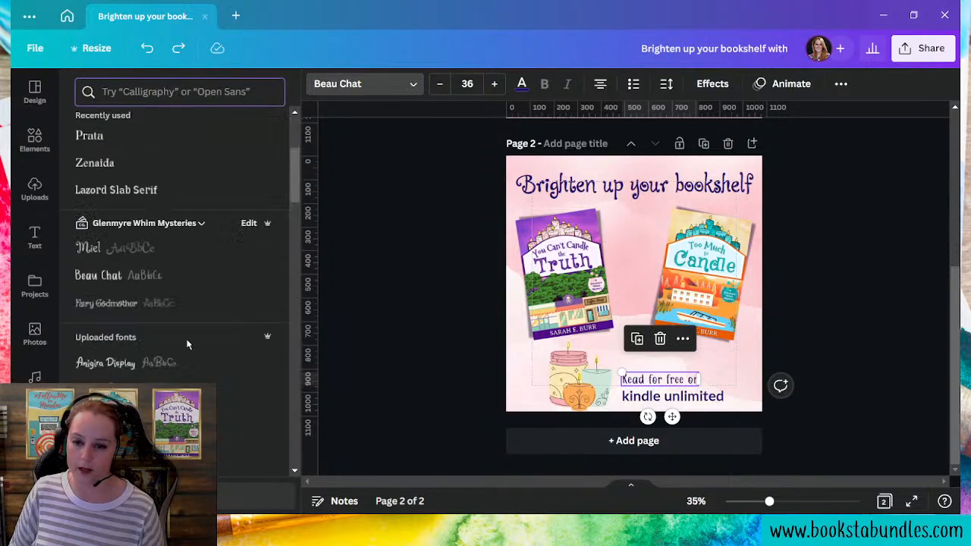
{"action": "scroll", "scroll_direction": "down", "scroll_amount": 3}
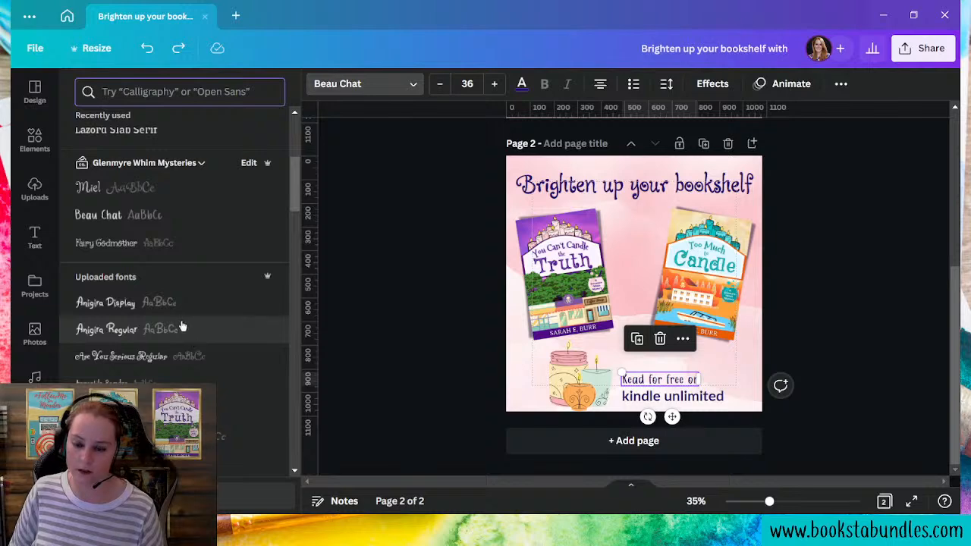
{"action": "left_click", "coordinate": [106, 328]}
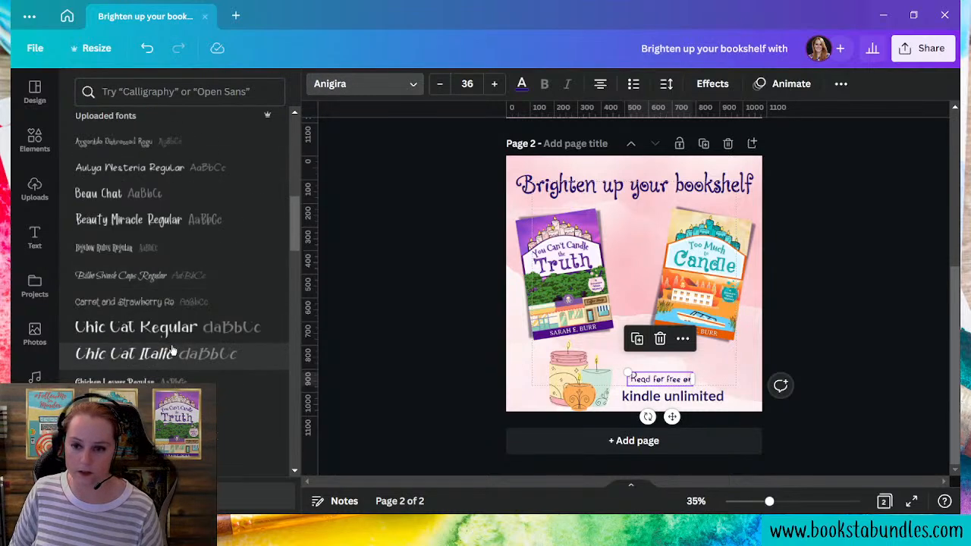
{"action": "scroll", "scroll_direction": "down", "scroll_amount": 3}
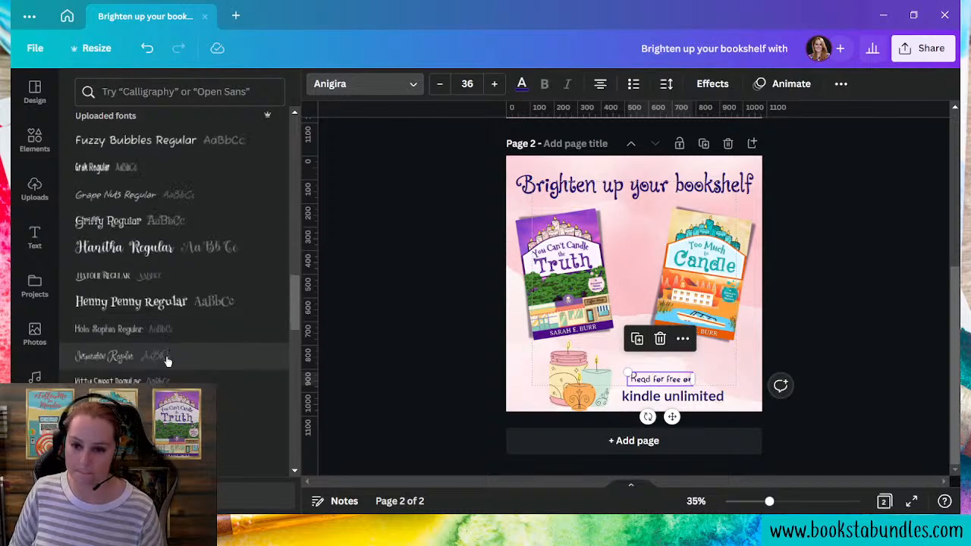
{"action": "left_click", "coordinate": [107, 167]}
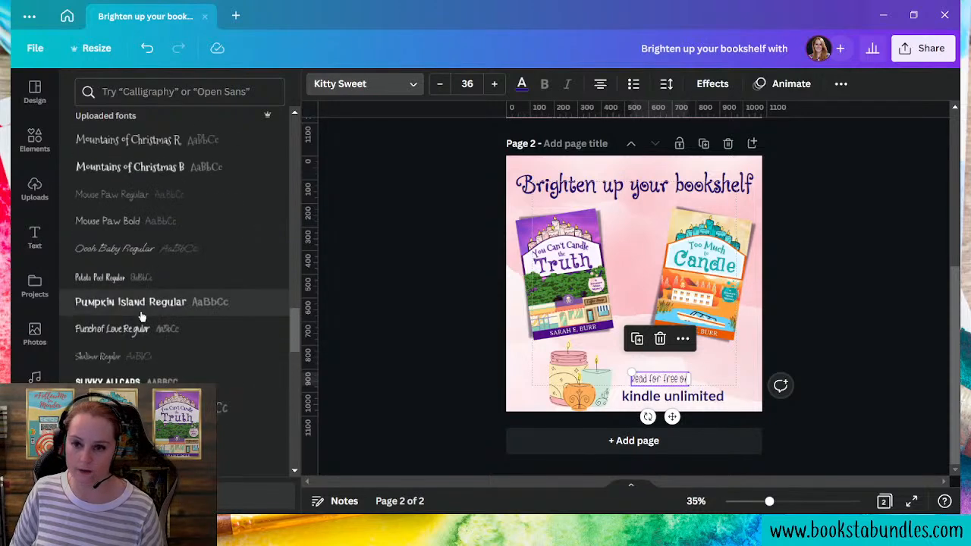
{"action": "left_click", "coordinate": [109, 382]}
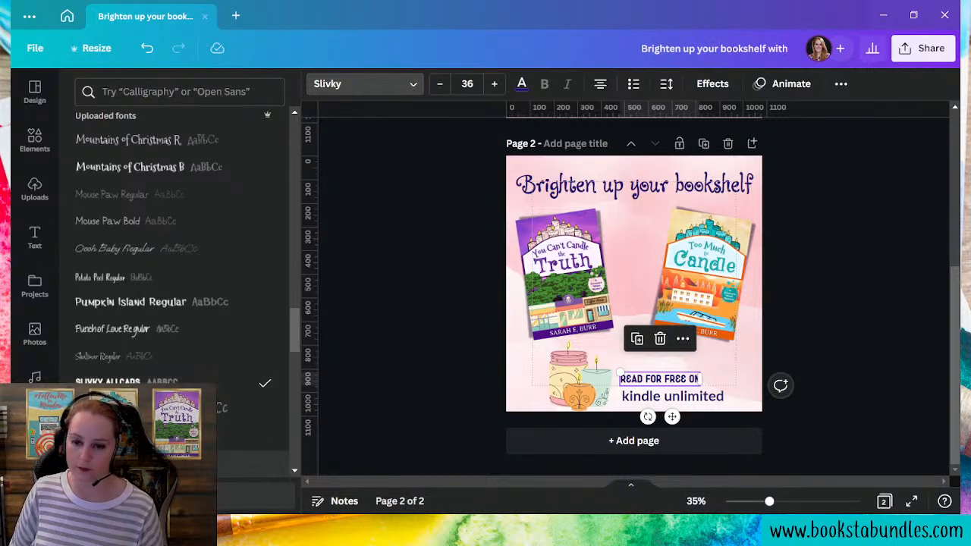
{"action": "mouse_move", "coordinate": [108, 221]}
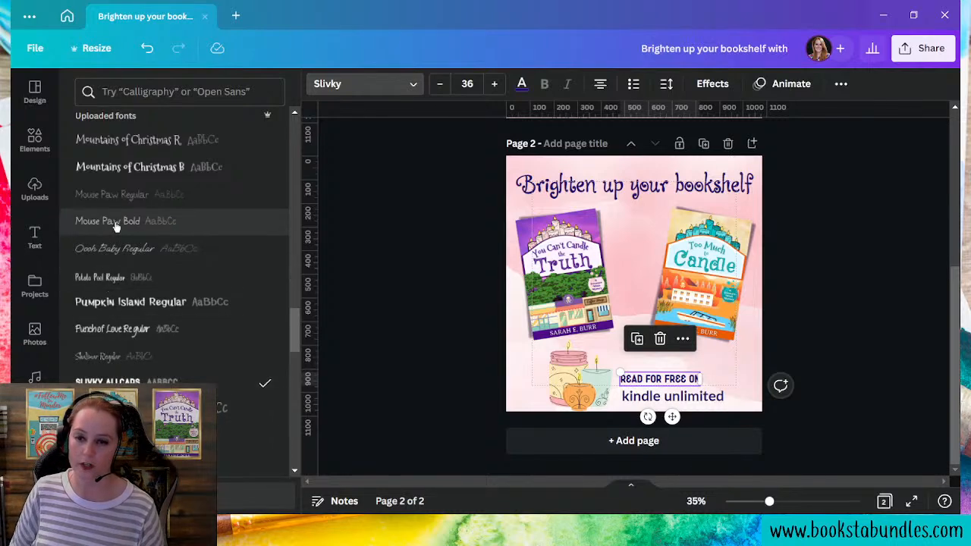
{"action": "left_click", "coordinate": [107, 222]}
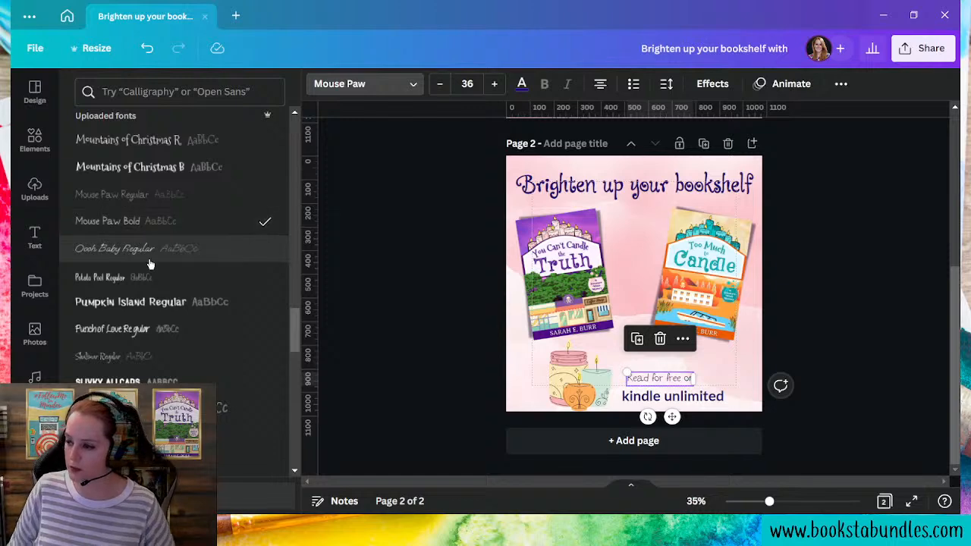
Continue through Twinkle Star and Yippie Yeah Sans, settling on Yippie Yeah Bold for the line
{"action": "scroll", "scroll_direction": "down", "scroll_amount": 3}
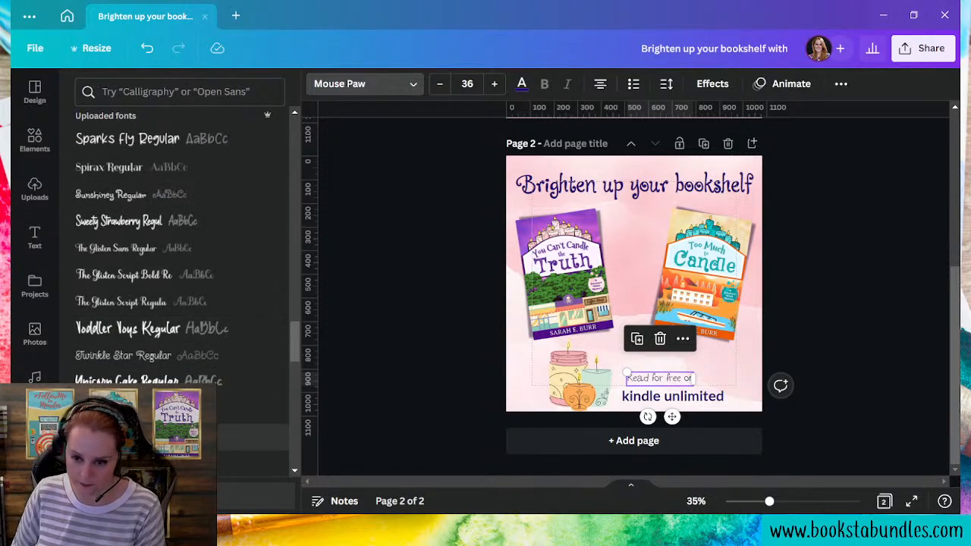
{"action": "left_click", "coordinate": [123, 355]}
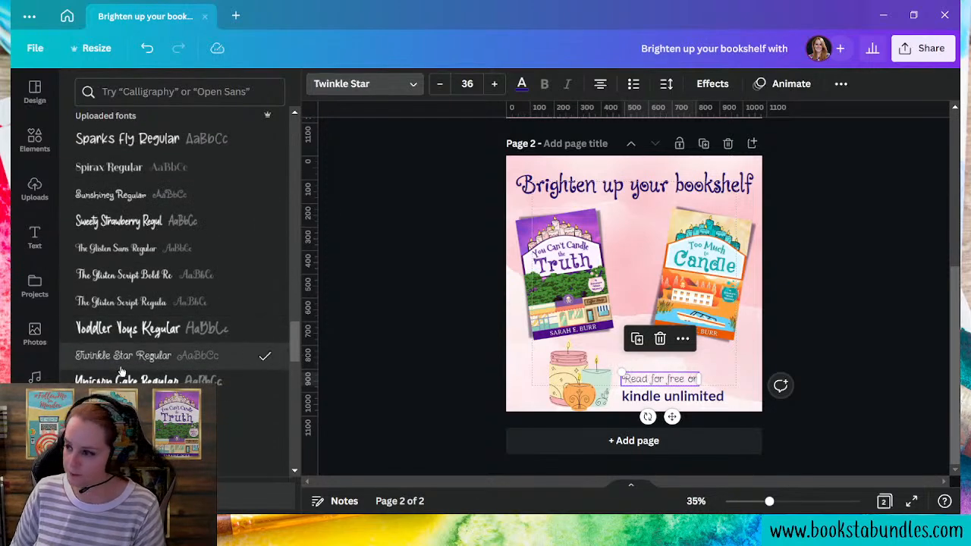
{"action": "scroll", "scroll_direction": "down", "scroll_amount": 3}
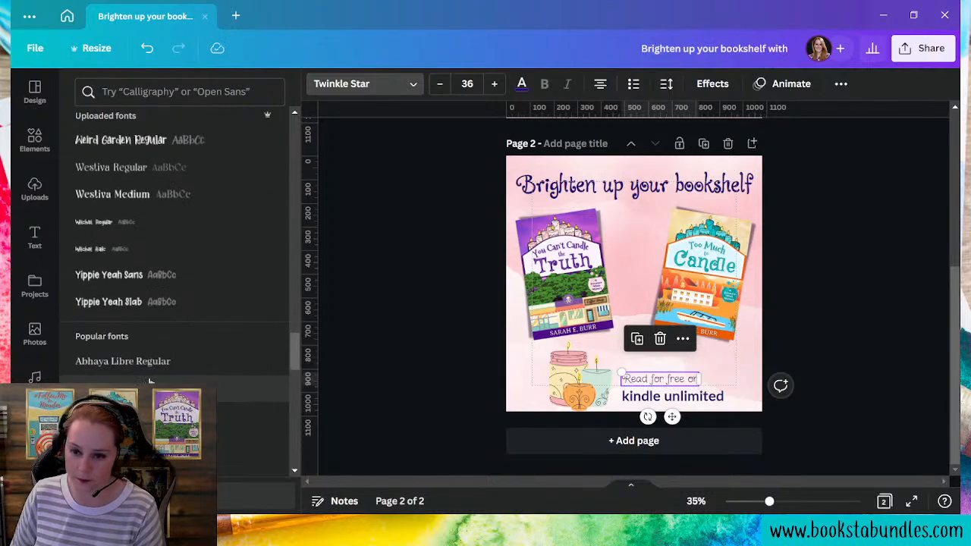
{"action": "left_click", "coordinate": [109, 273]}
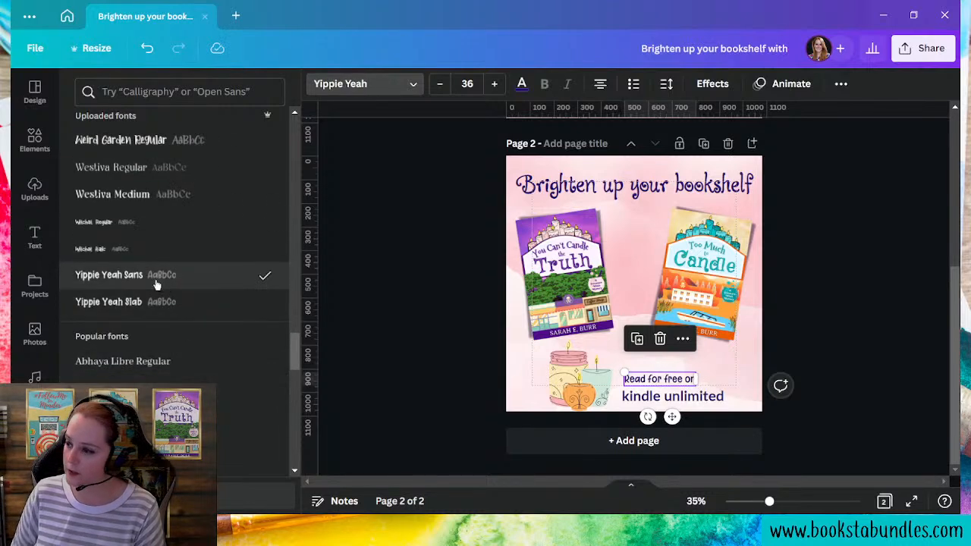
{"action": "left_click", "coordinate": [110, 302]}
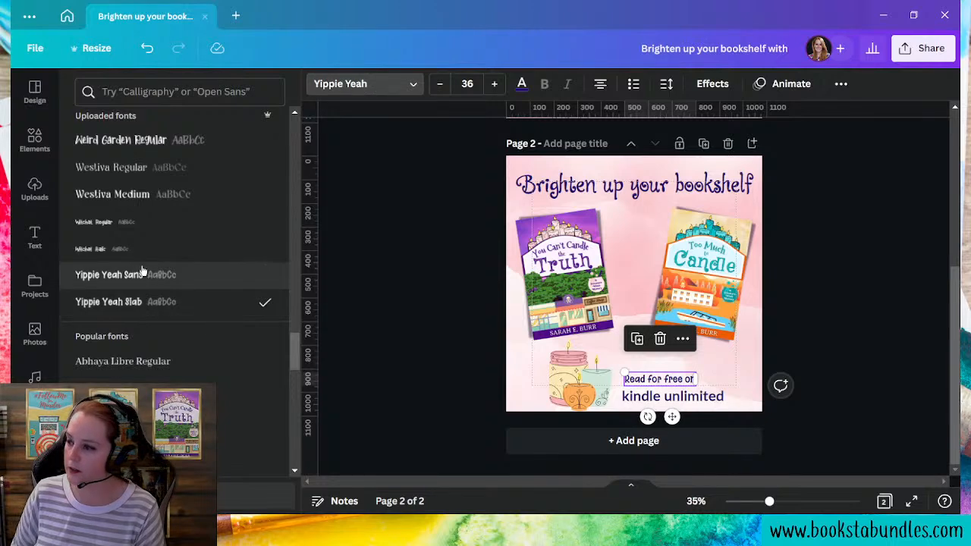
{"action": "left_click", "coordinate": [109, 275]}
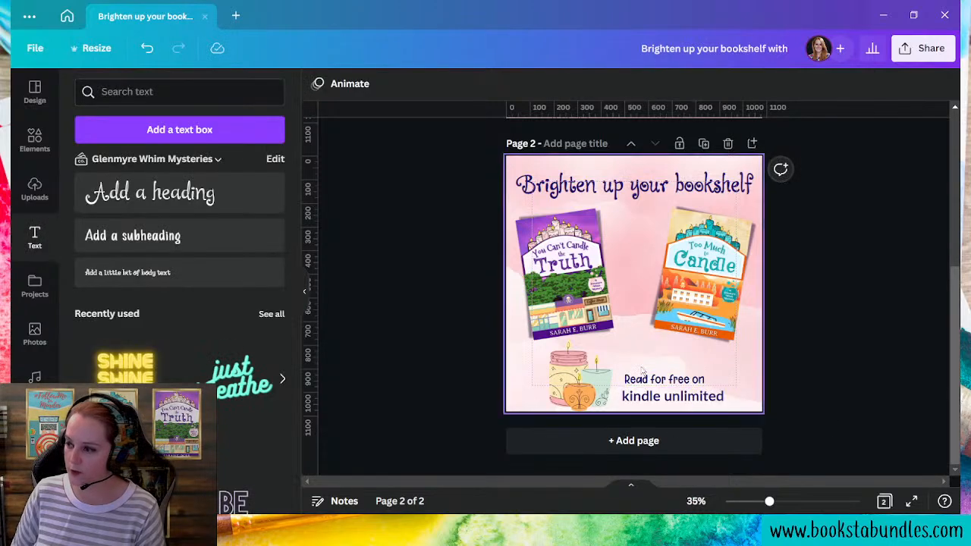
Select both Kindle text lines and move them up toward the centre of the lower area
{"action": "left_click", "coordinate": [672, 394]}
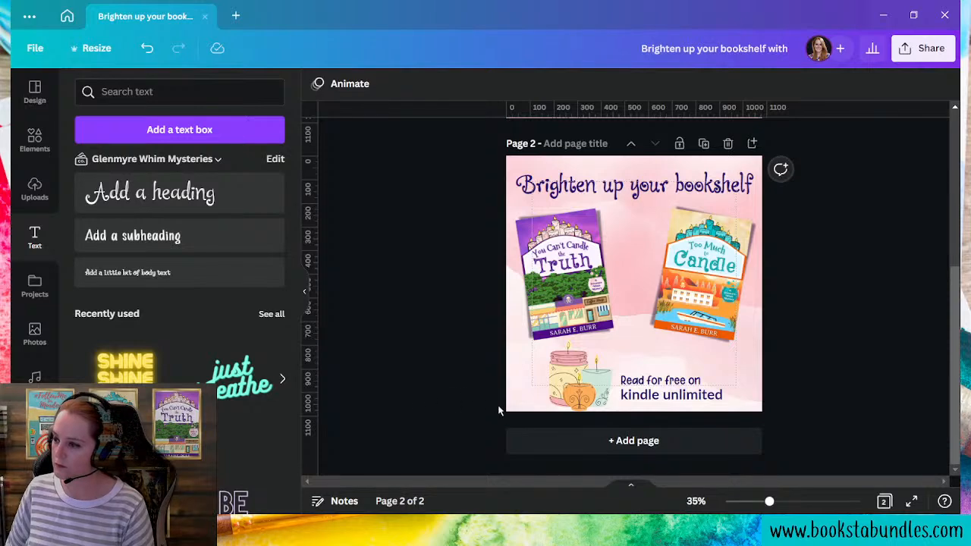
{"action": "left_click", "coordinate": [543, 372]}
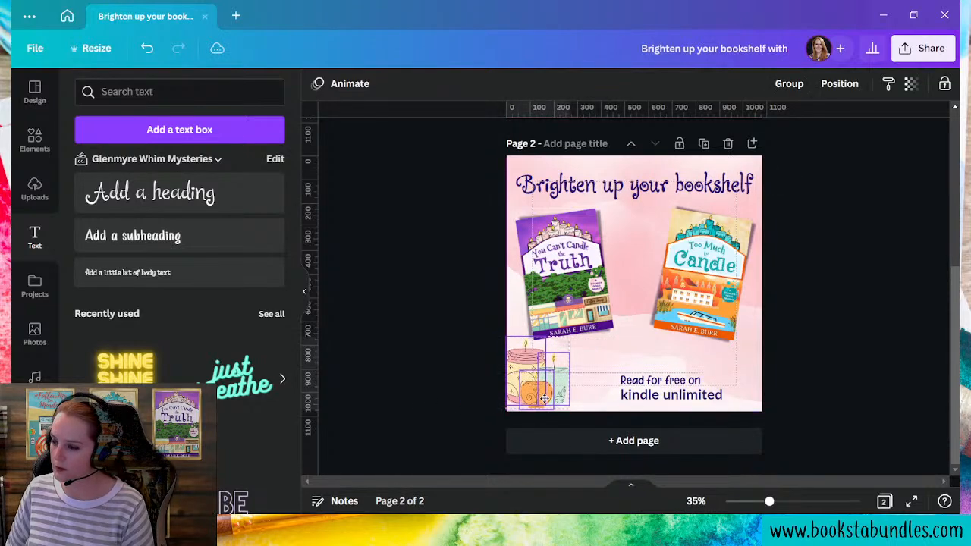
{"action": "left_click", "coordinate": [671, 387]}
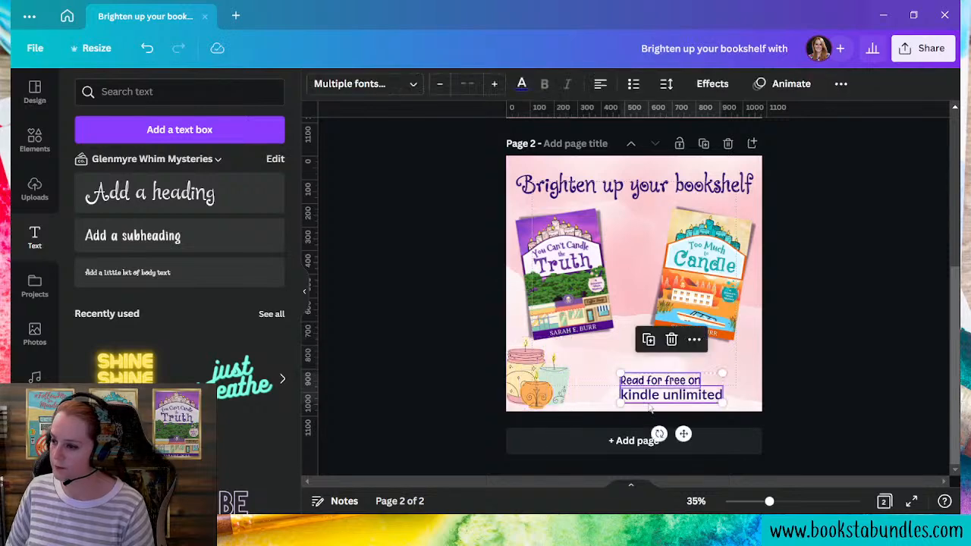
{"action": "left_click", "coordinate": [634, 440]}
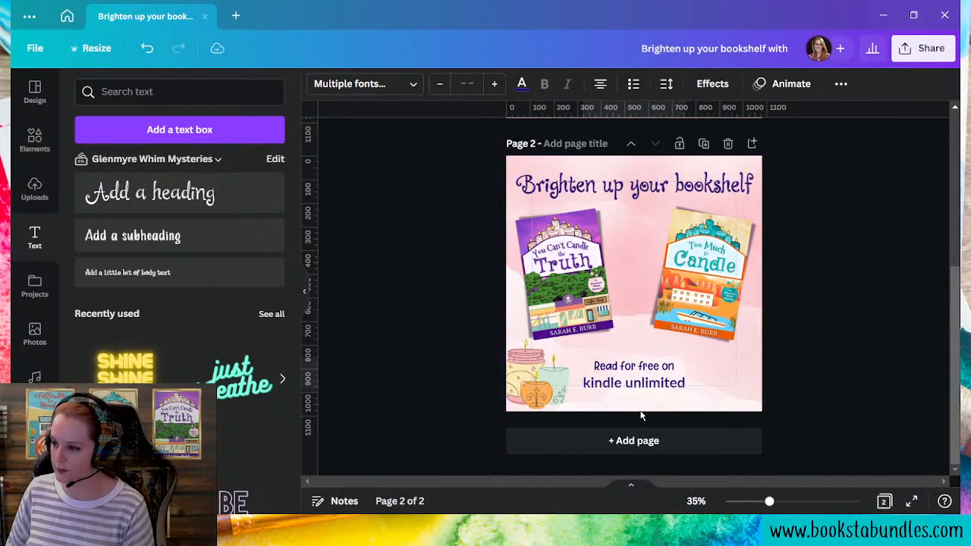
Duplicate the candle cluster, flip it and place the copy in the lower right corner
{"action": "left_click", "coordinate": [634, 284]}
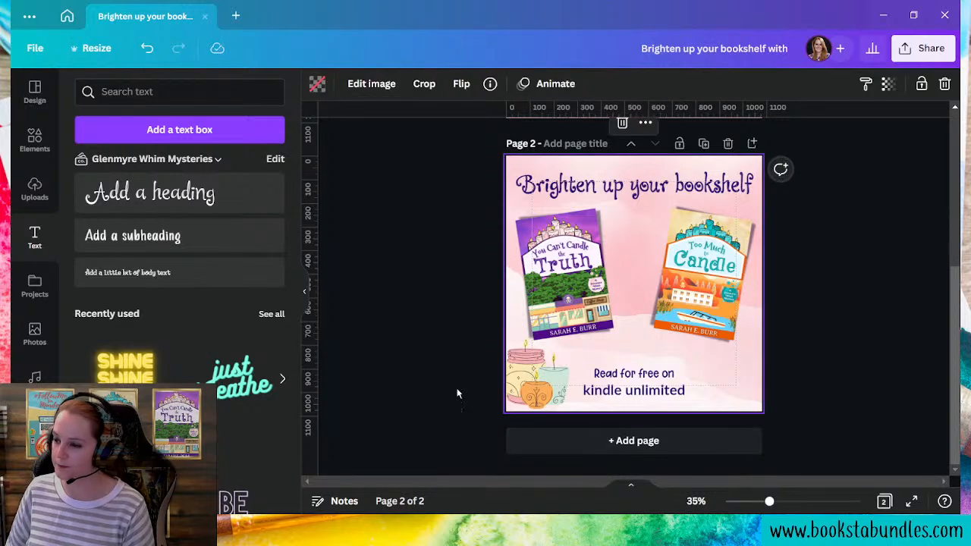
{"action": "left_click", "coordinate": [539, 379]}
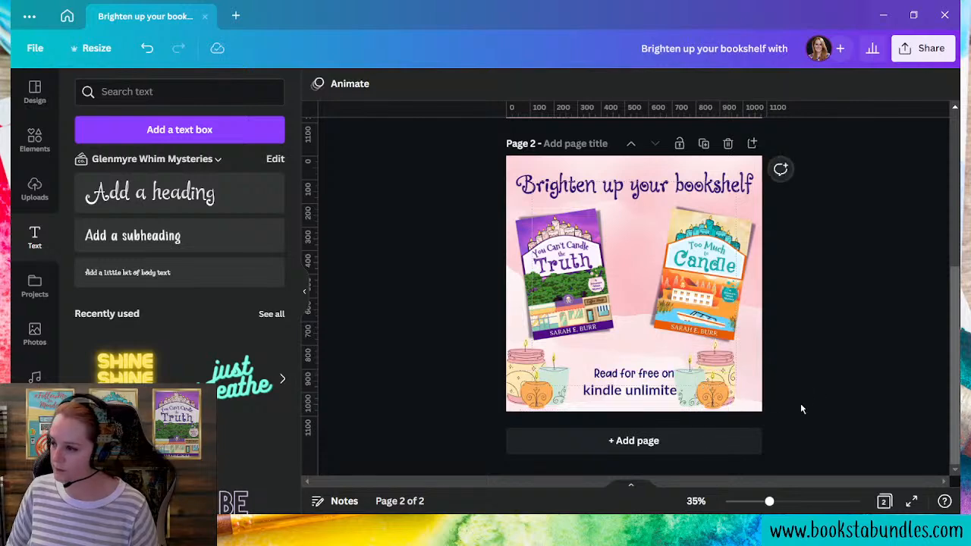
{"action": "left_click", "coordinate": [731, 376]}
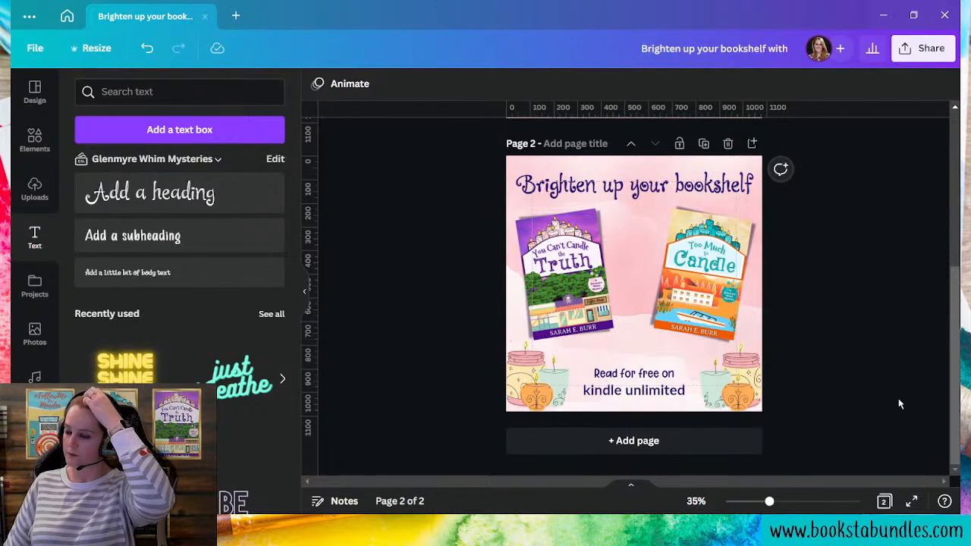
{"action": "left_click", "coordinate": [635, 390]}
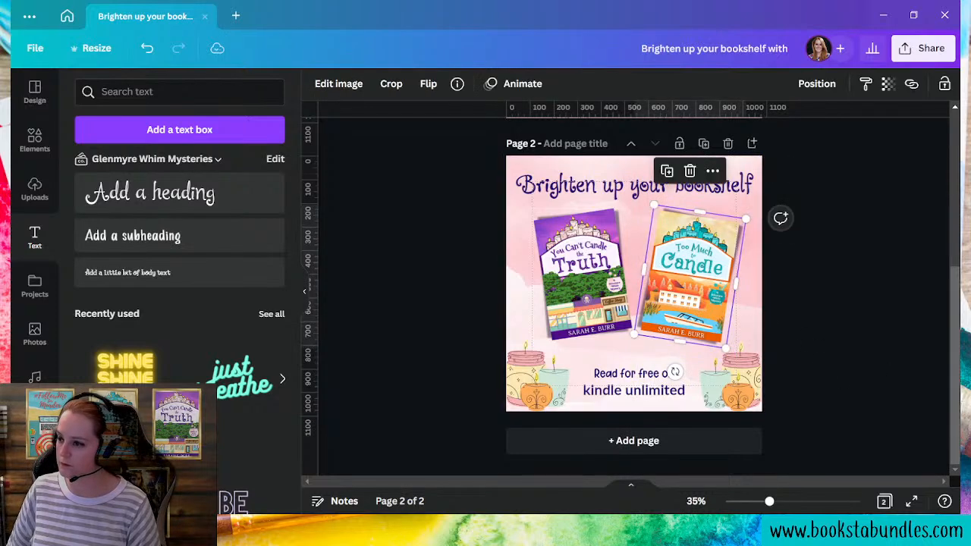
Straighten, enlarge and centre the two book covers evenly side by side
{"action": "left_click", "coordinate": [945, 443]}
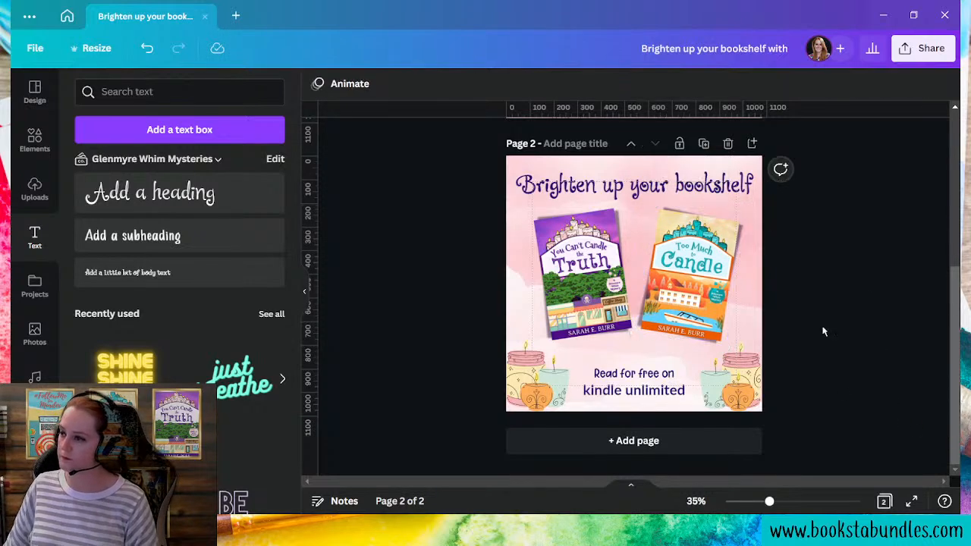
{"action": "left_click", "coordinate": [580, 274]}
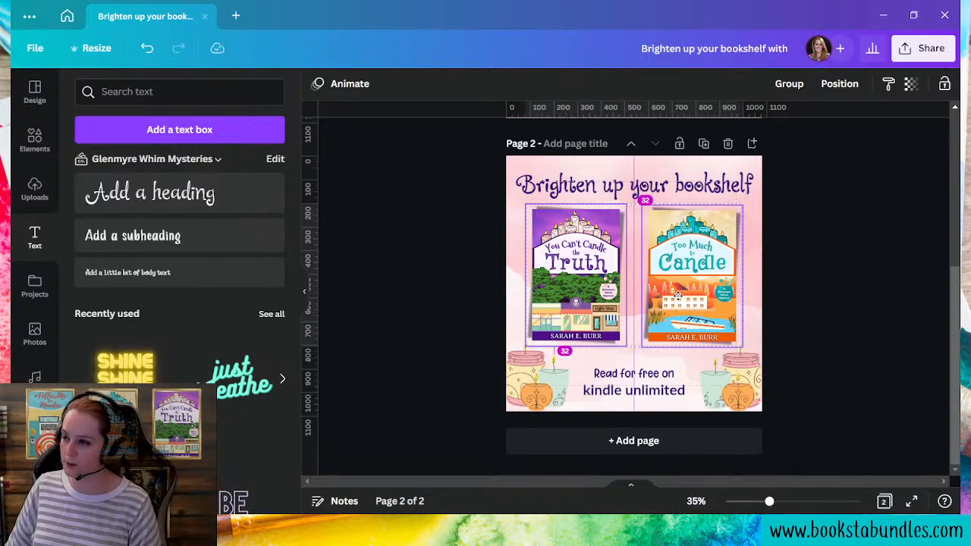
{"action": "left_click", "coordinate": [635, 285]}
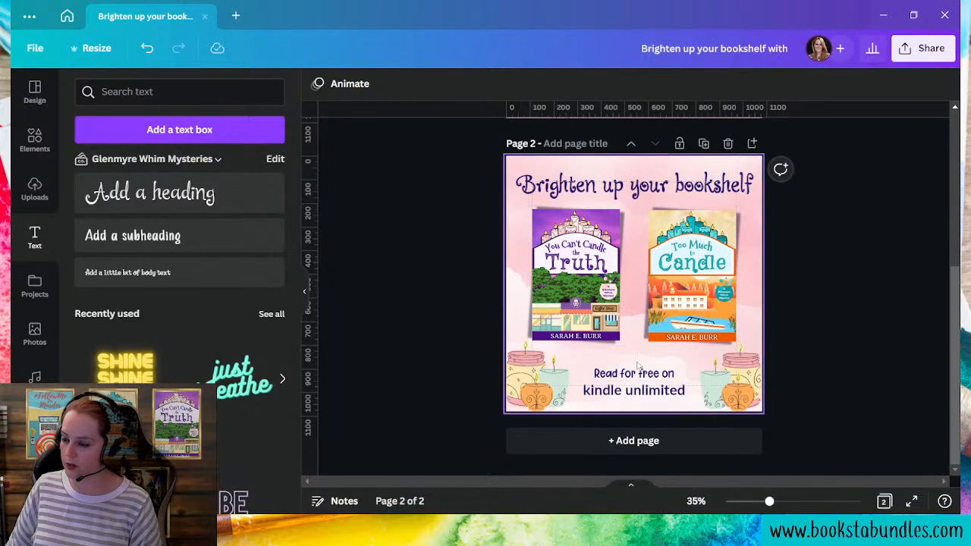
{"action": "left_click", "coordinate": [634, 383]}
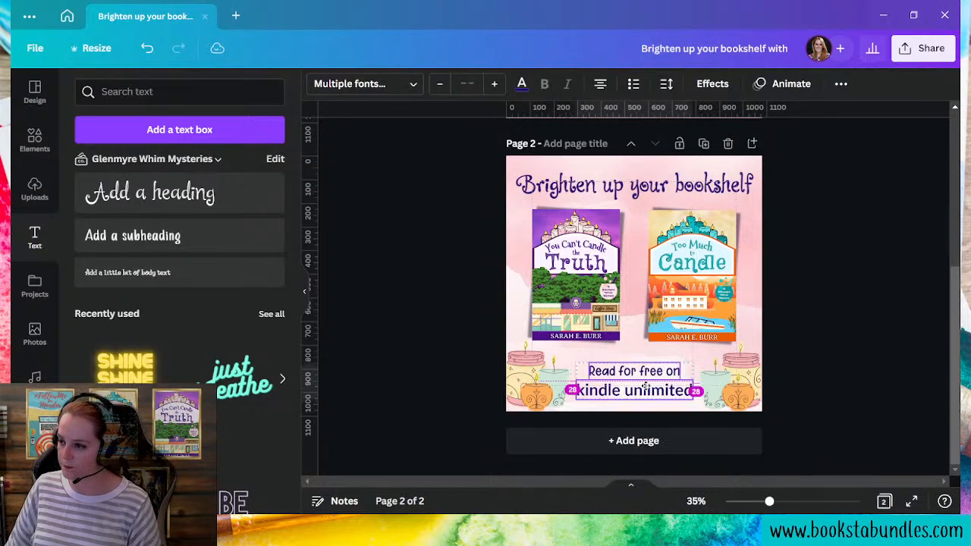
Enlarge the two Kindle text lines slightly
{"action": "left_click", "coordinate": [836, 321]}
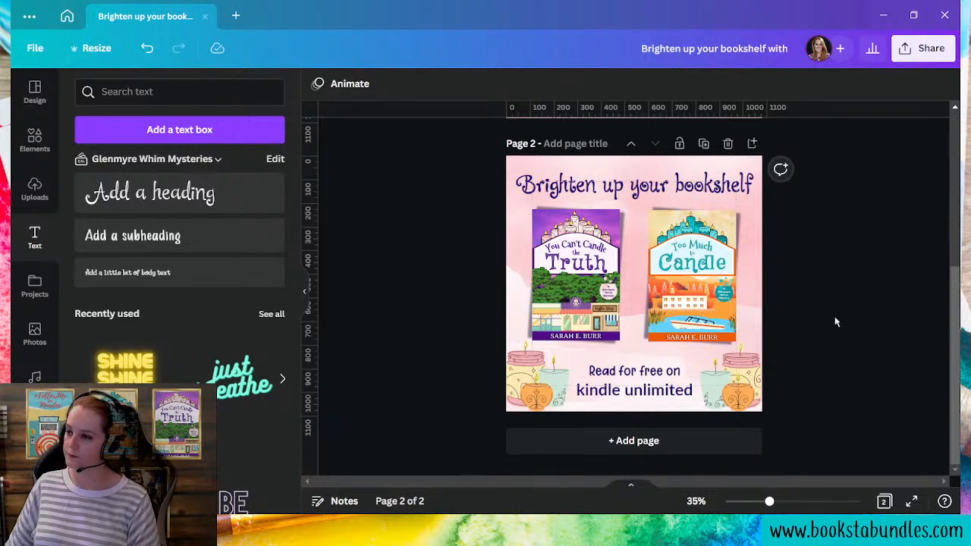
{"action": "left_click", "coordinate": [635, 185]}
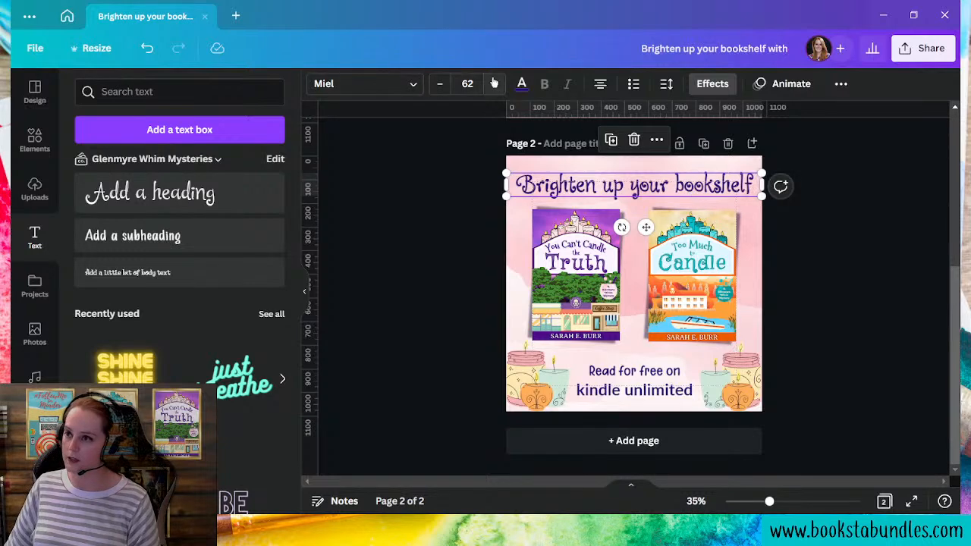
Raise the heading to size 70 so it wraps onto two lines, and tighten its line spacing
{"action": "left_click", "coordinate": [494, 83]}
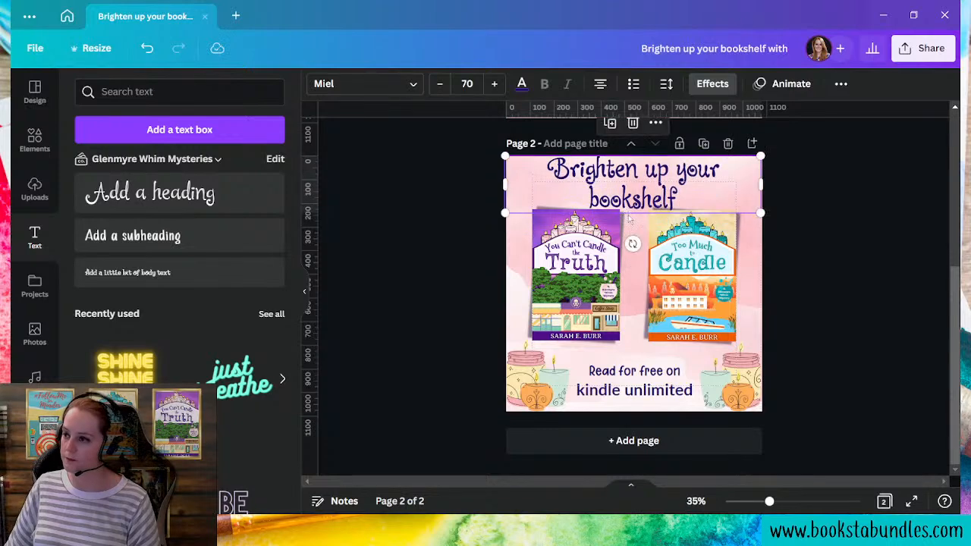
{"action": "left_click", "coordinate": [664, 83]}
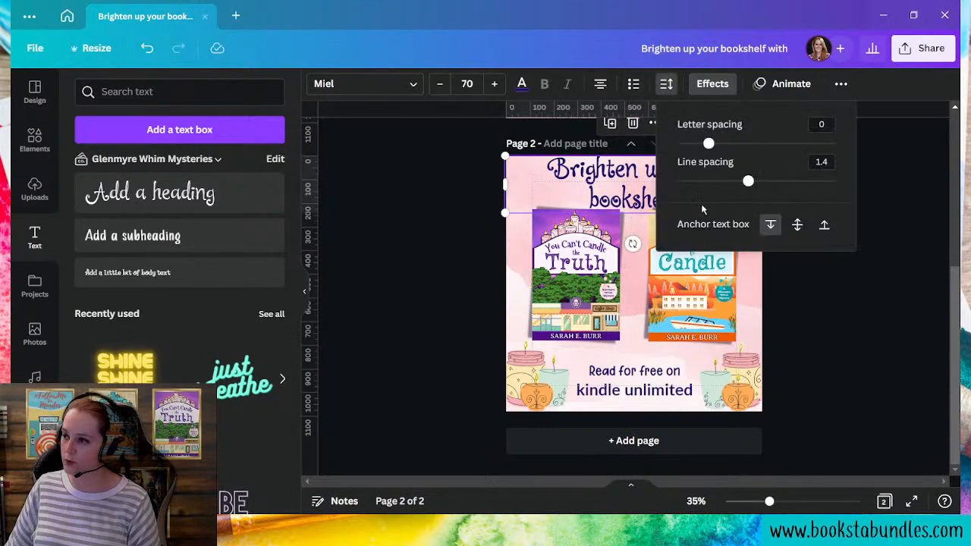
{"action": "left_click_drag", "start_coordinate": [748, 181], "coordinate": [732, 181]}
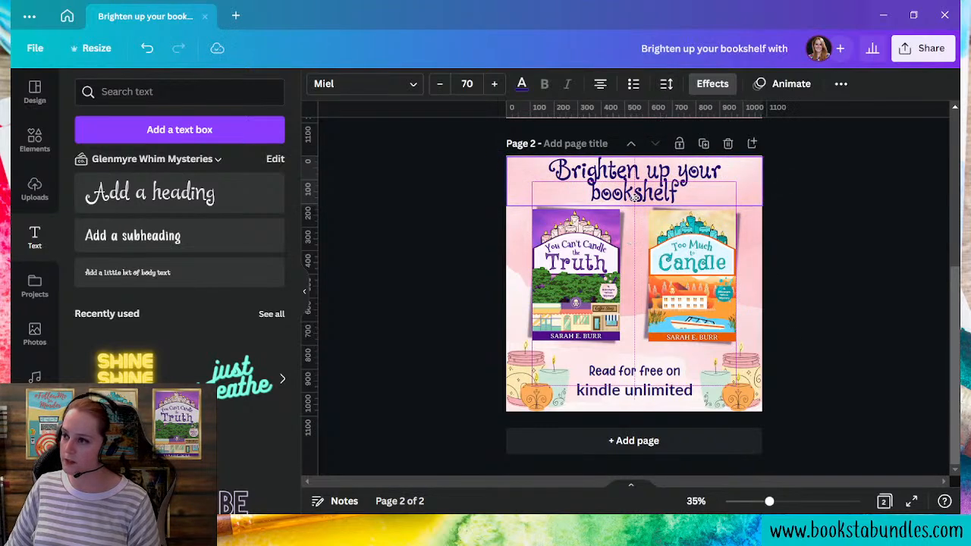
{"action": "left_click", "coordinate": [634, 182]}
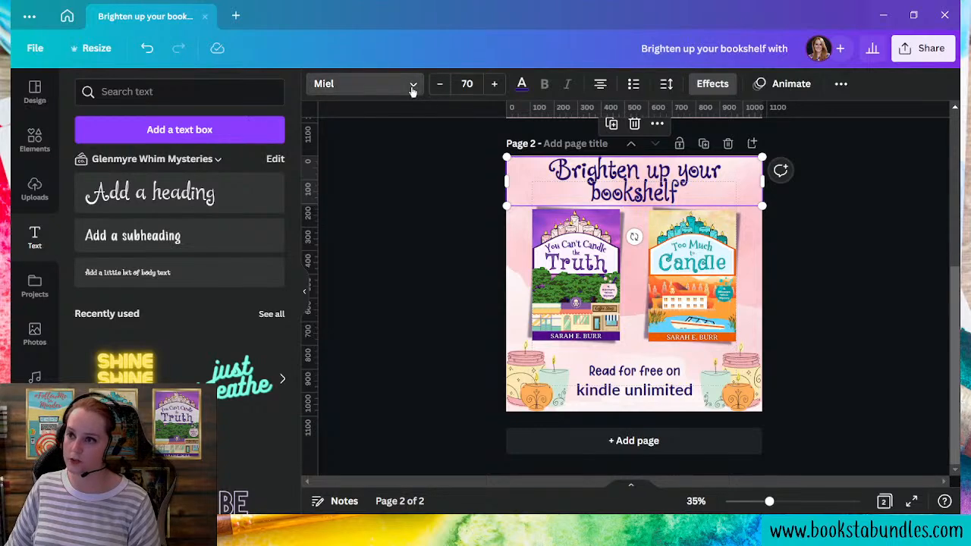
Preview uploaded fonts on the heading: Yippie Yeah Bold, The Glisten Sans, Little Boxes variants
{"action": "left_click", "coordinate": [109, 275]}
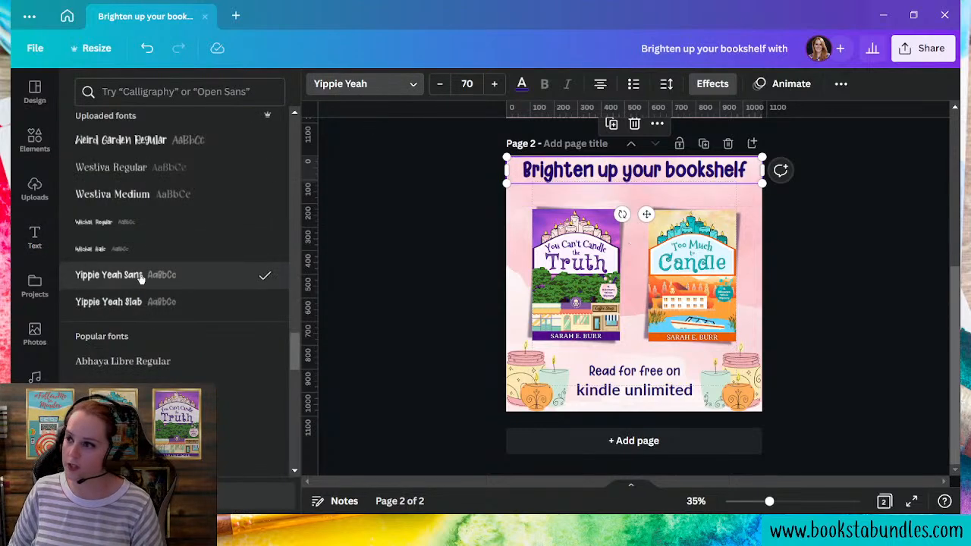
{"action": "left_click", "coordinate": [110, 301]}
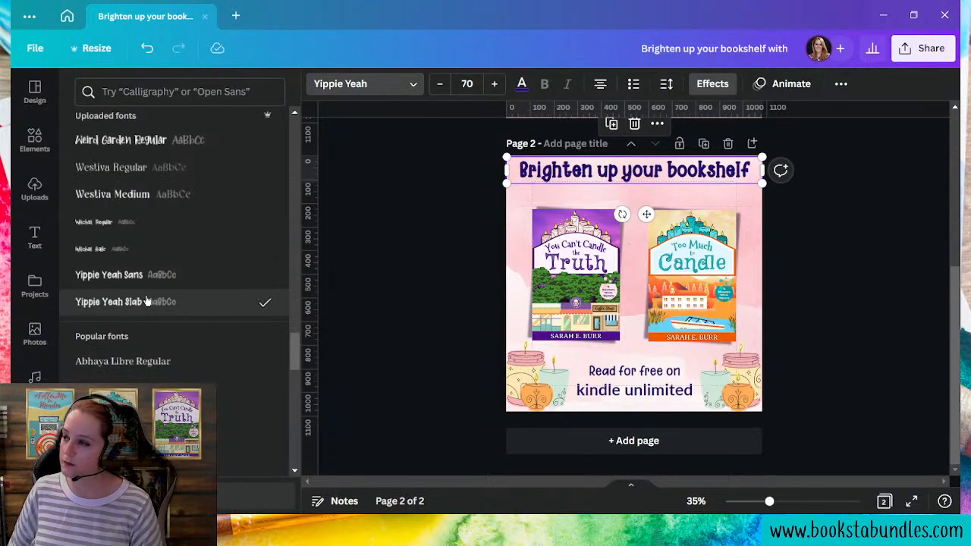
{"action": "scroll", "scroll_direction": "down", "scroll_amount": 3}
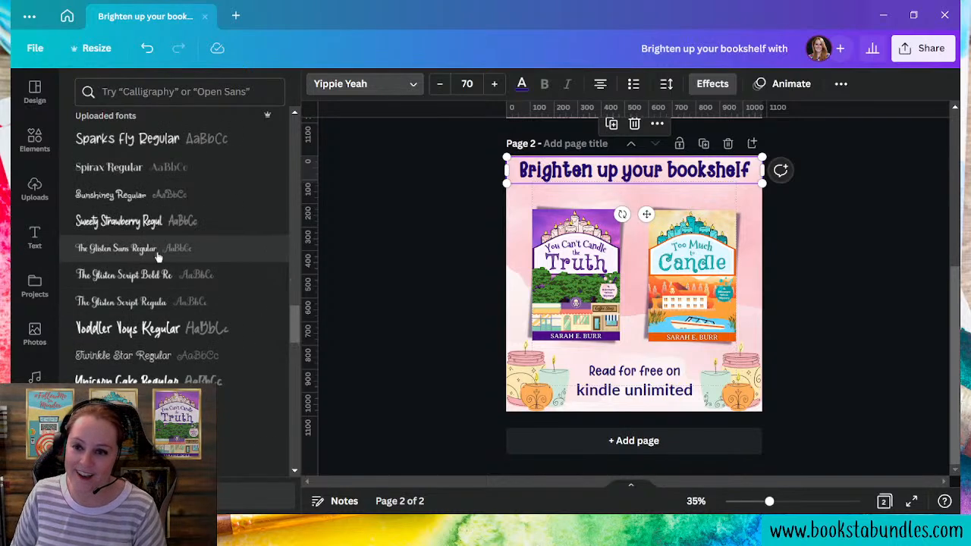
{"action": "left_click", "coordinate": [115, 249]}
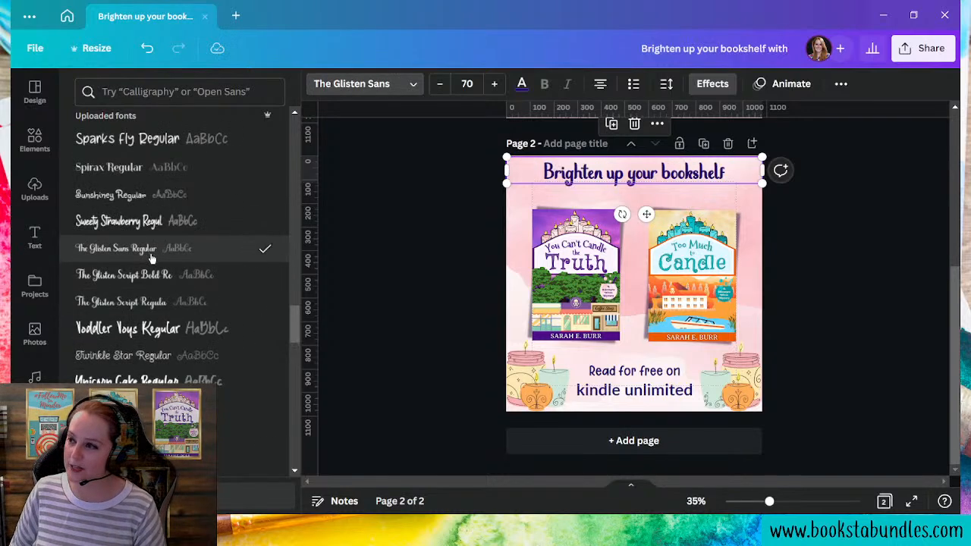
{"action": "scroll", "scroll_direction": "down", "scroll_amount": 3}
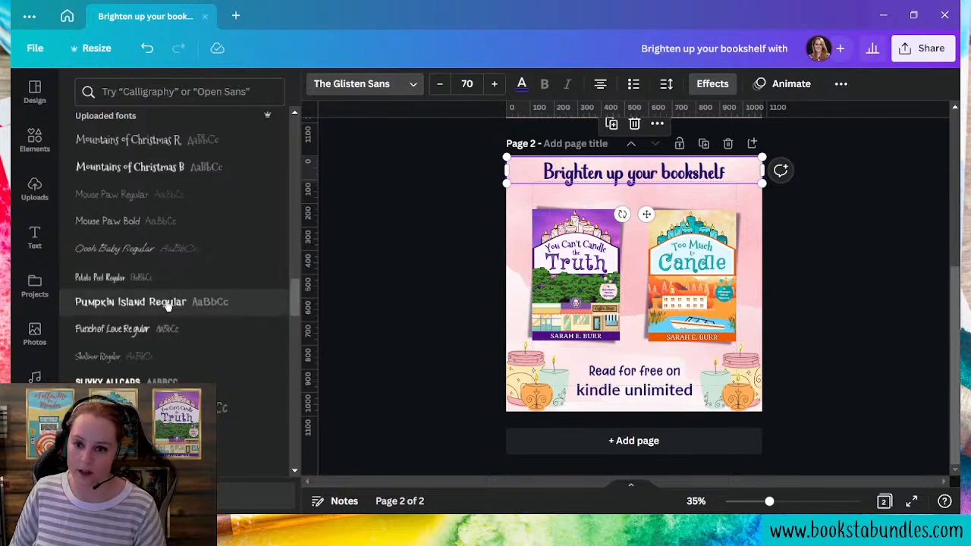
{"action": "left_click", "coordinate": [130, 165]}
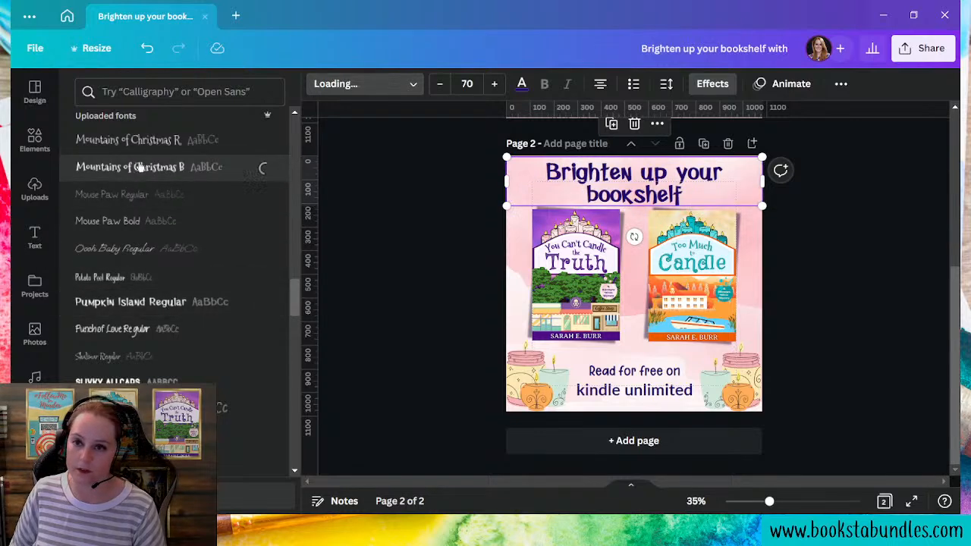
{"action": "left_click", "coordinate": [131, 166]}
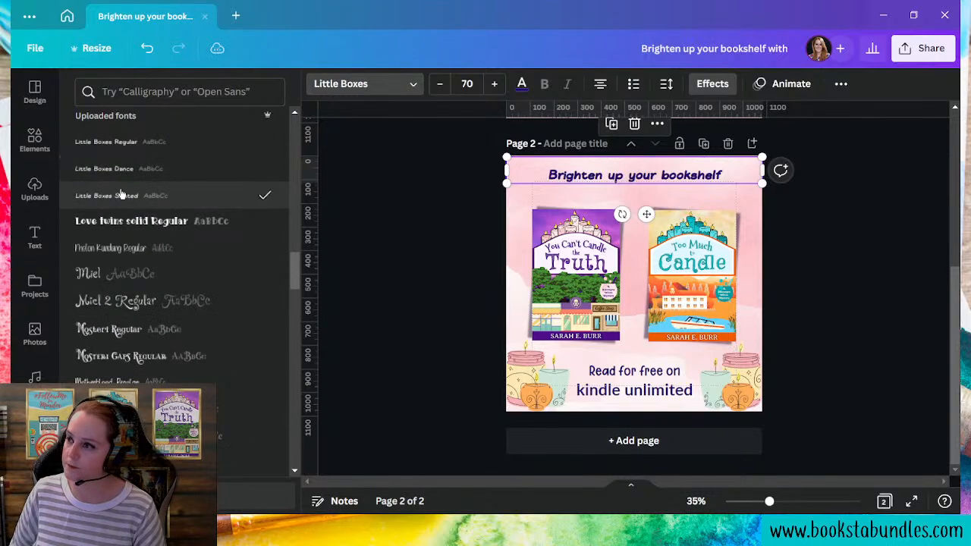
{"action": "left_click", "coordinate": [103, 169]}
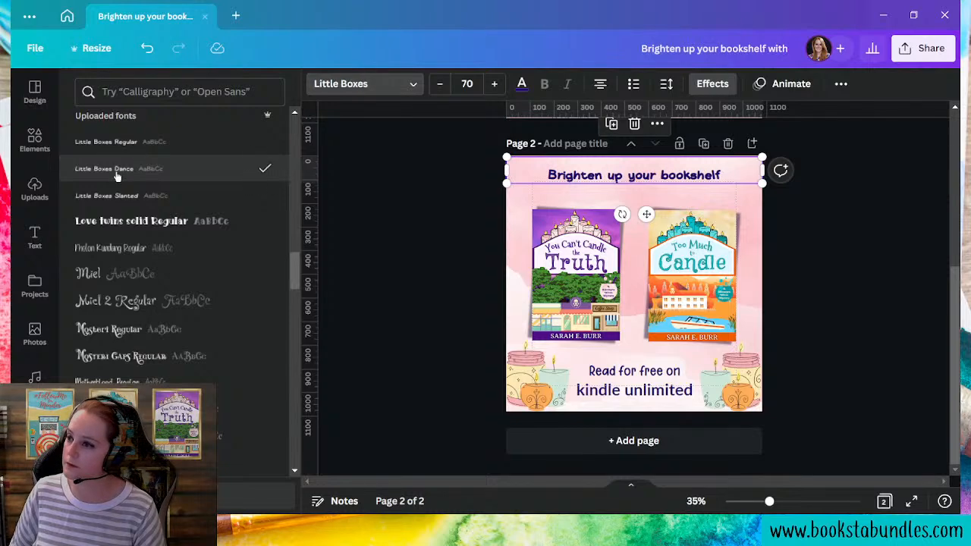
Try coffee+tea, Erstwhile, Fairy Godmother and Bigelow Rules, then set the heading in Chicken Lovers
{"action": "left_click", "coordinate": [108, 221]}
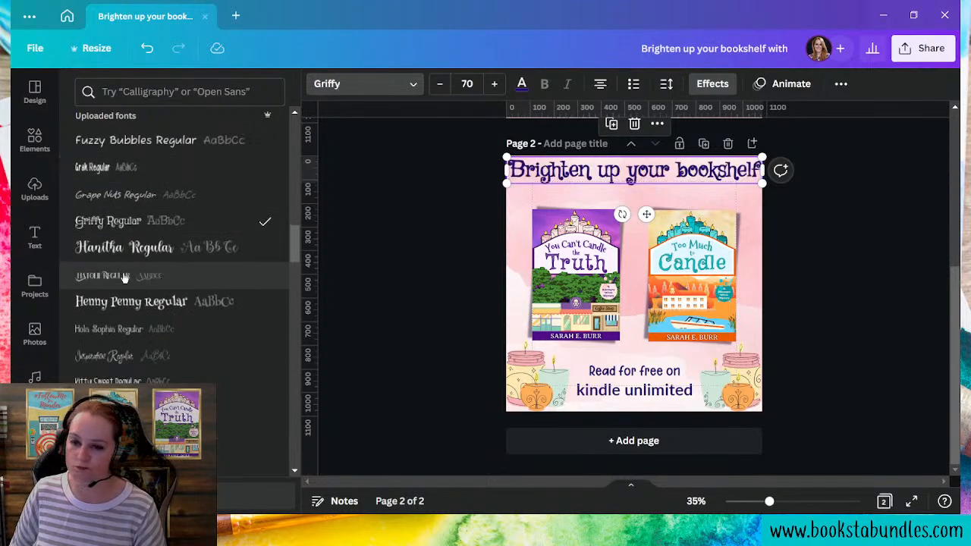
{"action": "left_click", "coordinate": [118, 276]}
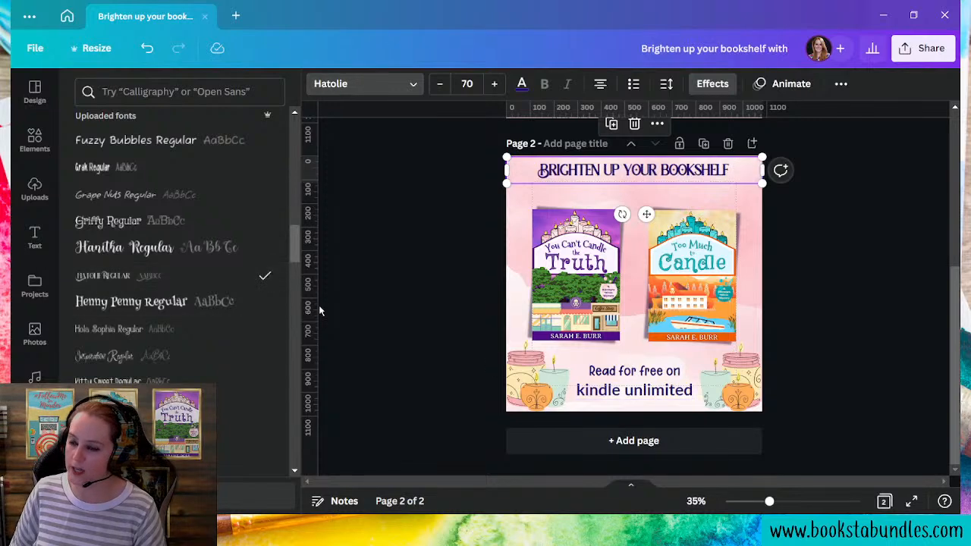
{"action": "left_click", "coordinate": [111, 222]}
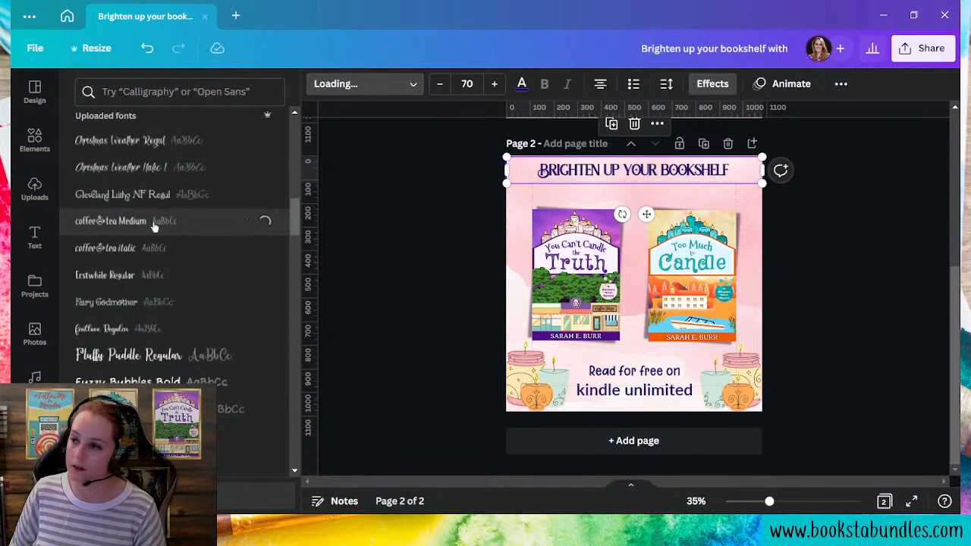
{"action": "left_click", "coordinate": [111, 222]}
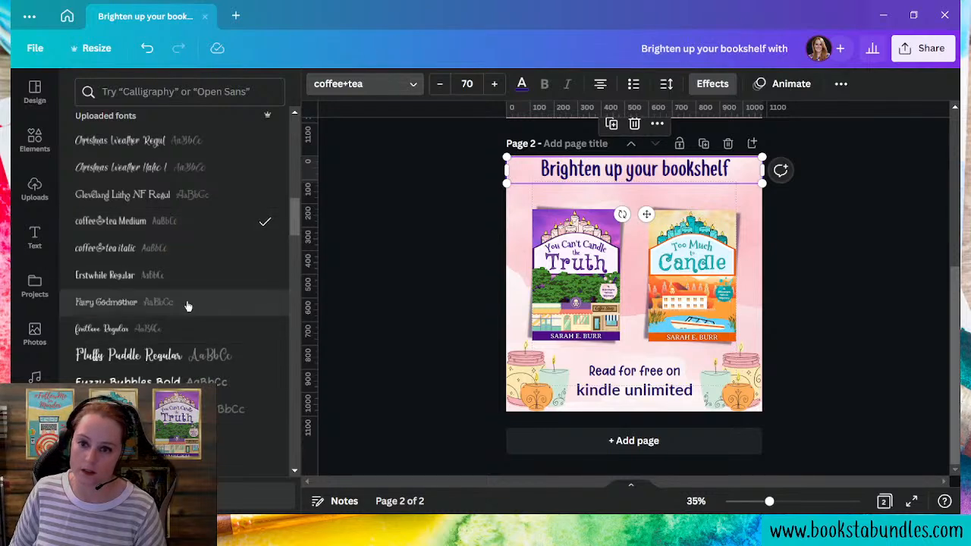
{"action": "left_click", "coordinate": [105, 274]}
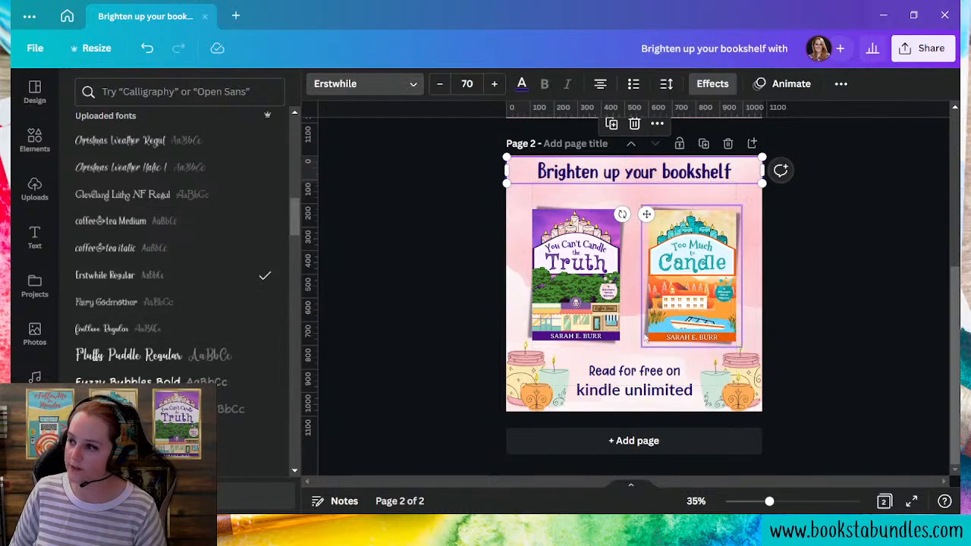
{"action": "left_click", "coordinate": [107, 302]}
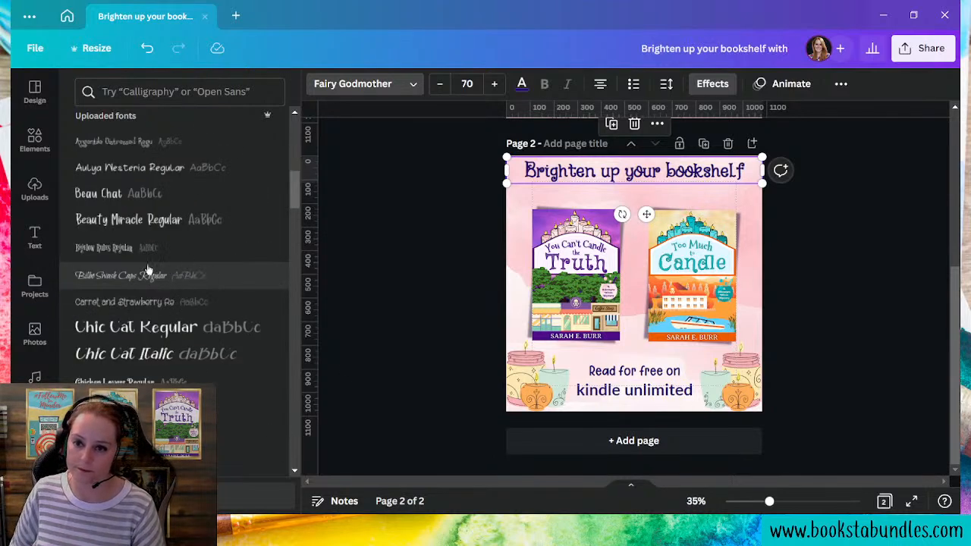
{"action": "left_click", "coordinate": [103, 247]}
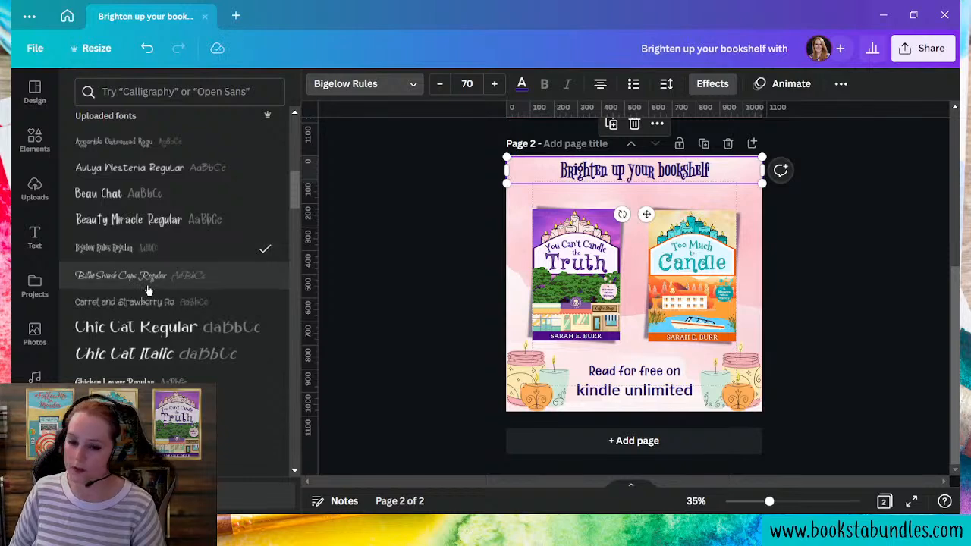
{"action": "left_click", "coordinate": [121, 383]}
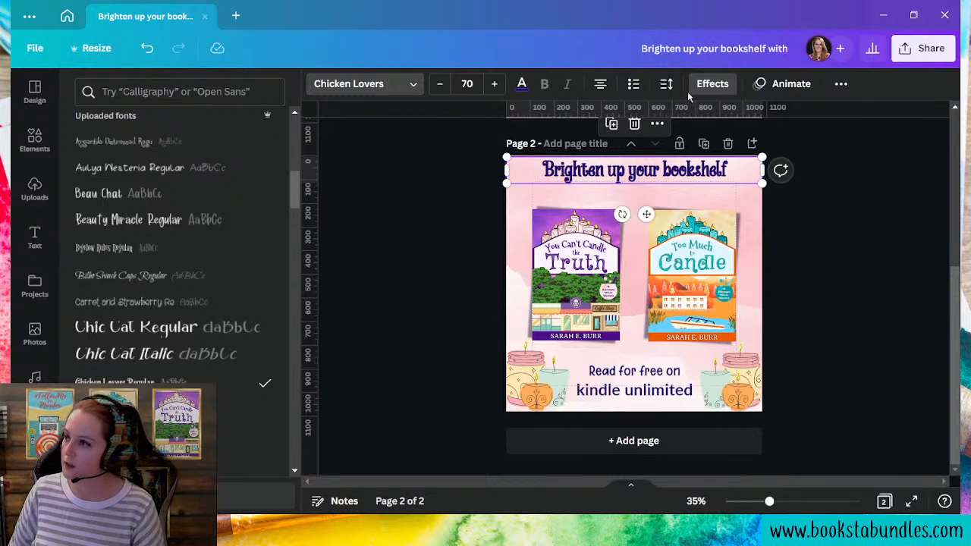
Give the heading a Shadow effect with Blur 44 and resize it to 88 to fit the width
{"action": "left_click", "coordinate": [713, 83]}
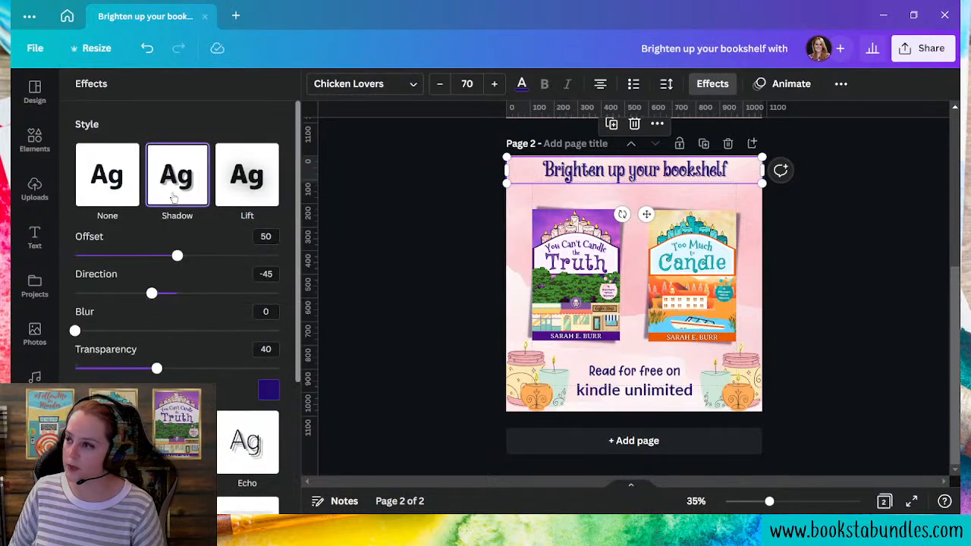
{"action": "left_click_drag", "start_coordinate": [76, 331], "coordinate": [97, 331]}
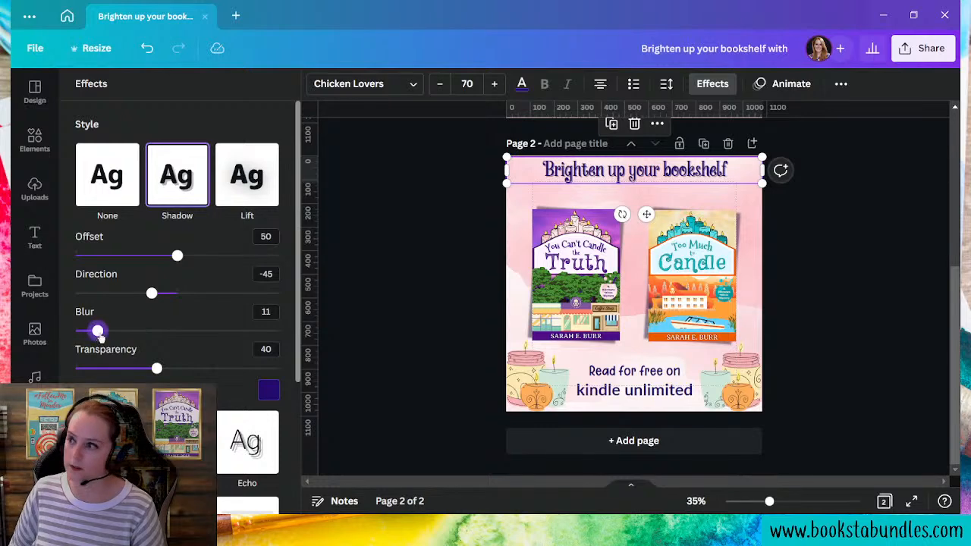
{"action": "left_click_drag", "start_coordinate": [97, 331], "coordinate": [165, 331]}
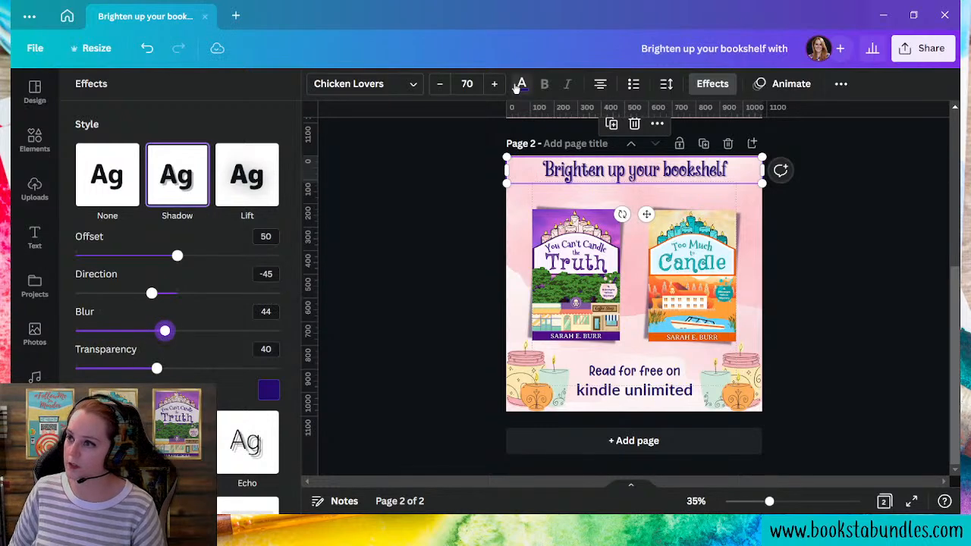
{"action": "left_click", "coordinate": [494, 84]}
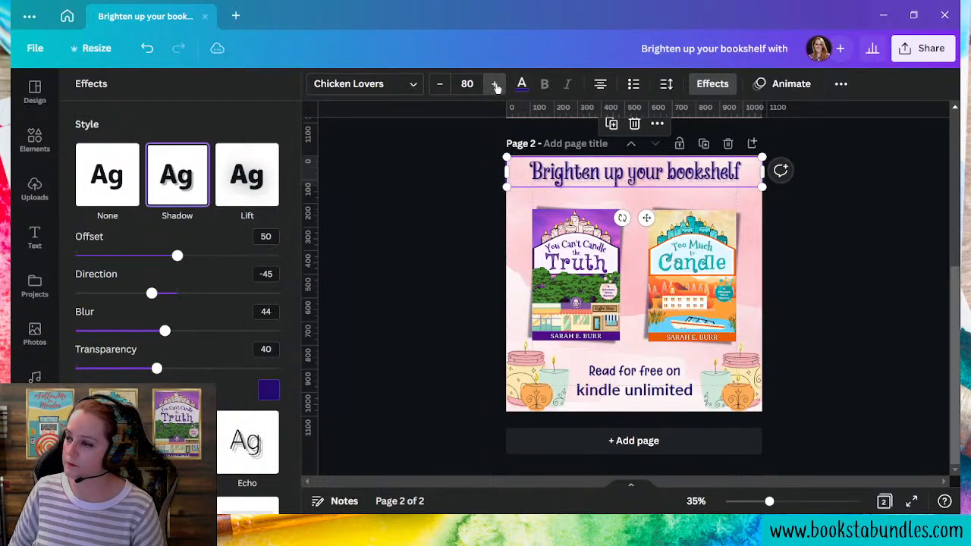
{"action": "left_click", "coordinate": [495, 84]}
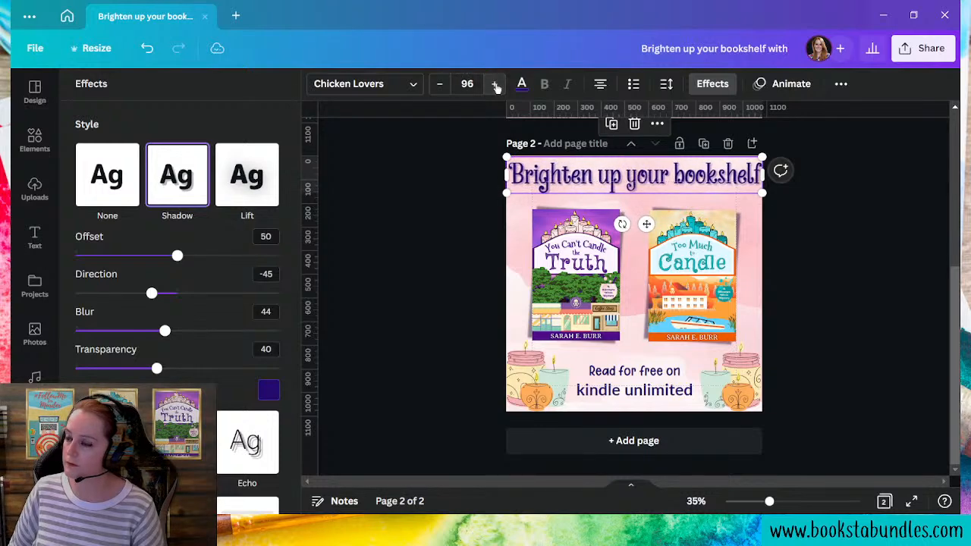
{"action": "left_click", "coordinate": [438, 83]}
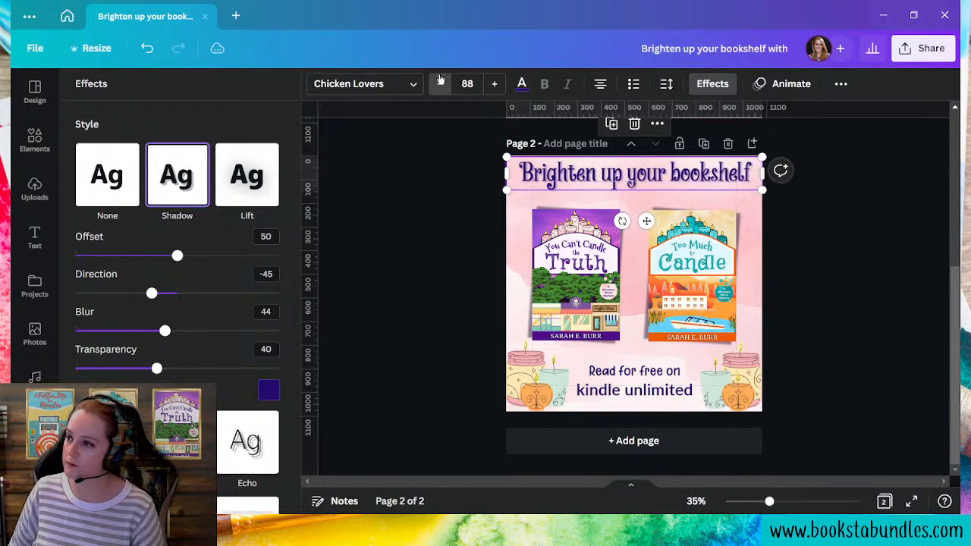
{"action": "left_click", "coordinate": [33, 237]}
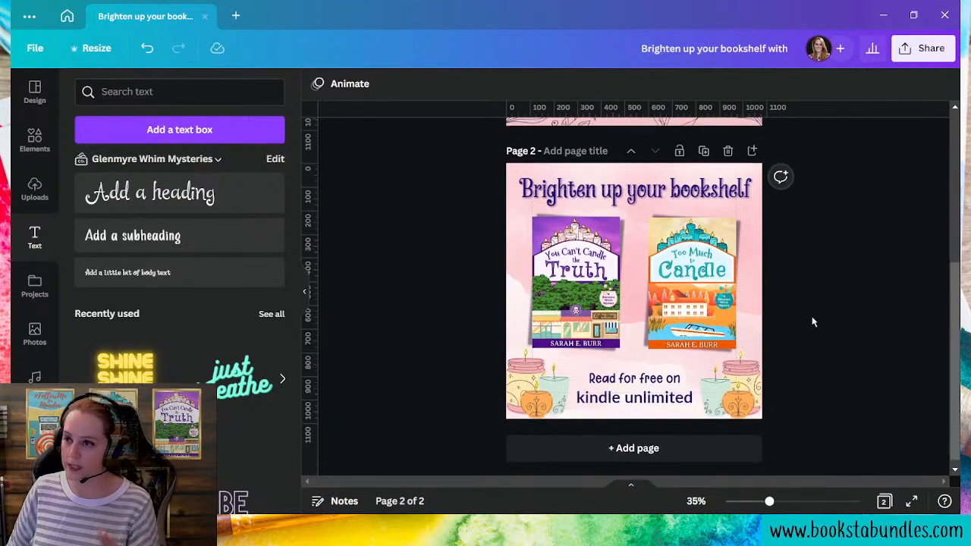
From Canva Home, find and reopen the earlier bookmark design under Recent designs
{"action": "left_click", "coordinate": [67, 15]}
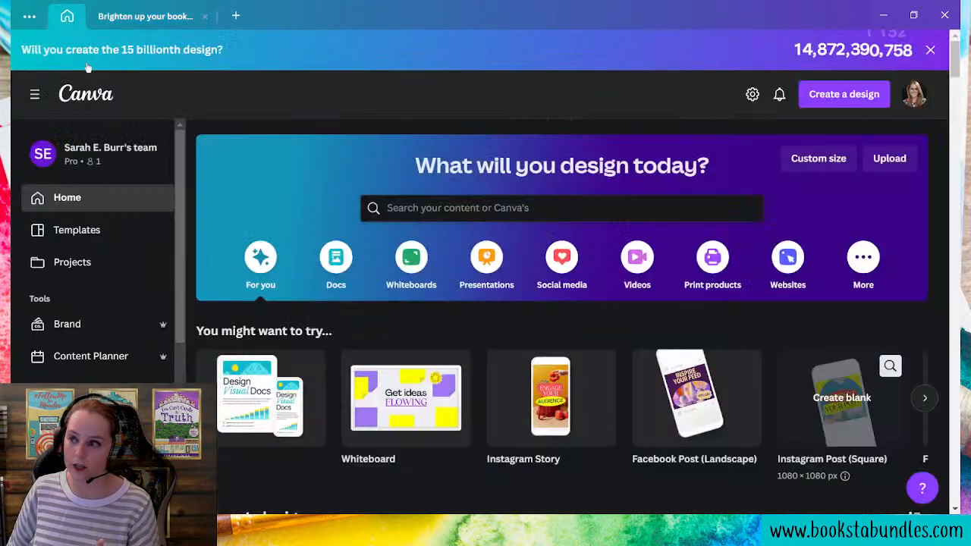
{"action": "scroll", "scroll_direction": "down", "scroll_amount": 3}
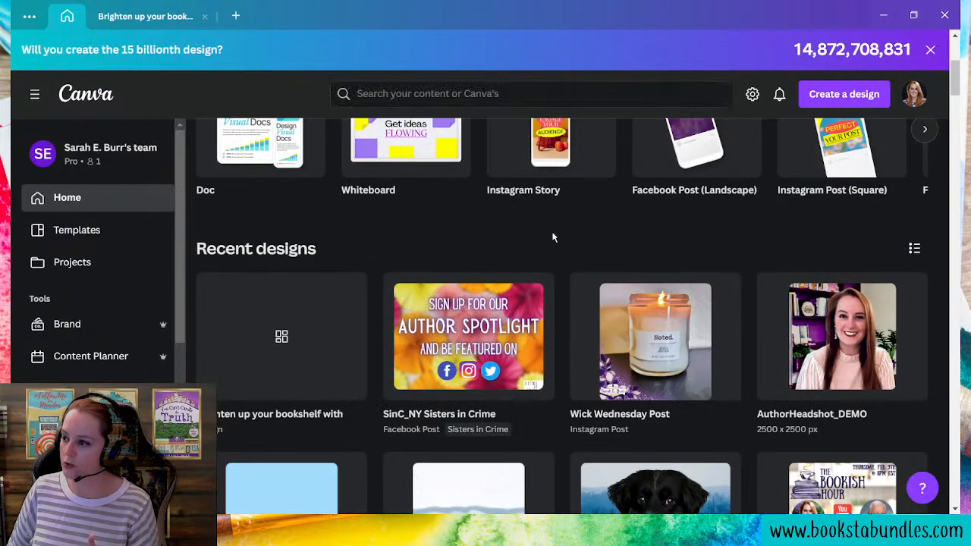
{"action": "scroll", "scroll_direction": "down", "scroll_amount": 3}
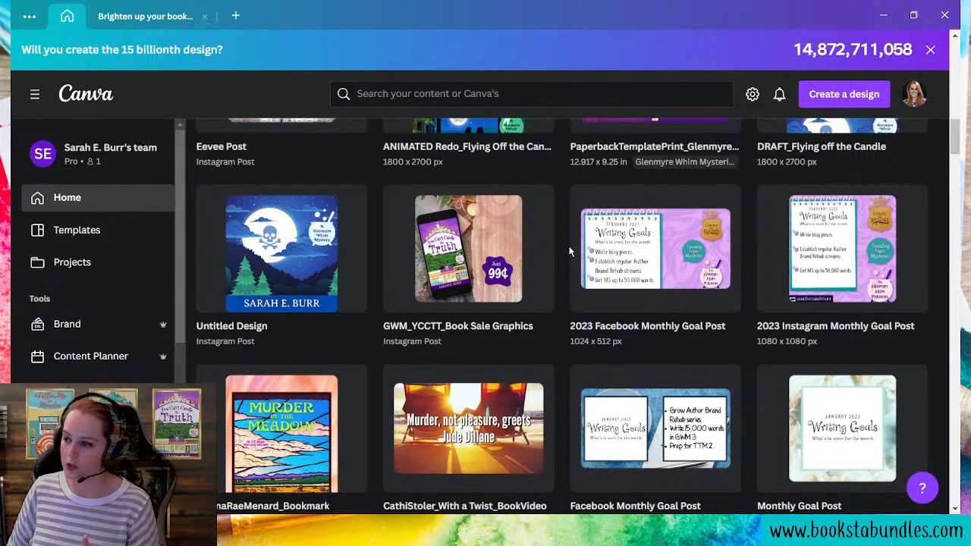
{"action": "scroll", "scroll_direction": "down", "scroll_amount": 3}
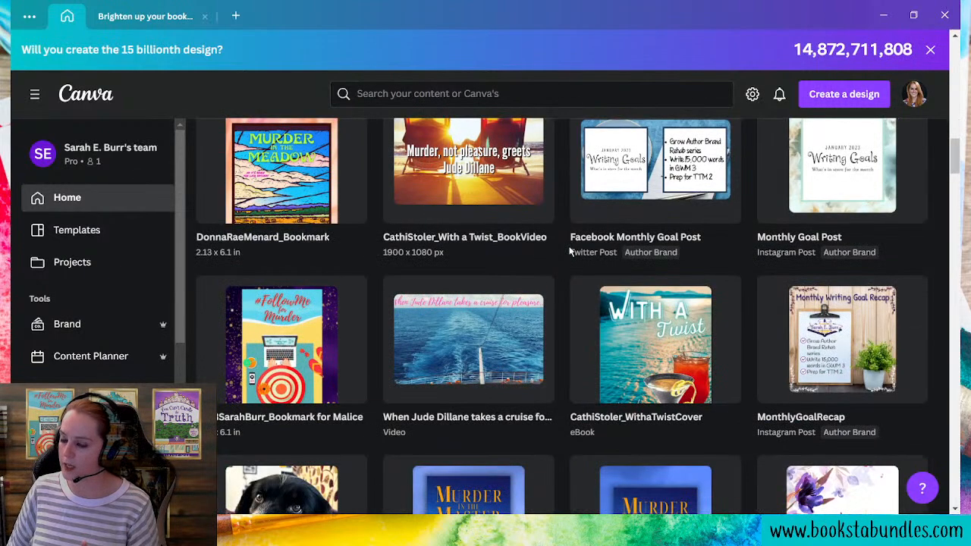
{"action": "left_click", "coordinate": [367, 15]}
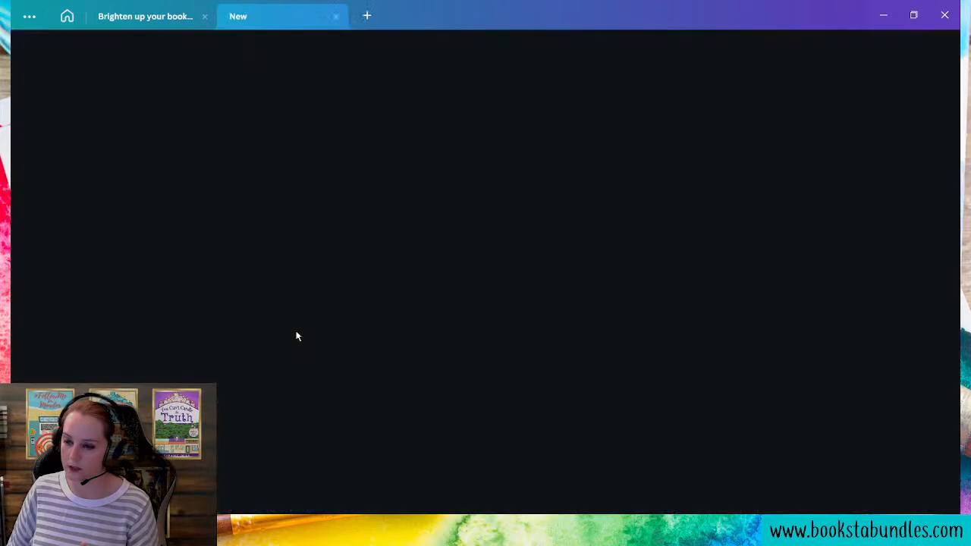
{"action": "left_click", "coordinate": [238, 15]}
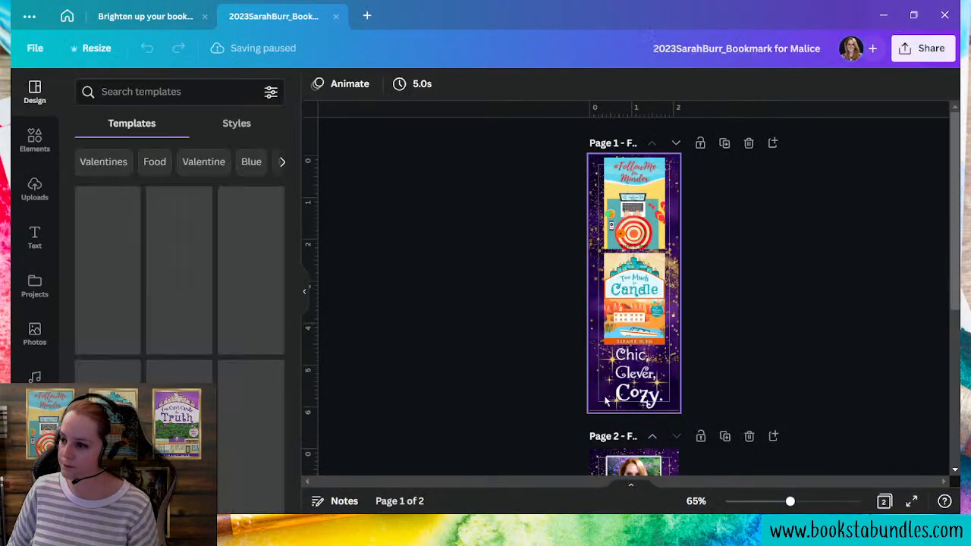
Pick the small decorative graphic on the bookmark and return to the bookshelf post with it
{"action": "left_click", "coordinate": [634, 379]}
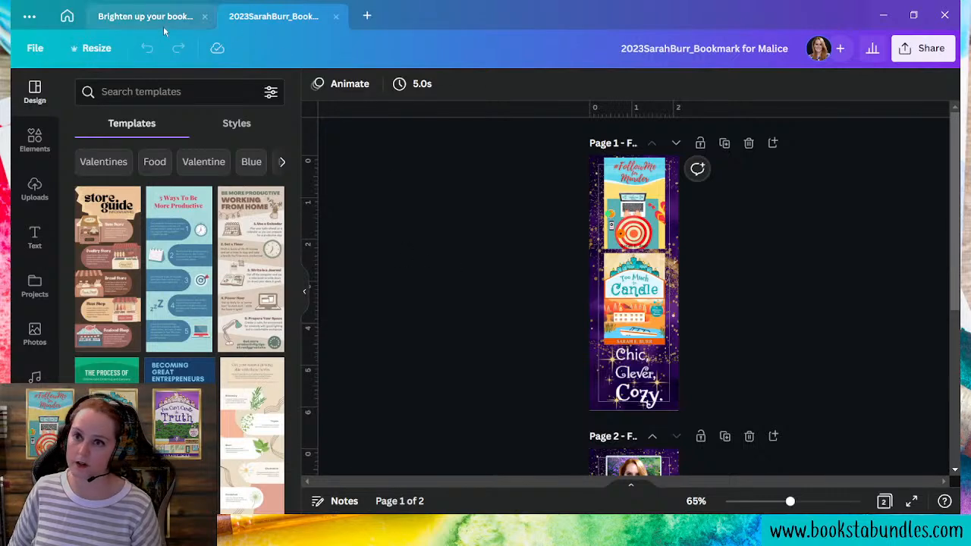
{"action": "left_click", "coordinate": [144, 16]}
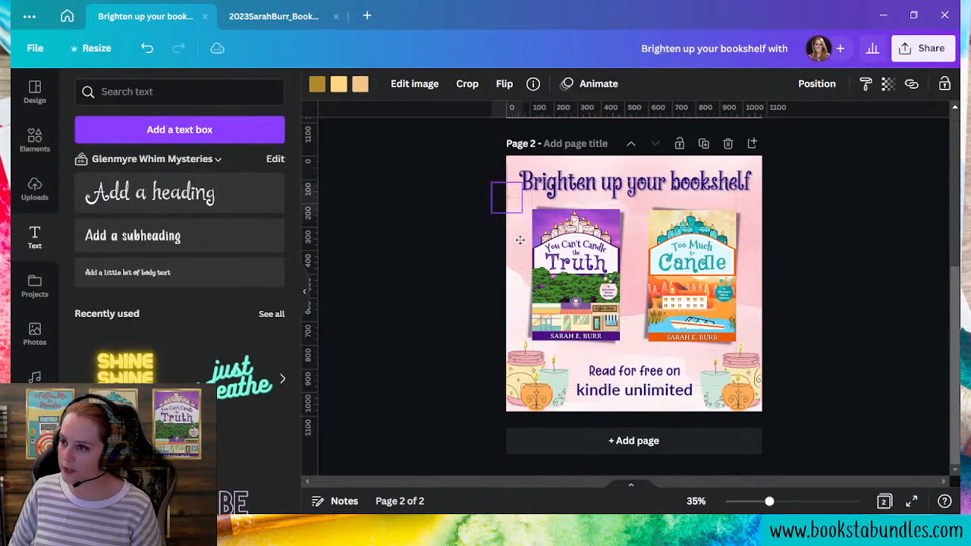
{"action": "left_click", "coordinate": [546, 181]}
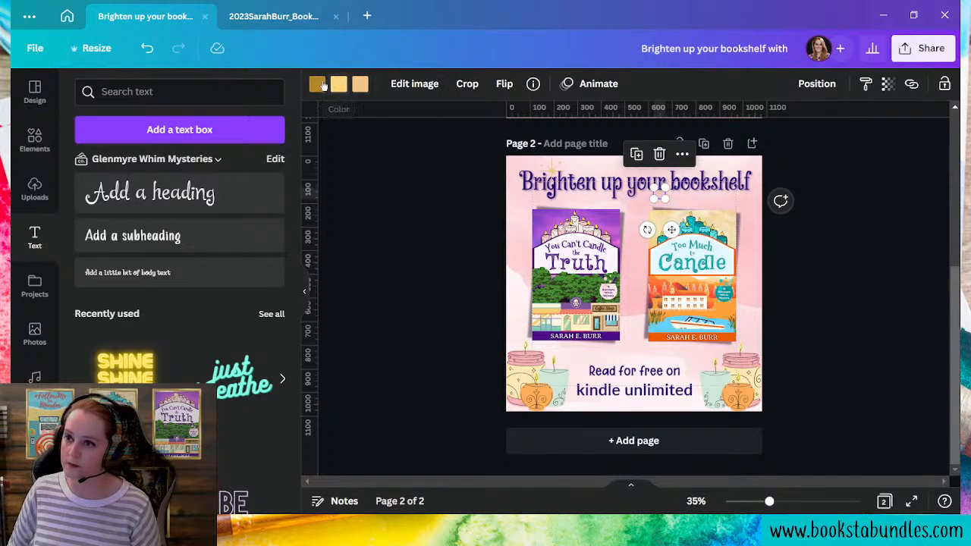
{"action": "left_click", "coordinate": [317, 84]}
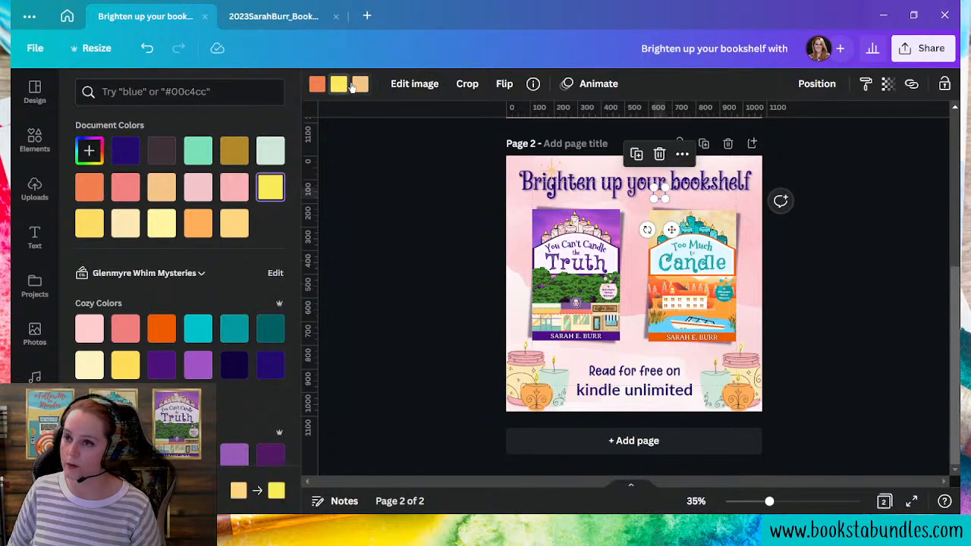
{"action": "left_click", "coordinate": [197, 223]}
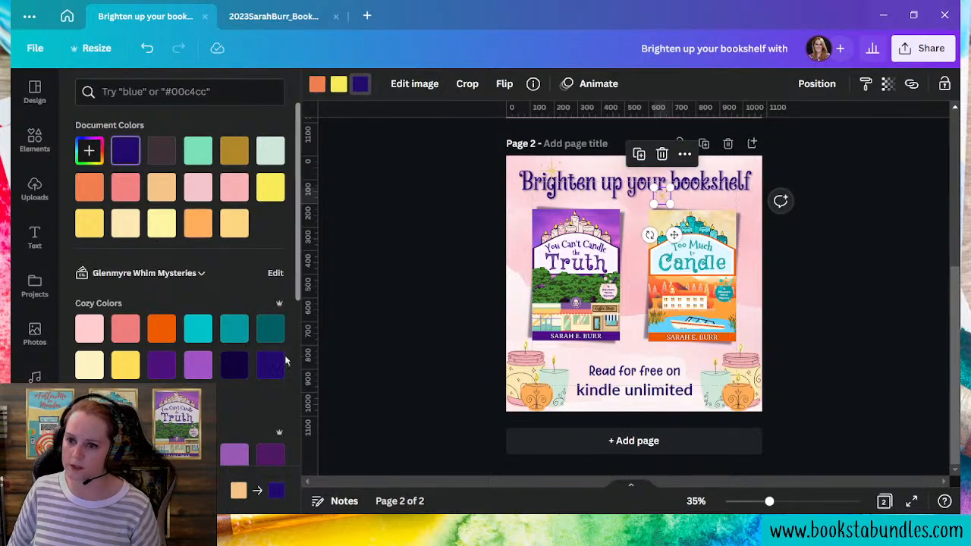
{"action": "left_click", "coordinate": [270, 187]}
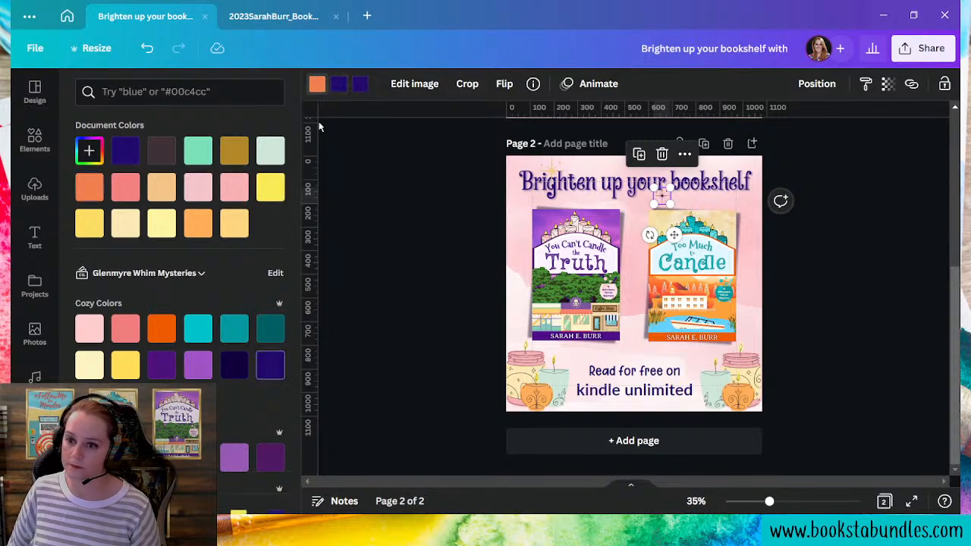
{"action": "left_click", "coordinate": [197, 364]}
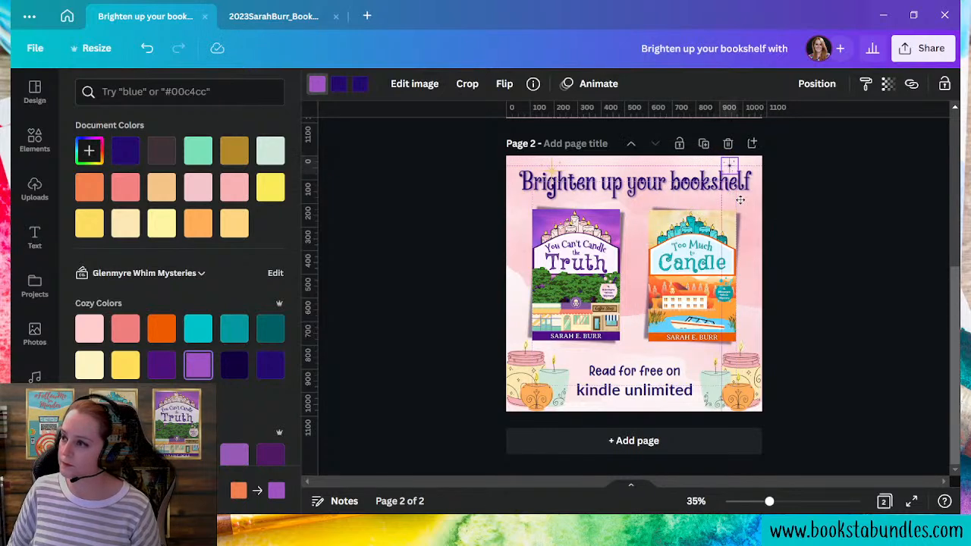
{"action": "left_click", "coordinate": [634, 182]}
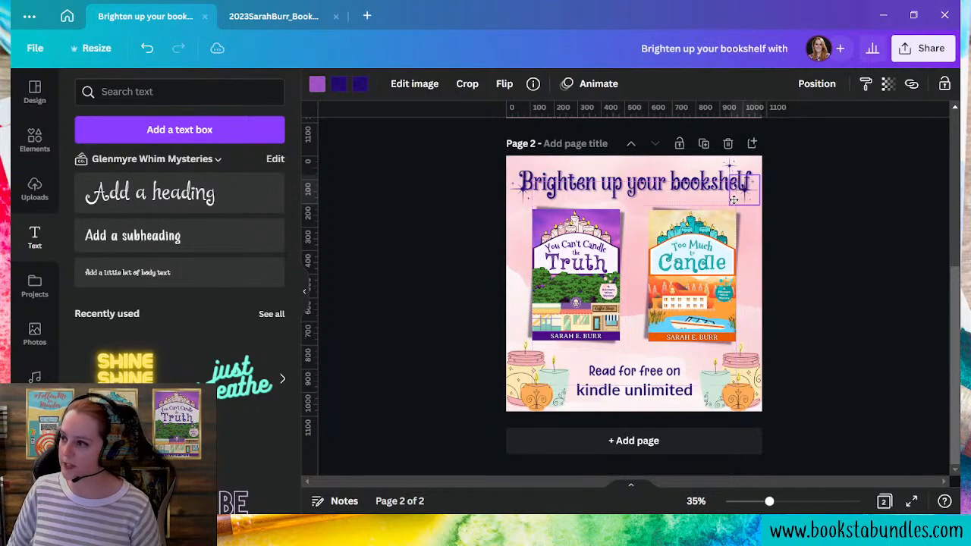
{"action": "left_click", "coordinate": [816, 84]}
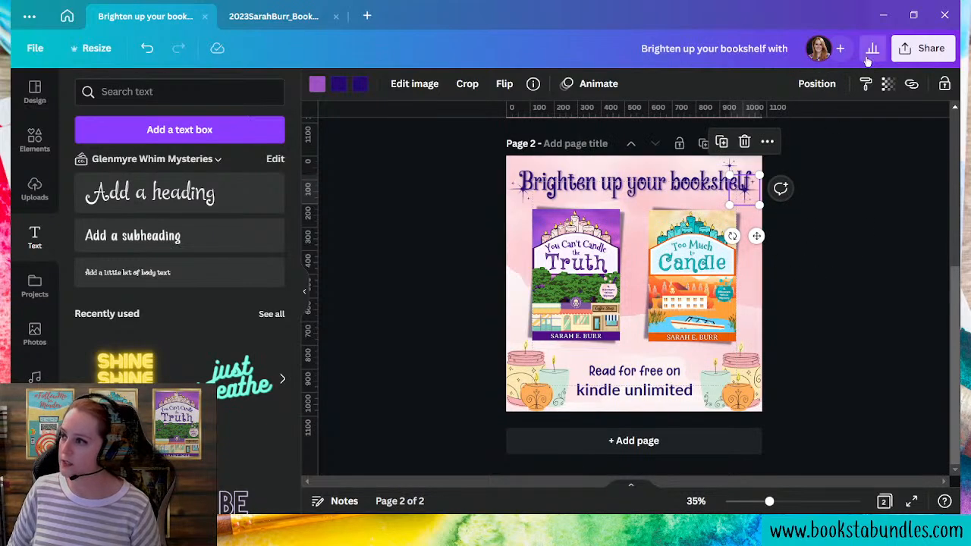
{"action": "left_click", "coordinate": [888, 84]}
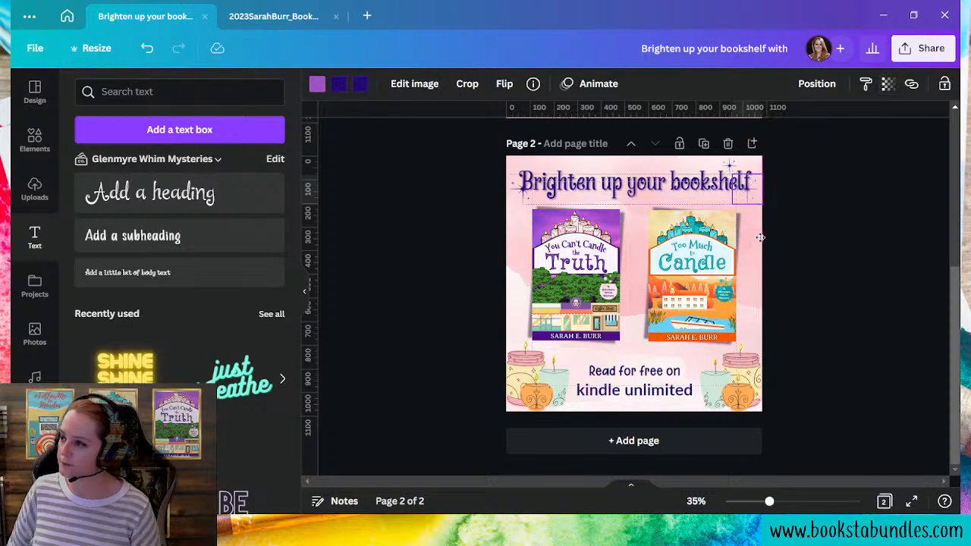
{"action": "left_click", "coordinate": [634, 182]}
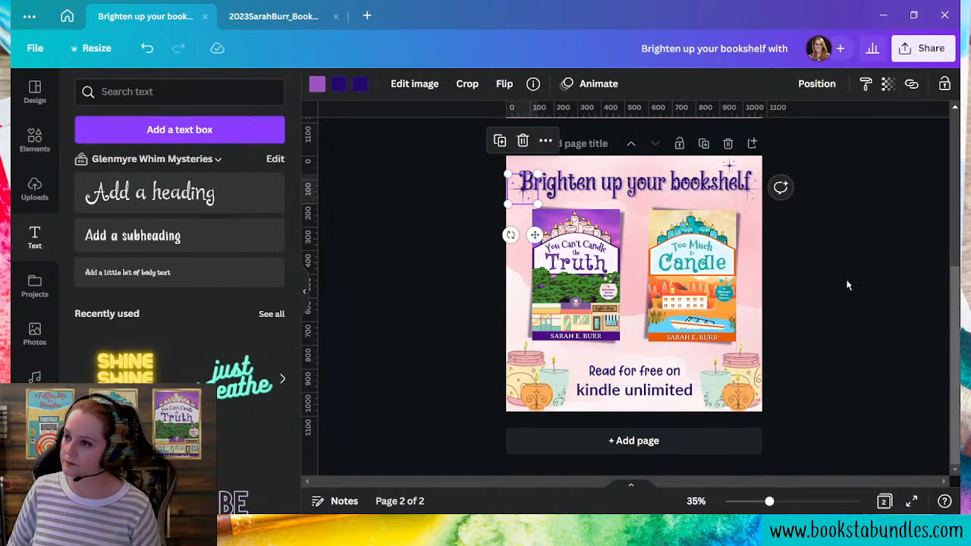
{"action": "mouse_move", "coordinate": [783, 390]}
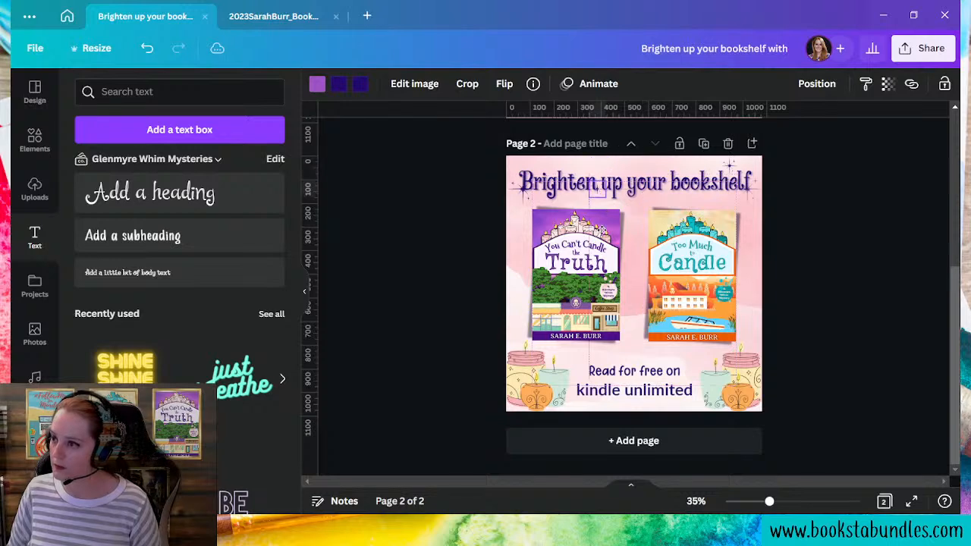
Select the pale pink background picture and lower its Transparency to about 95
{"action": "left_click", "coordinate": [690, 274]}
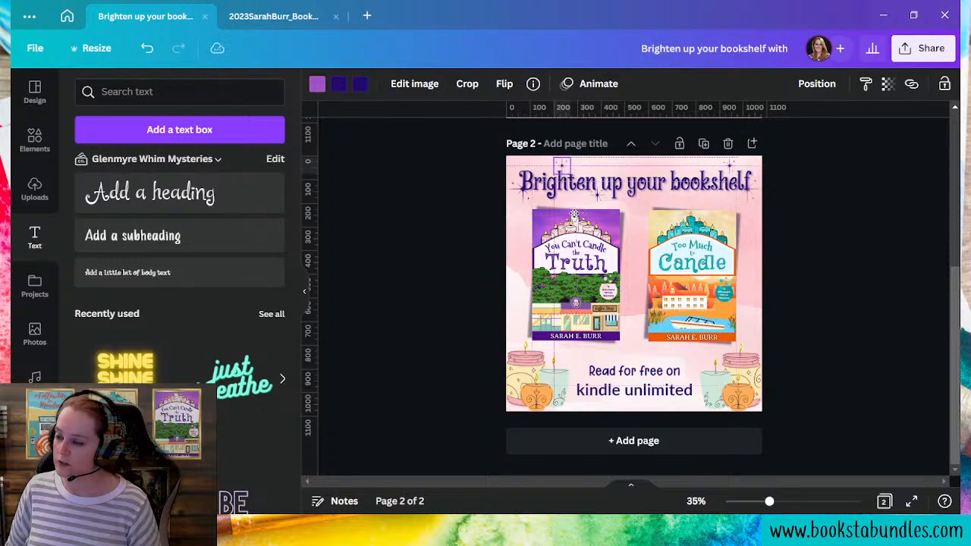
{"action": "left_click", "coordinate": [635, 285]}
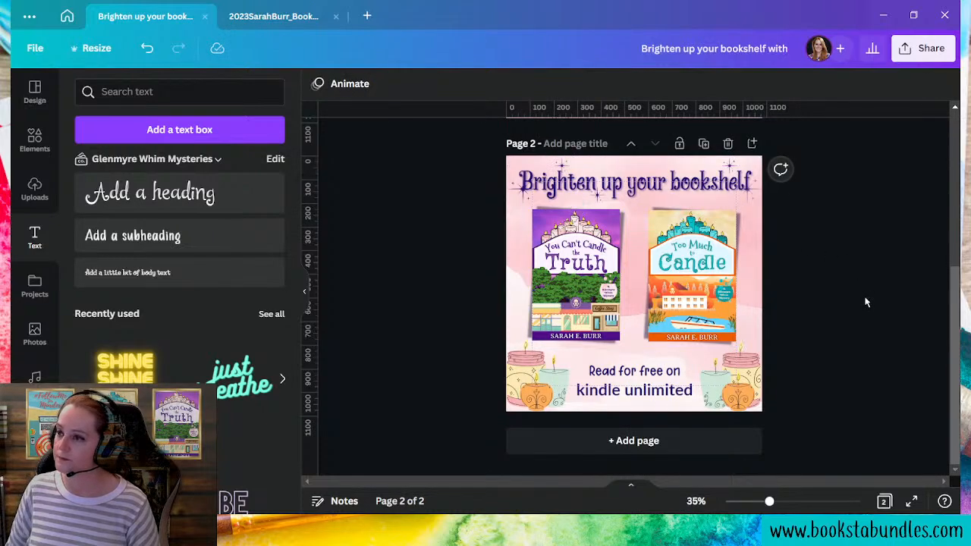
{"action": "left_click", "coordinate": [635, 284]}
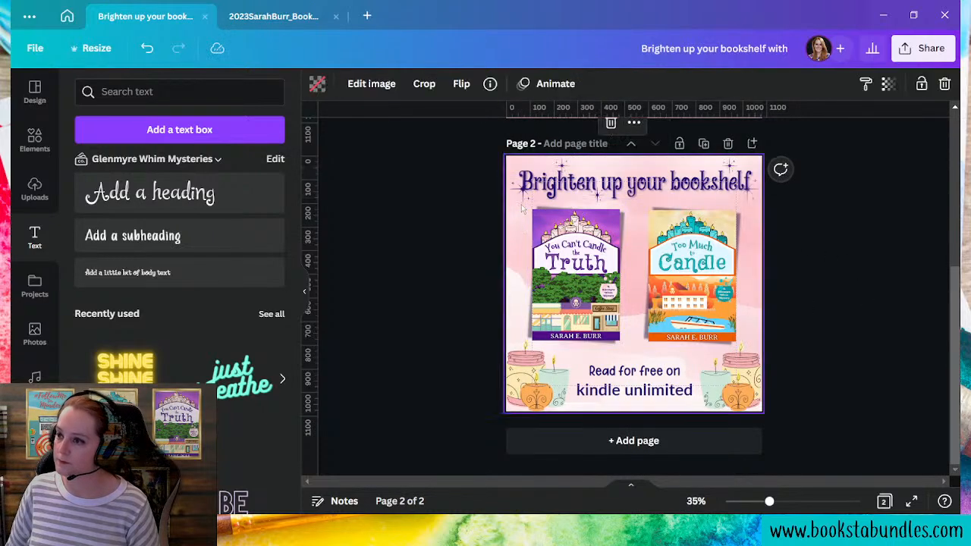
{"action": "left_click", "coordinate": [634, 182]}
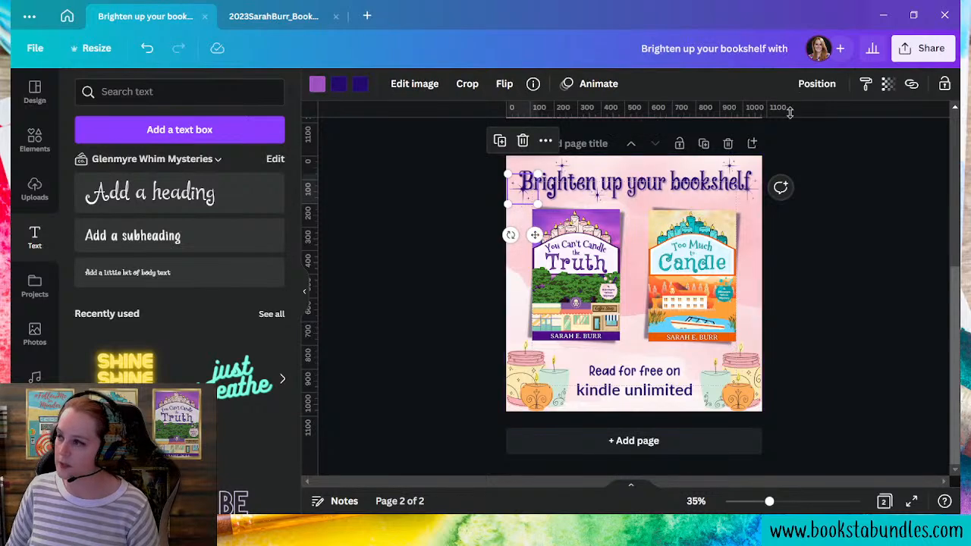
{"action": "left_click", "coordinate": [888, 84]}
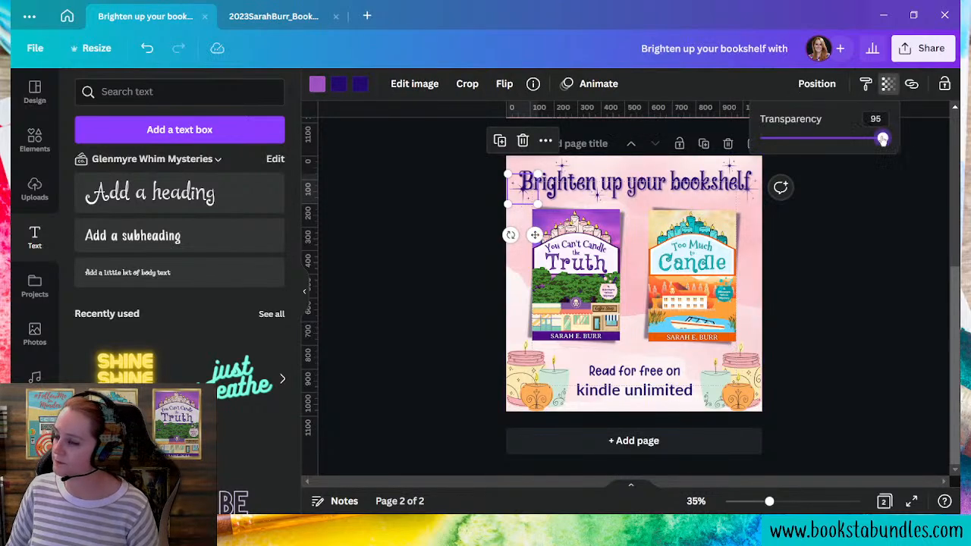
{"action": "left_click_drag", "start_coordinate": [883, 138], "coordinate": [833, 138]}
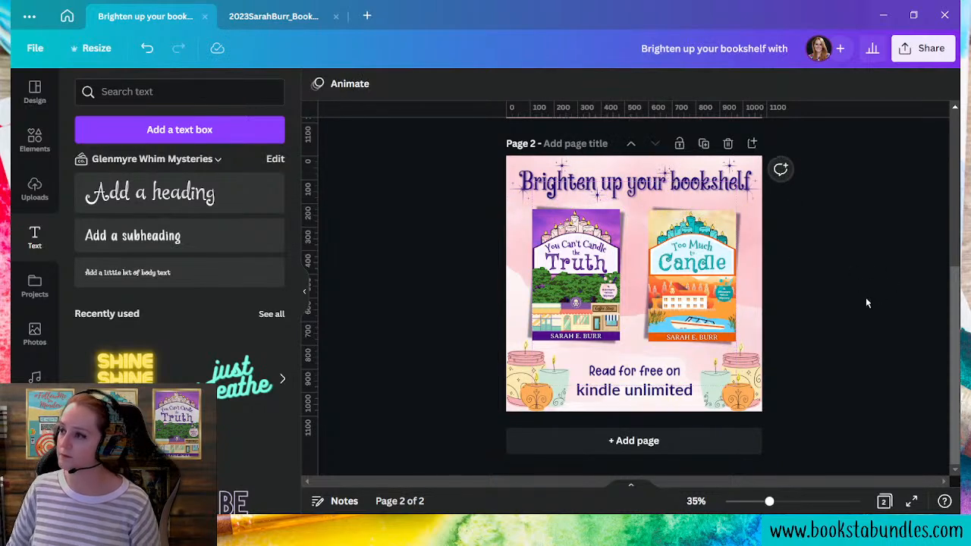
{"action": "mouse_move", "coordinate": [860, 270]}
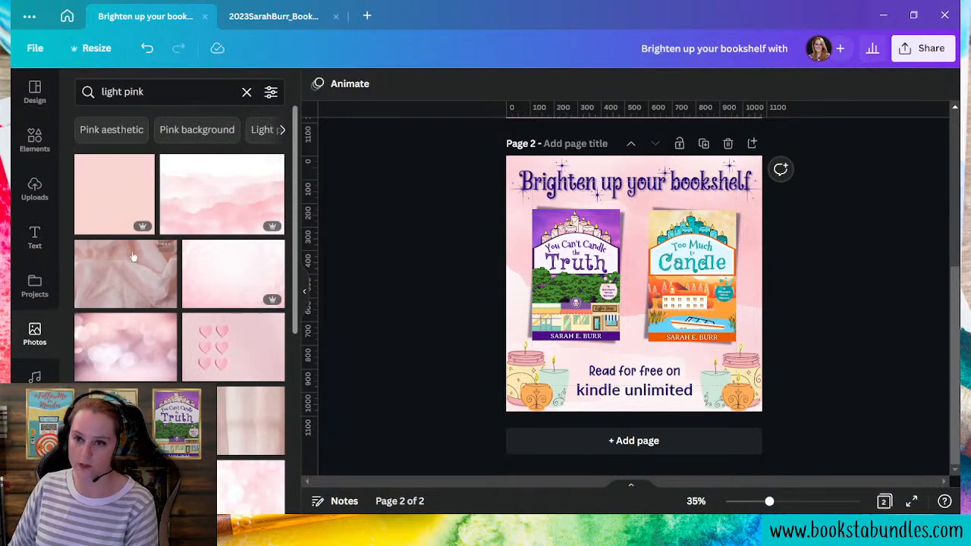
{"action": "scroll", "scroll_direction": "down", "scroll_amount": 3}
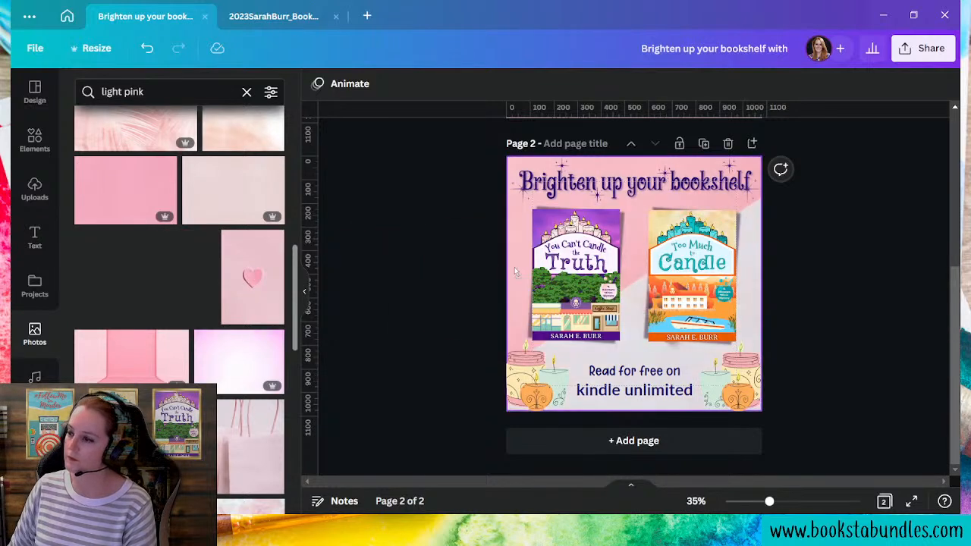
{"action": "scroll", "scroll_direction": "down", "scroll_amount": 3}
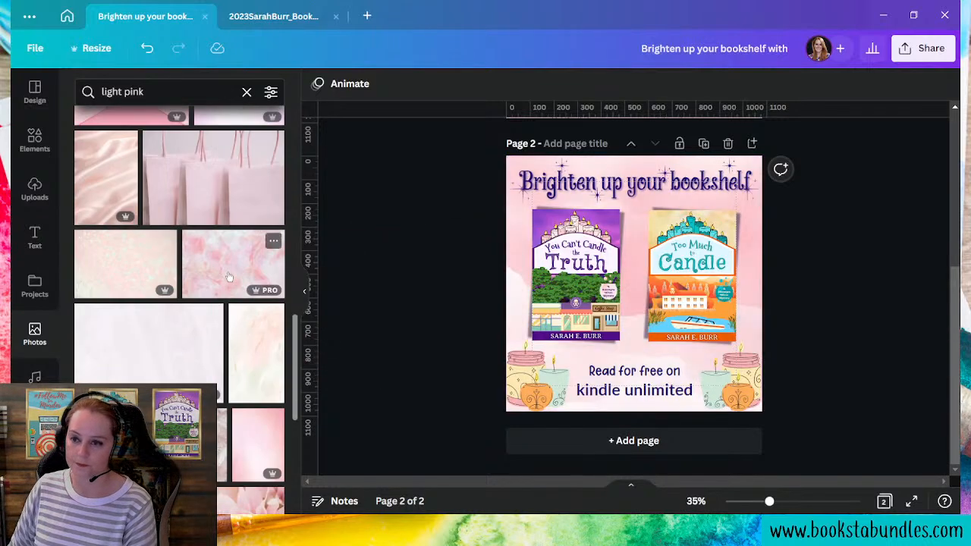
{"action": "scroll", "scroll_direction": "down", "scroll_amount": 3}
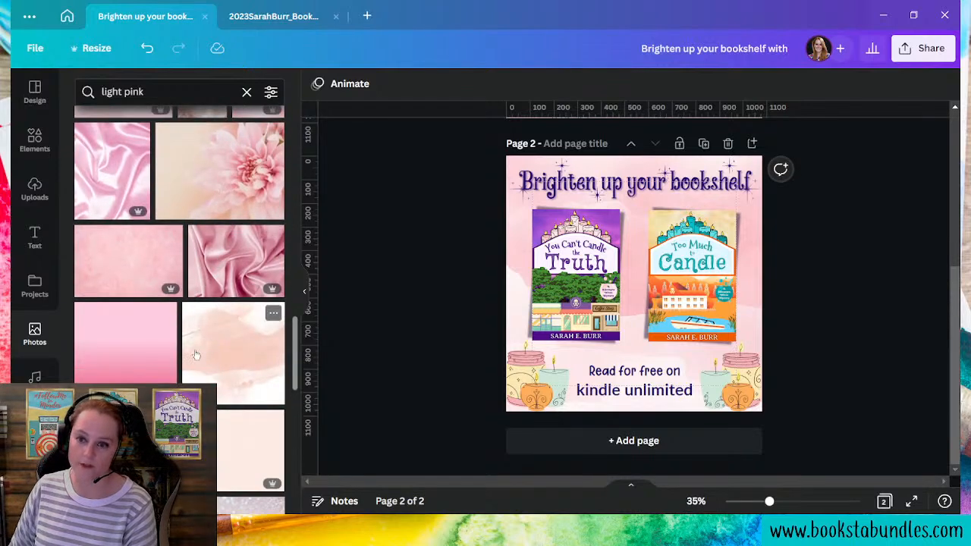
{"action": "scroll", "scroll_direction": "down", "scroll_amount": 3}
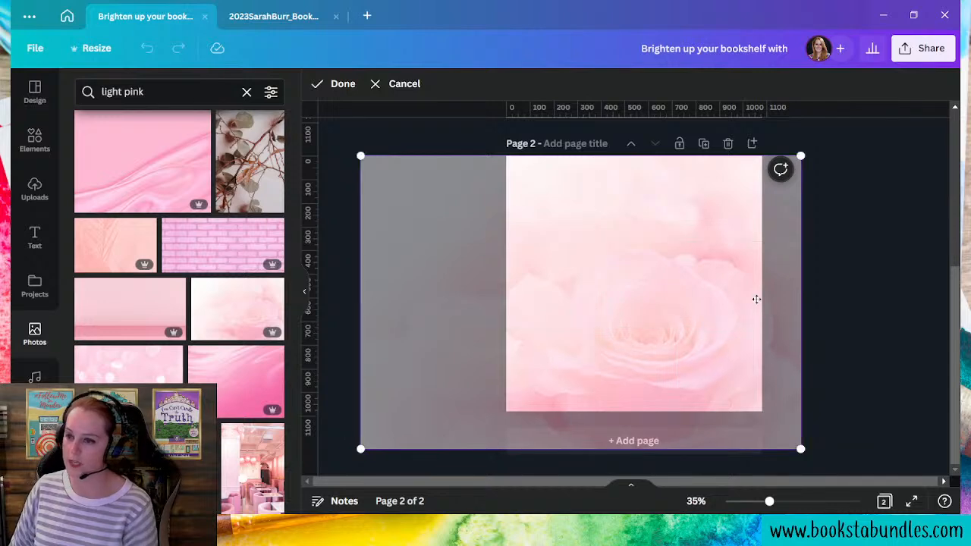
{"action": "left_click", "coordinate": [343, 83]}
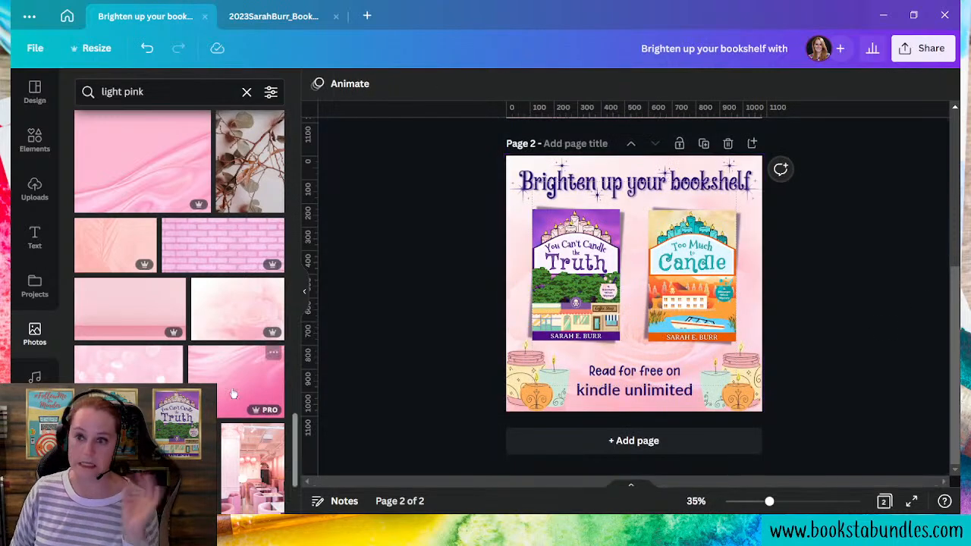
{"action": "scroll", "scroll_direction": "down", "scroll_amount": 3}
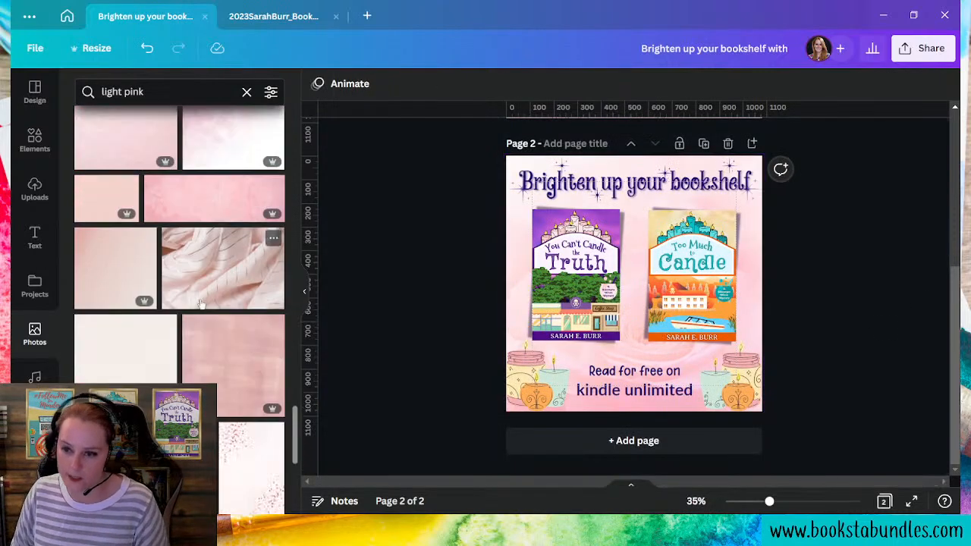
{"action": "scroll", "scroll_direction": "down", "scroll_amount": 3}
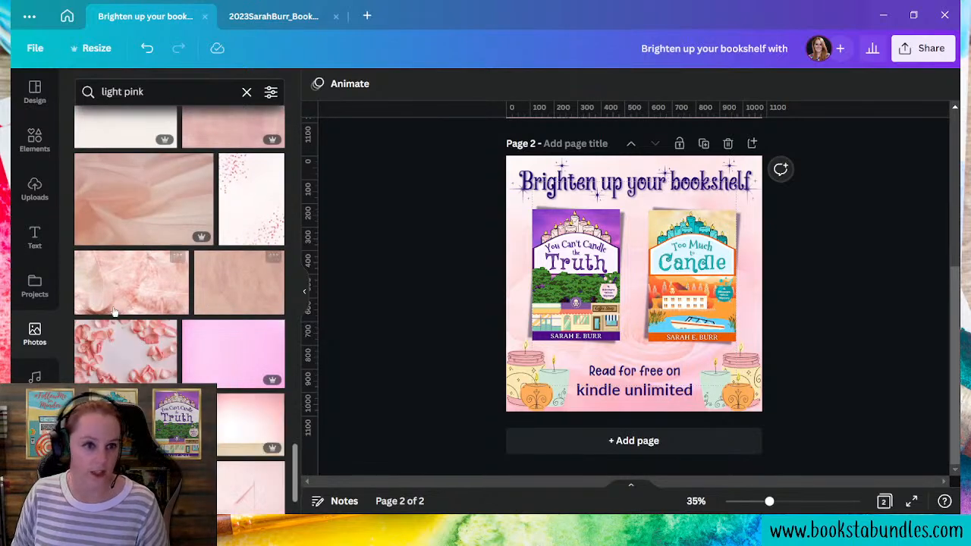
{"action": "scroll", "scroll_direction": "down", "scroll_amount": 3}
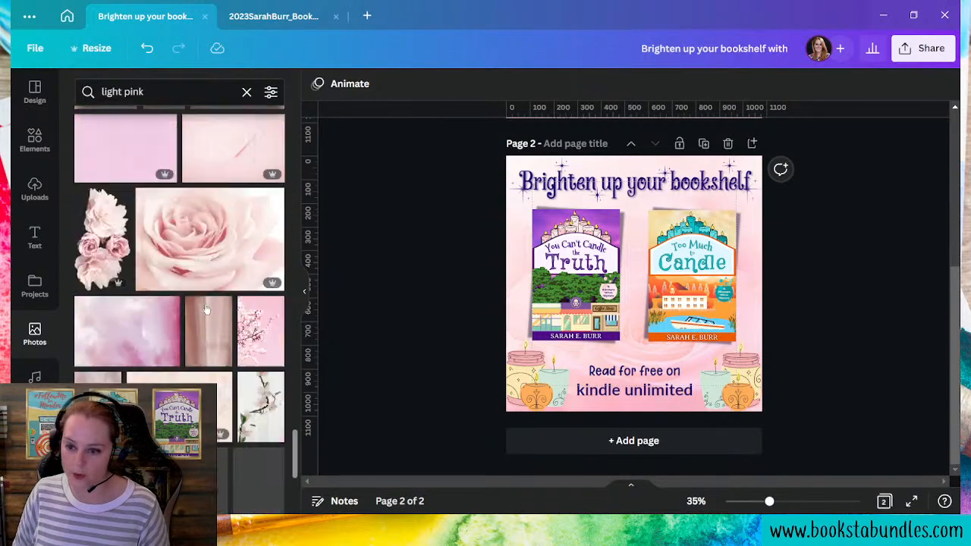
{"action": "scroll", "scroll_direction": "down", "scroll_amount": 3}
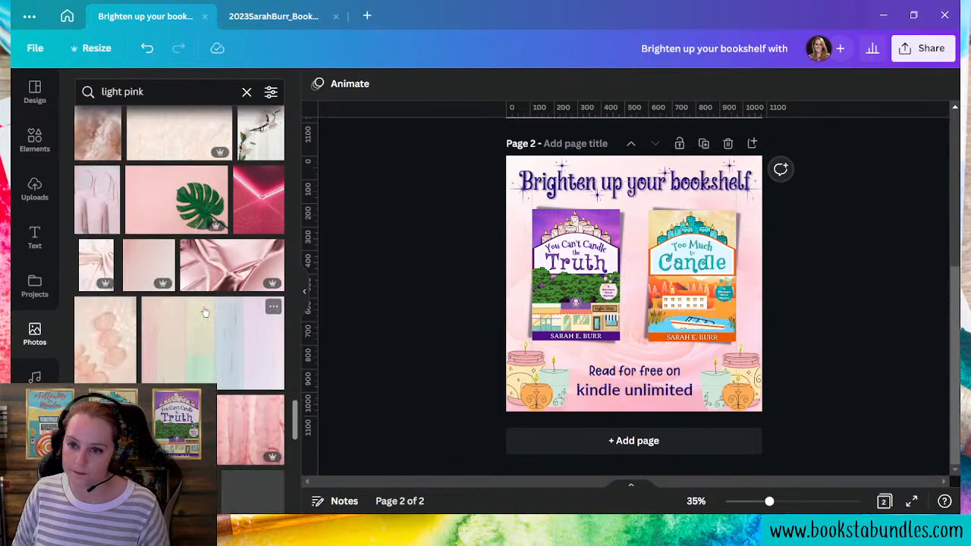
{"action": "scroll", "scroll_direction": "down", "scroll_amount": 3}
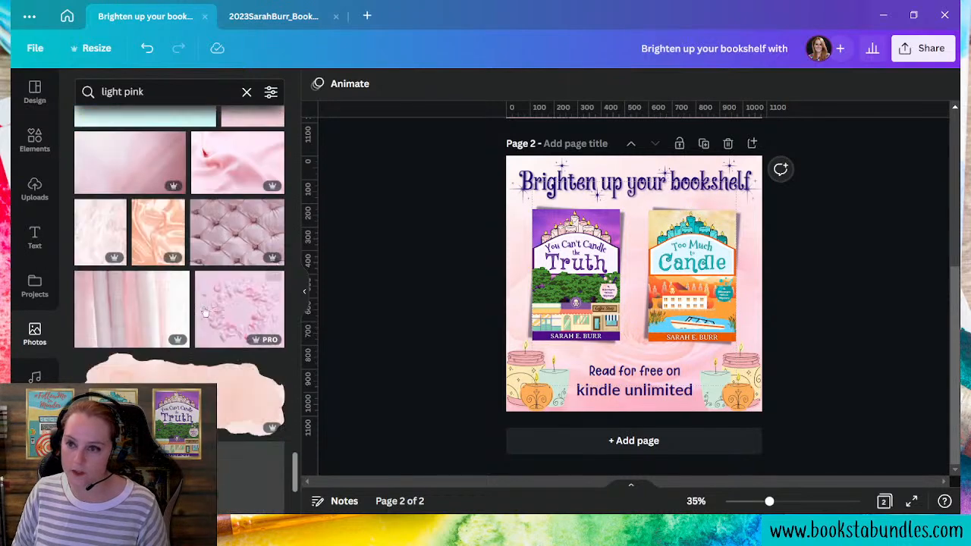
{"action": "scroll", "scroll_direction": "down", "scroll_amount": 3}
{"action": "type", "text": " candle"}
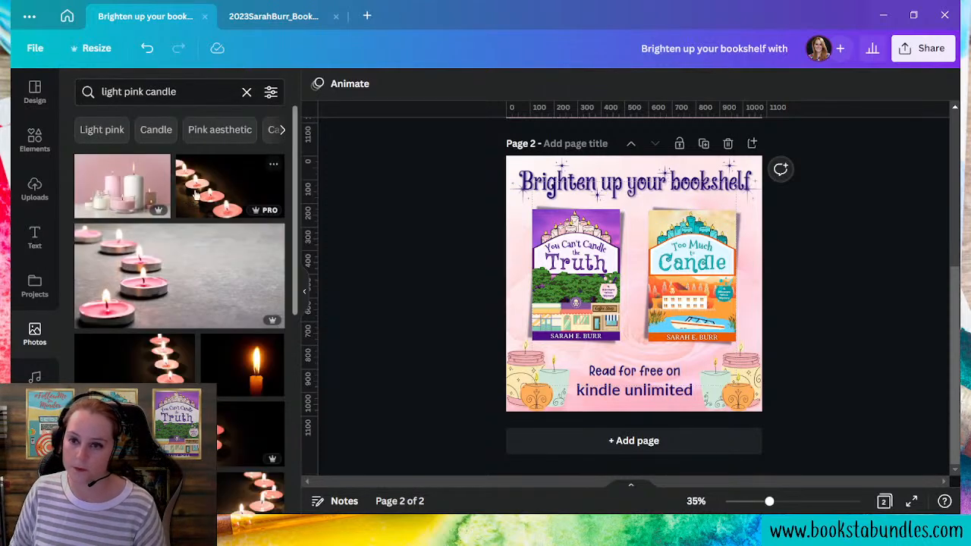
{"action": "scroll", "scroll_direction": "down", "scroll_amount": 3}
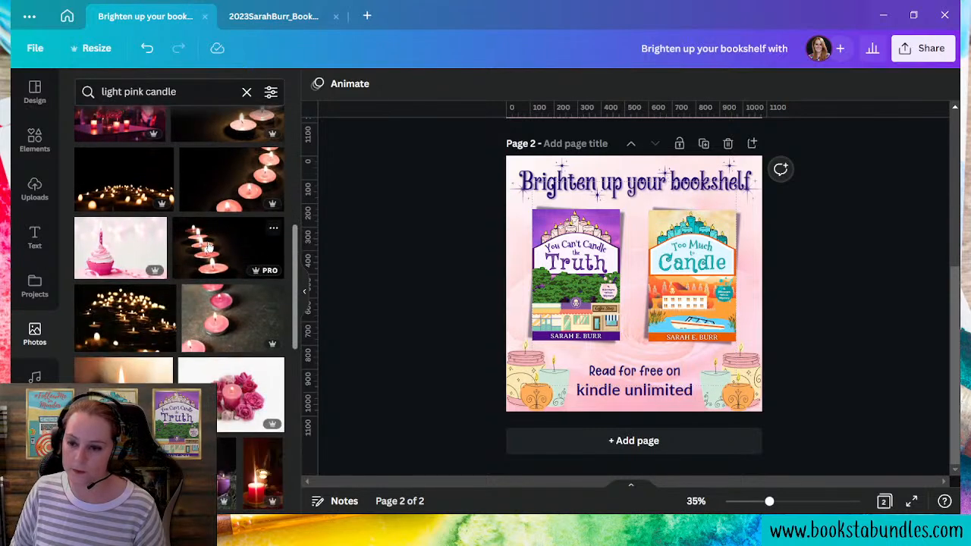
{"action": "scroll", "scroll_direction": "down", "scroll_amount": 3}
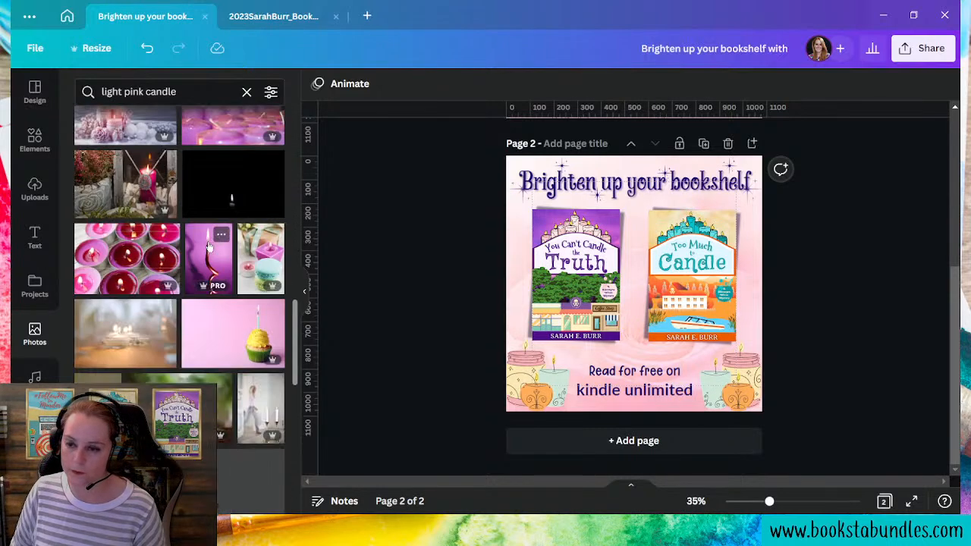
{"action": "scroll", "scroll_direction": "down", "scroll_amount": 3}
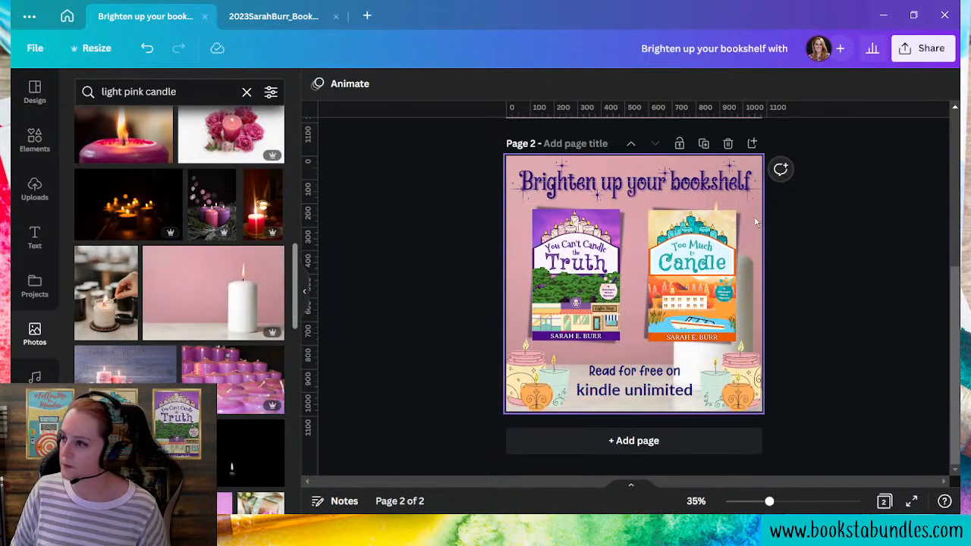
{"action": "scroll", "scroll_direction": "down", "scroll_amount": 3}
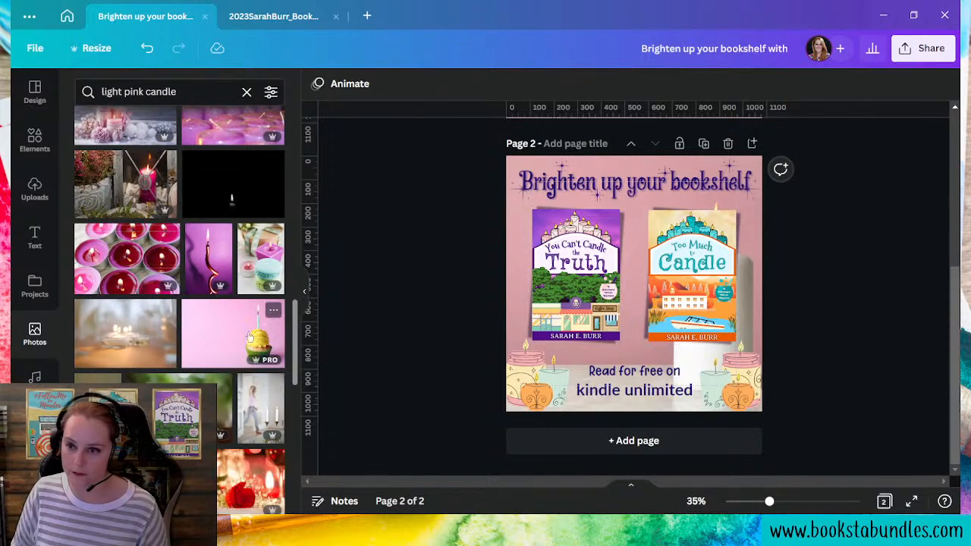
{"action": "scroll", "scroll_direction": "down", "scroll_amount": 3}
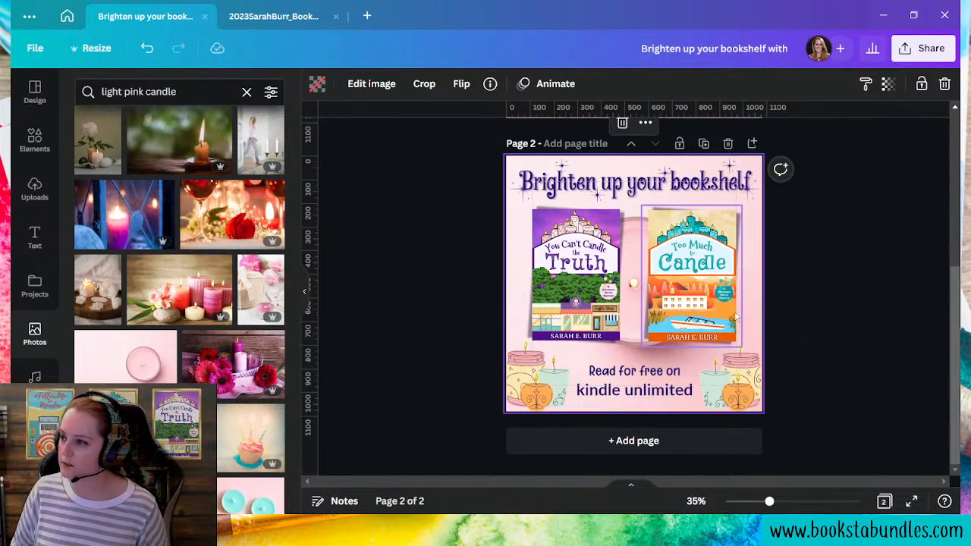
{"action": "scroll", "scroll_direction": "down", "scroll_amount": 3}
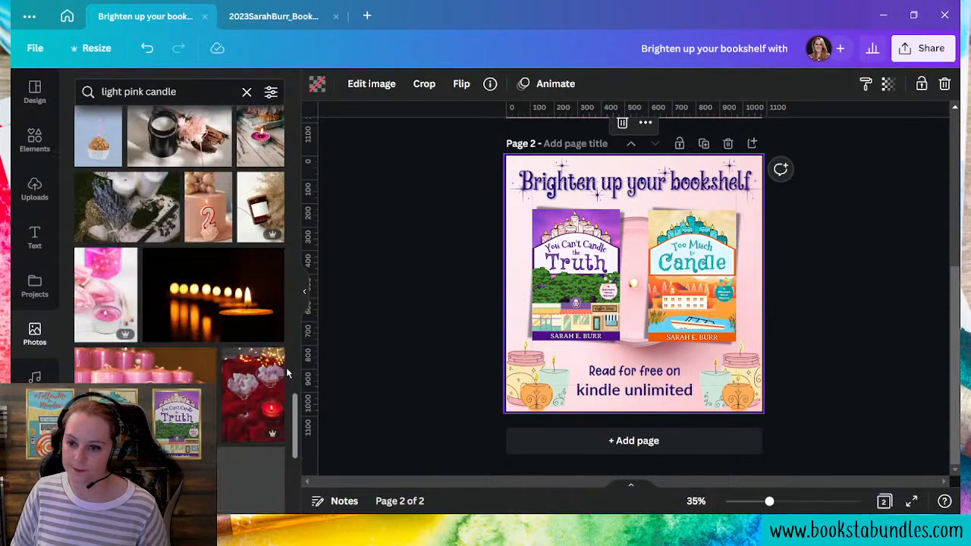
{"action": "scroll", "scroll_direction": "down", "scroll_amount": 3}
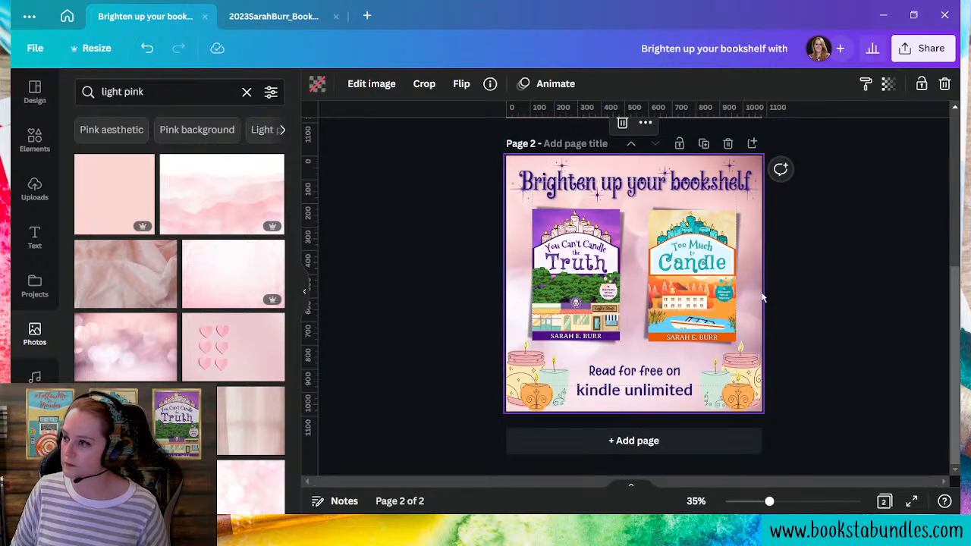
{"action": "left_click", "coordinate": [461, 84]}
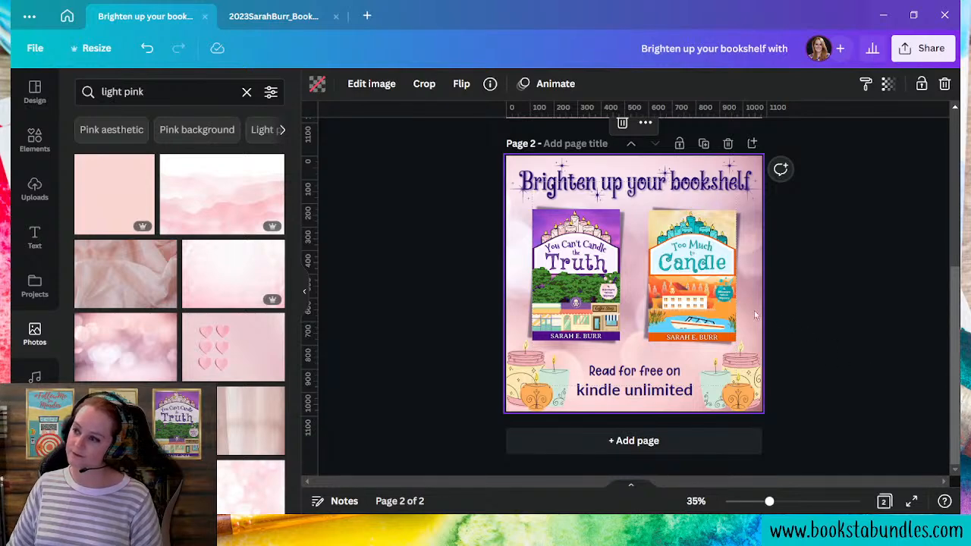
{"action": "mouse_move", "coordinate": [370, 83]}
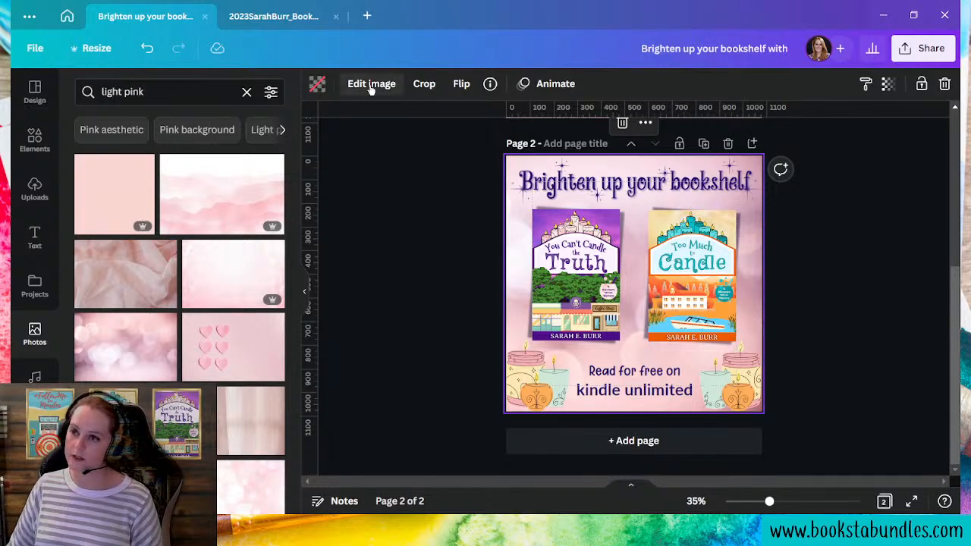
In the background image adjustments, raise saturation and nudge brightness slightly
{"action": "left_click", "coordinate": [370, 84]}
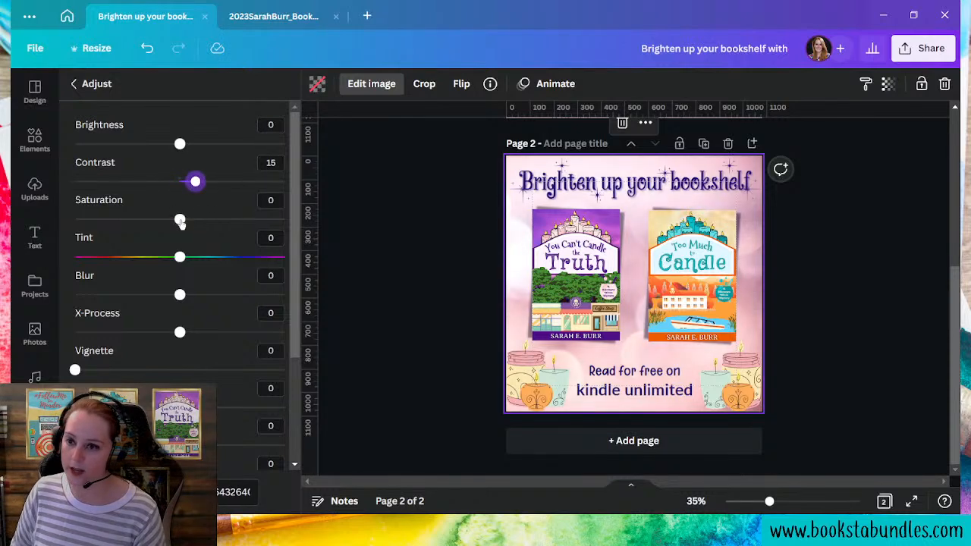
{"action": "left_click_drag", "start_coordinate": [179, 219], "coordinate": [220, 219]}
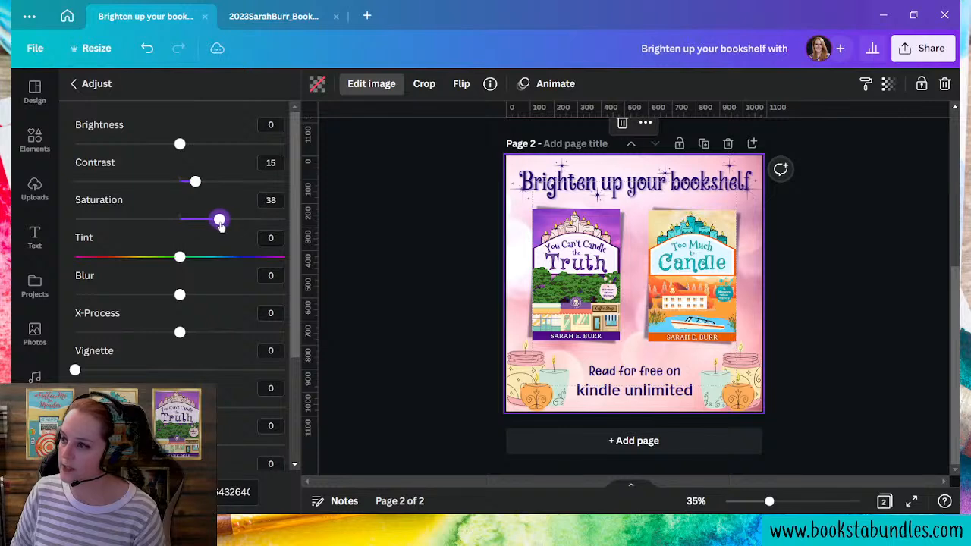
{"action": "left_click_drag", "start_coordinate": [179, 144], "coordinate": [199, 144]}
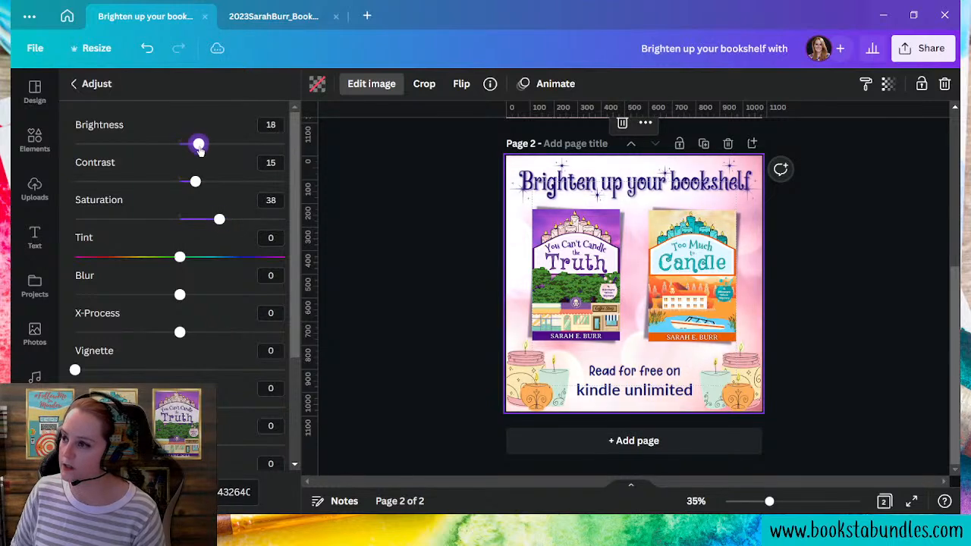
{"action": "left_click_drag", "start_coordinate": [198, 144], "coordinate": [170, 144]}
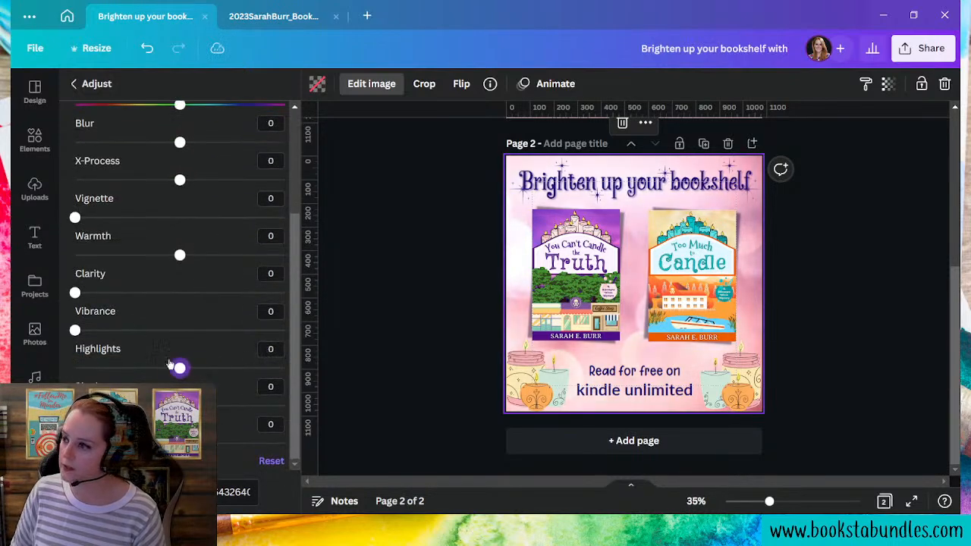
Tweak the Highlights slider and settle it back near neutral, around 0
{"action": "left_click_drag", "start_coordinate": [179, 369], "coordinate": [159, 369]}
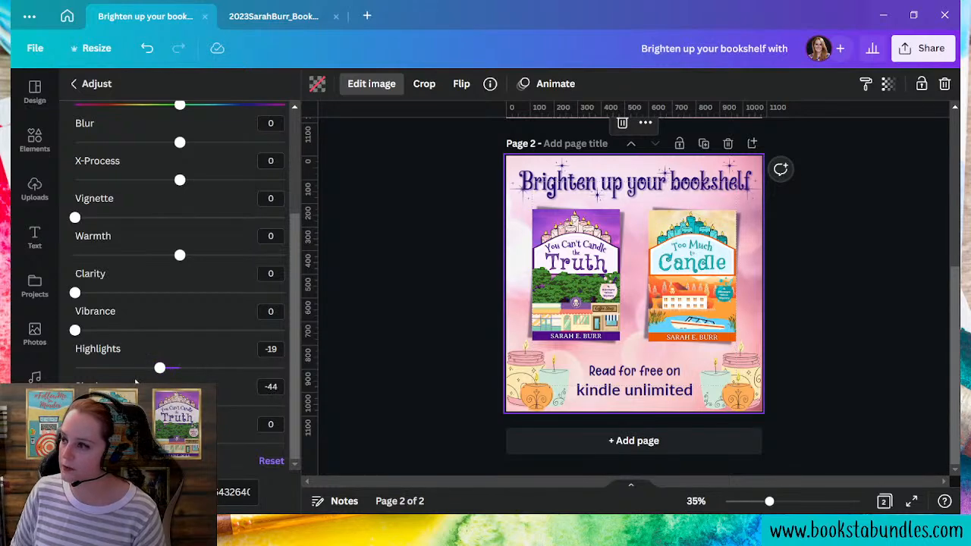
{"action": "left_click_drag", "start_coordinate": [159, 367], "coordinate": [181, 370]}
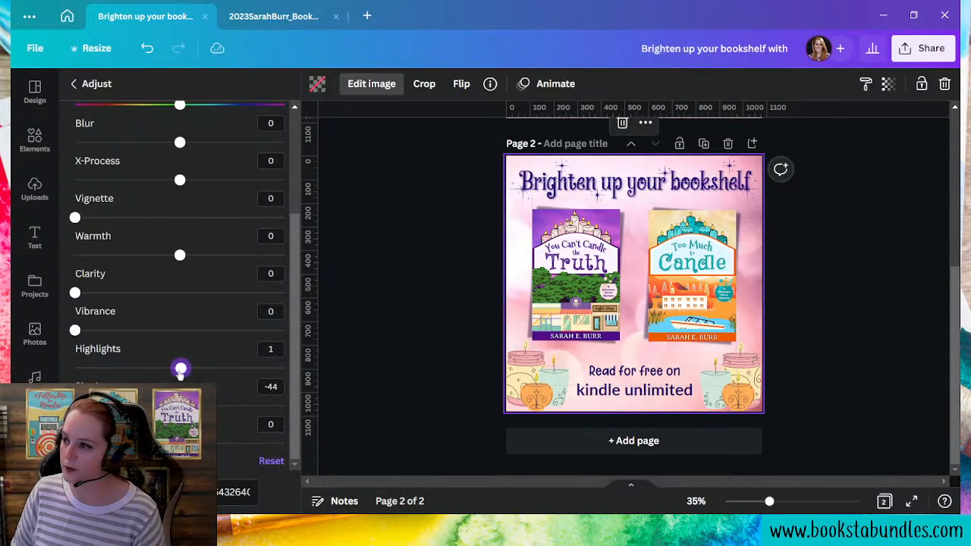
{"action": "left_click_drag", "start_coordinate": [179, 369], "coordinate": [166, 369]}
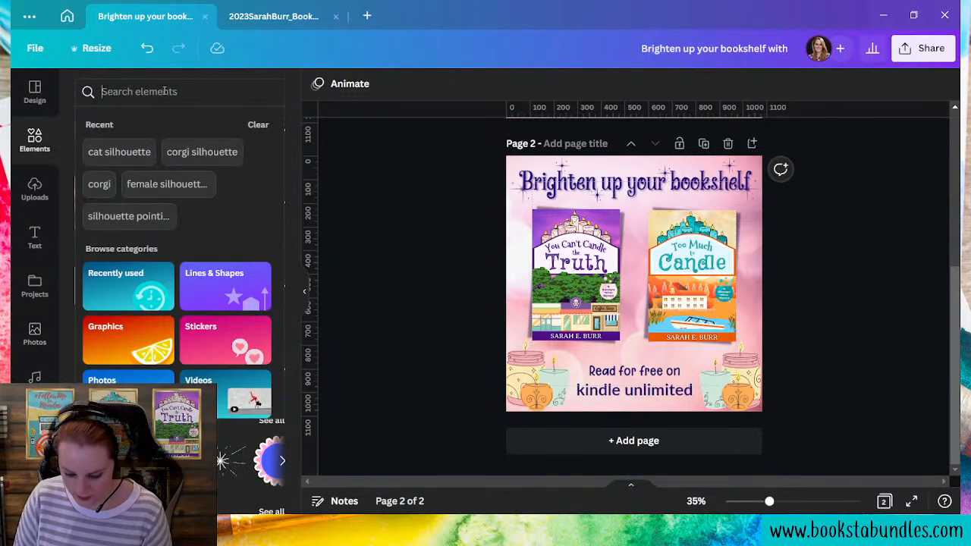
Search elements for 'clouds', add a white cloud and flip it vertically over the bottom band
{"action": "type", "text": "clouds"}
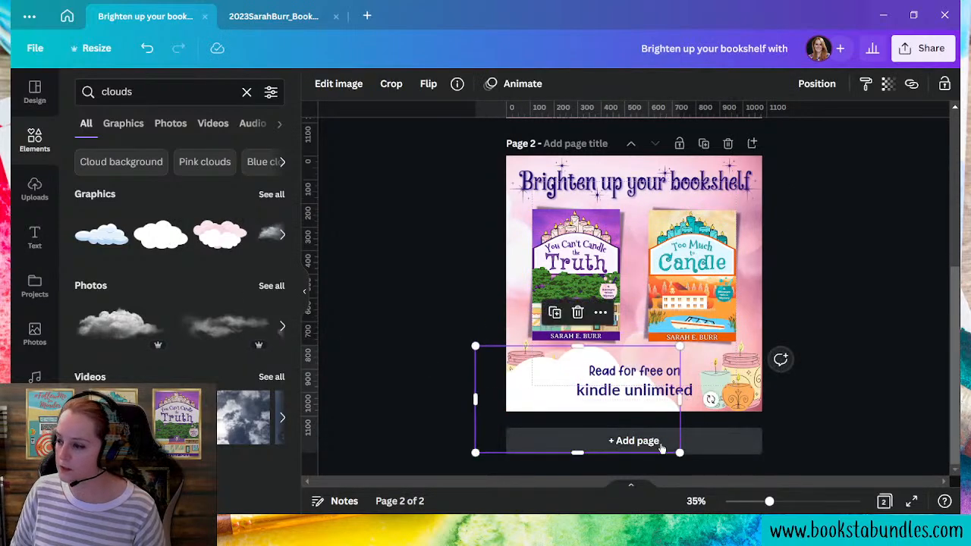
{"action": "mouse_move", "coordinate": [686, 458]}
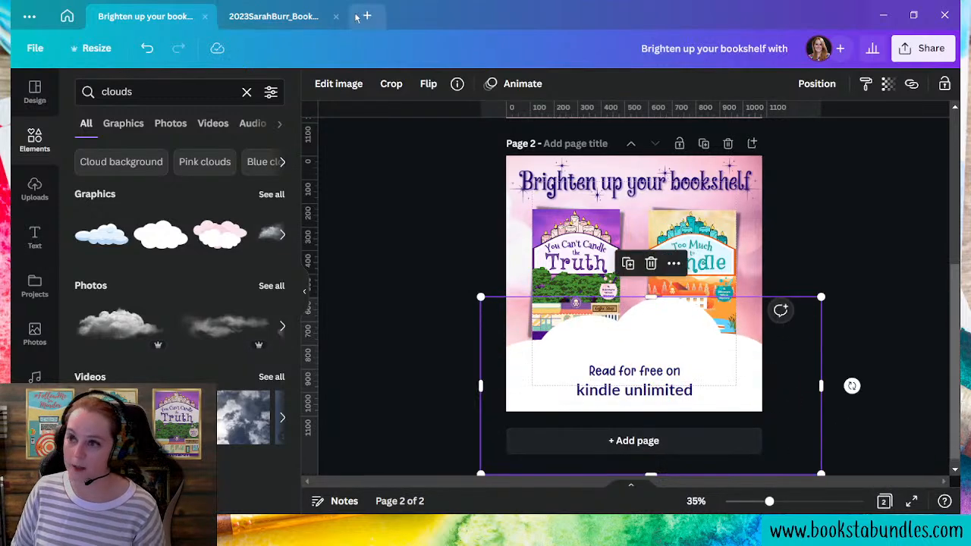
{"action": "left_click", "coordinate": [428, 83]}
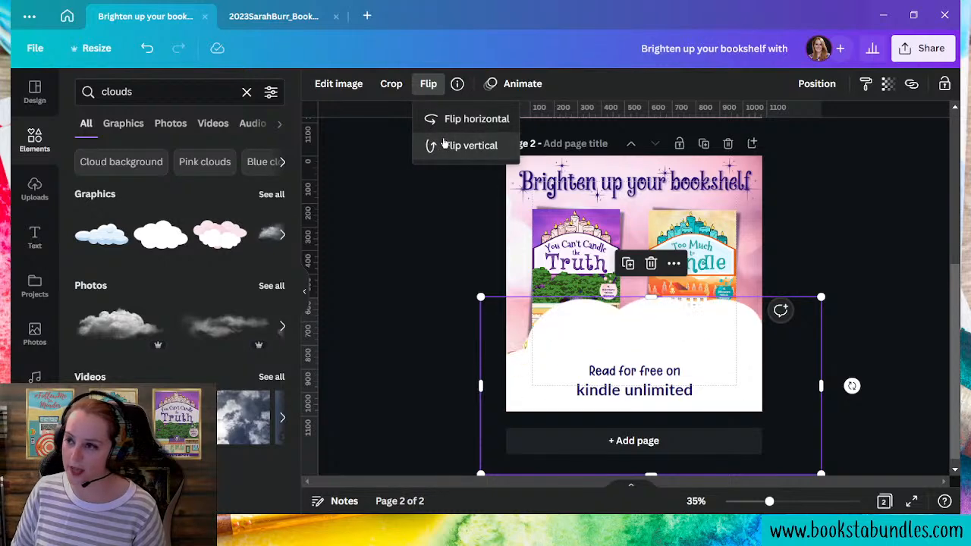
{"action": "left_click", "coordinate": [474, 146]}
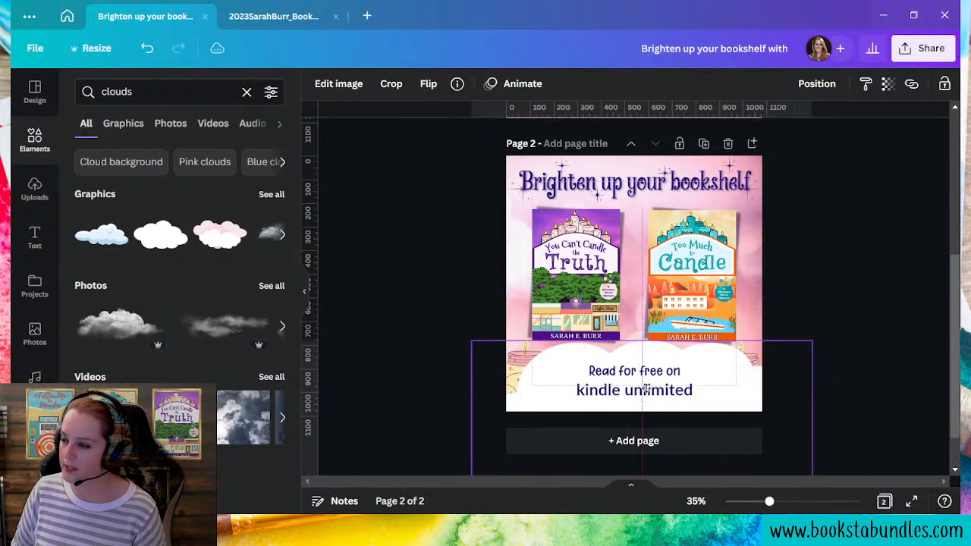
{"action": "left_click", "coordinate": [635, 389]}
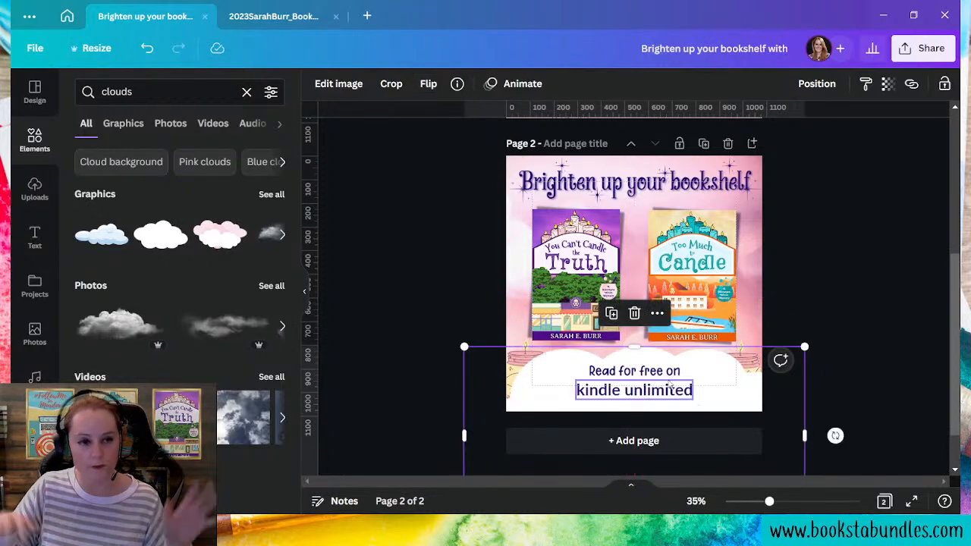
{"action": "left_click", "coordinate": [816, 83]}
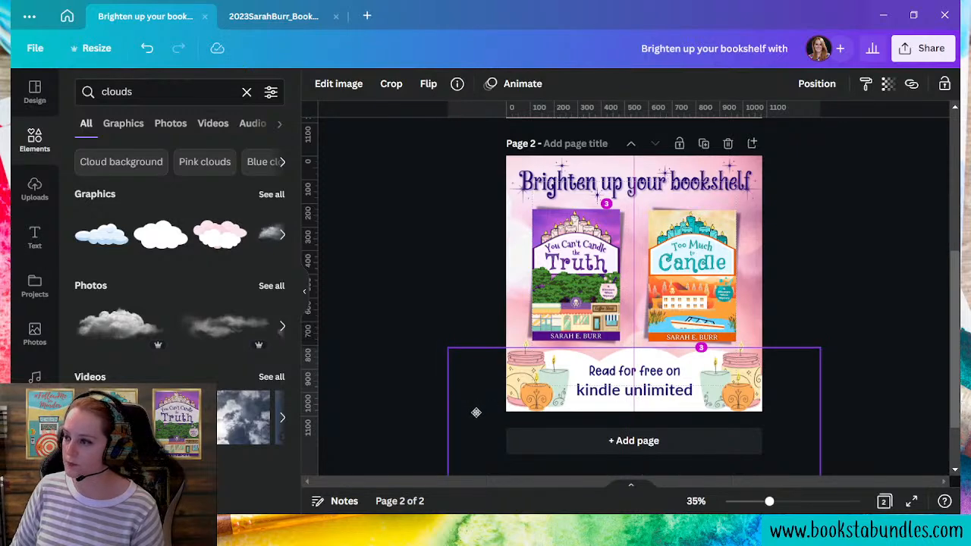
{"action": "left_click", "coordinate": [887, 373]}
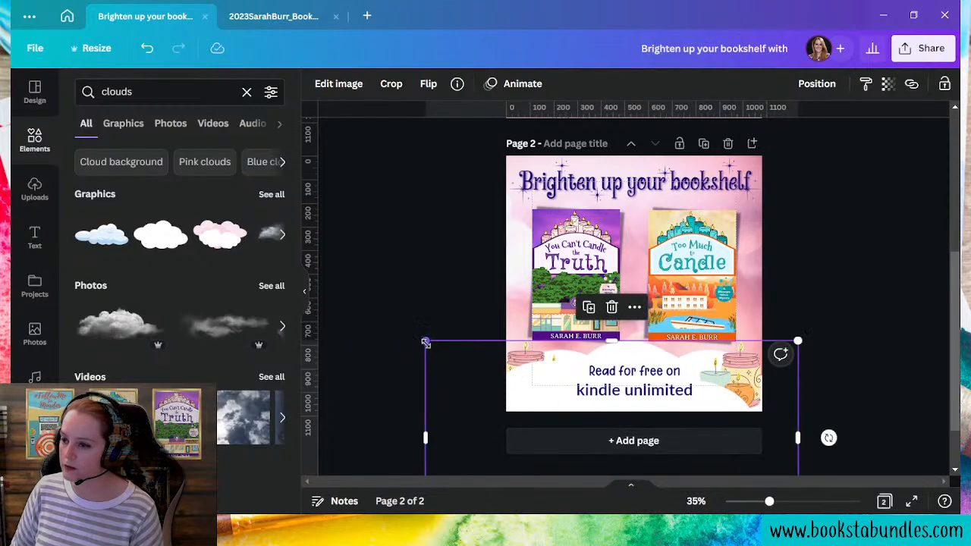
Add a second upside-down white cloud and send it backward behind the candles and Kindle text
{"action": "left_click", "coordinate": [428, 83]}
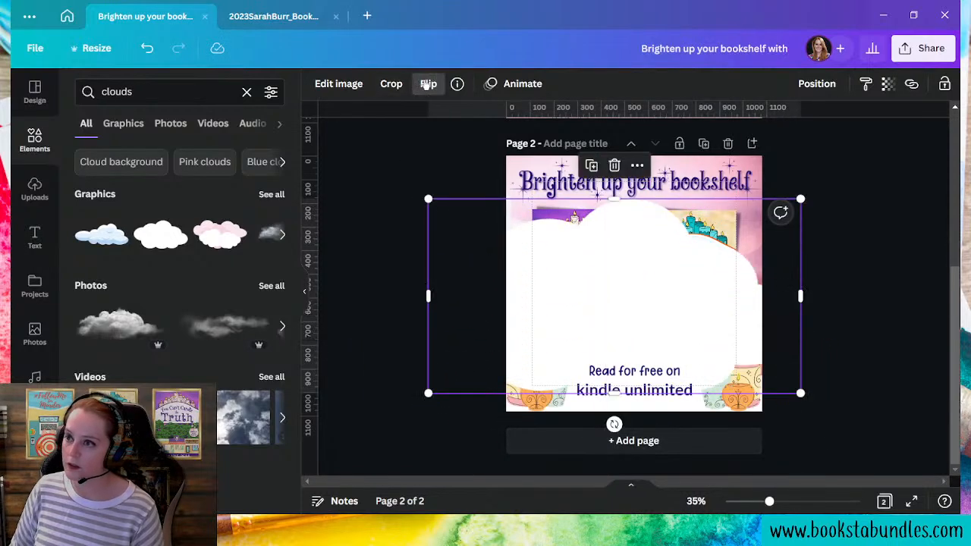
{"action": "left_click", "coordinate": [427, 84]}
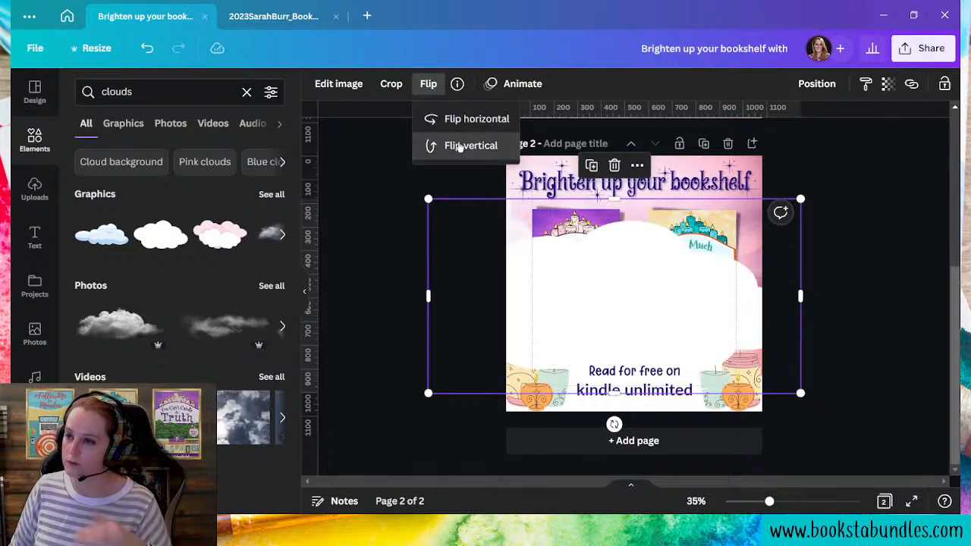
{"action": "left_click", "coordinate": [470, 146]}
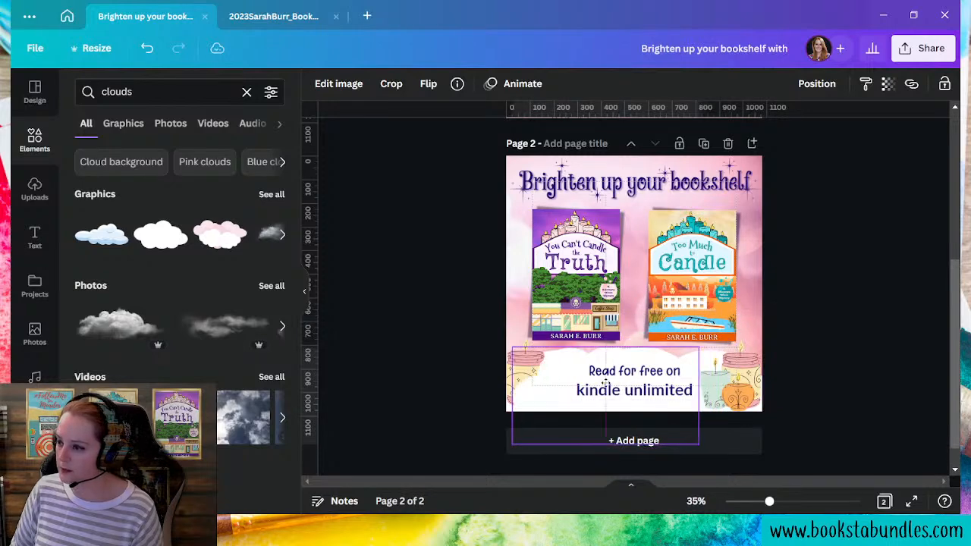
{"action": "left_click", "coordinate": [816, 84]}
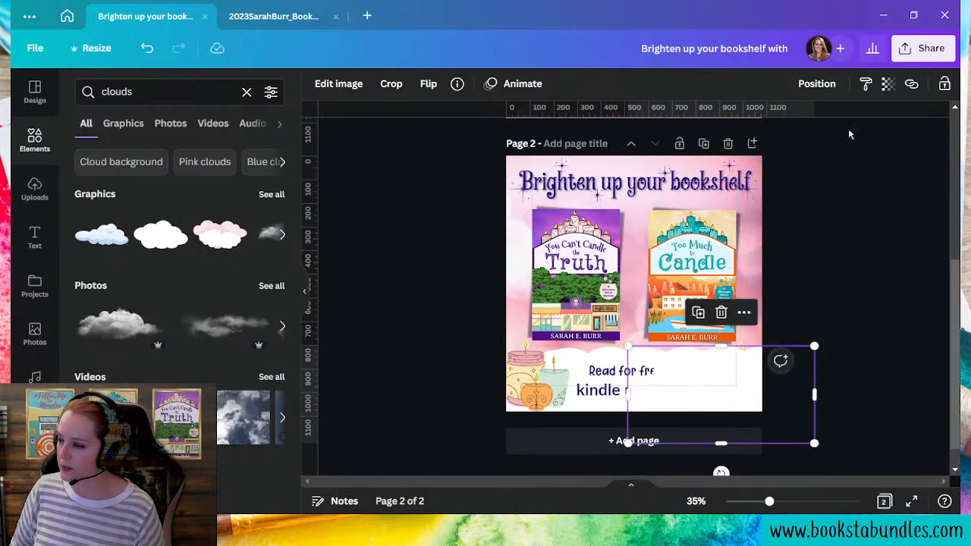
{"action": "left_click", "coordinate": [816, 84]}
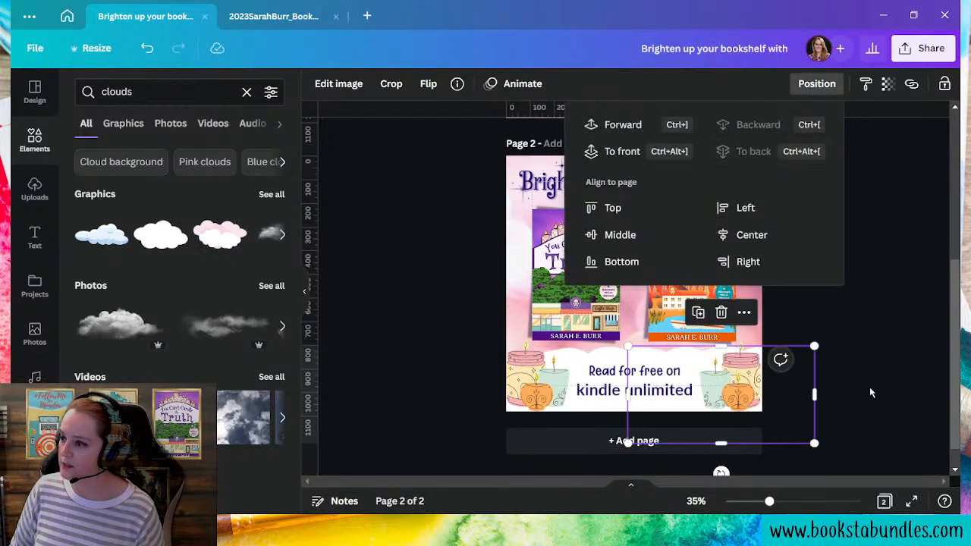
{"action": "left_click", "coordinate": [635, 389]}
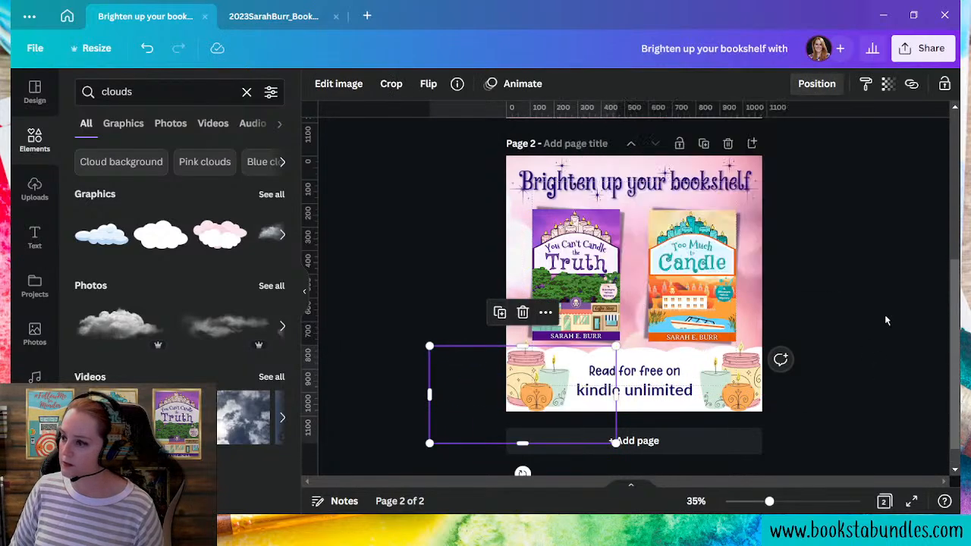
{"action": "left_click", "coordinate": [816, 267]}
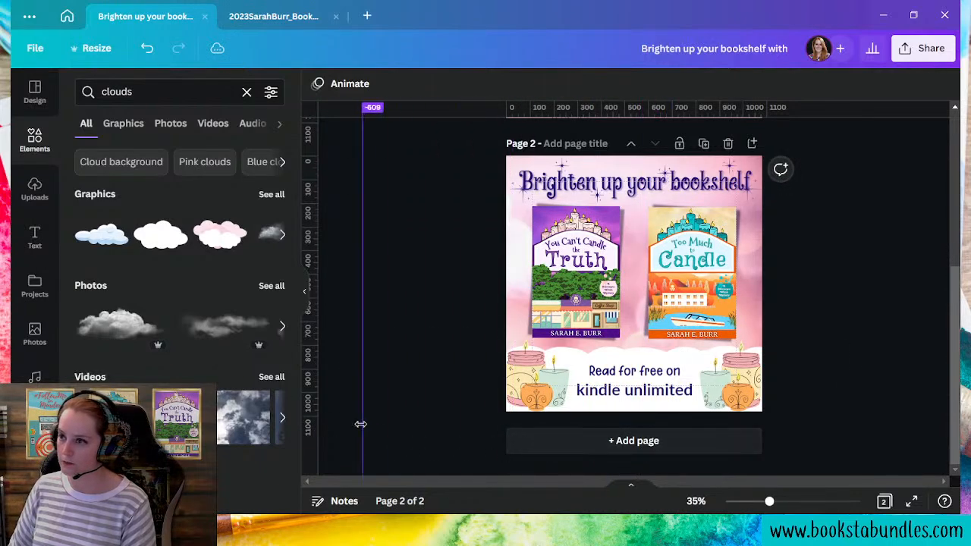
Nudge the bottom band elements and the two book covers into neat alignment on the page
{"action": "left_click", "coordinate": [634, 371]}
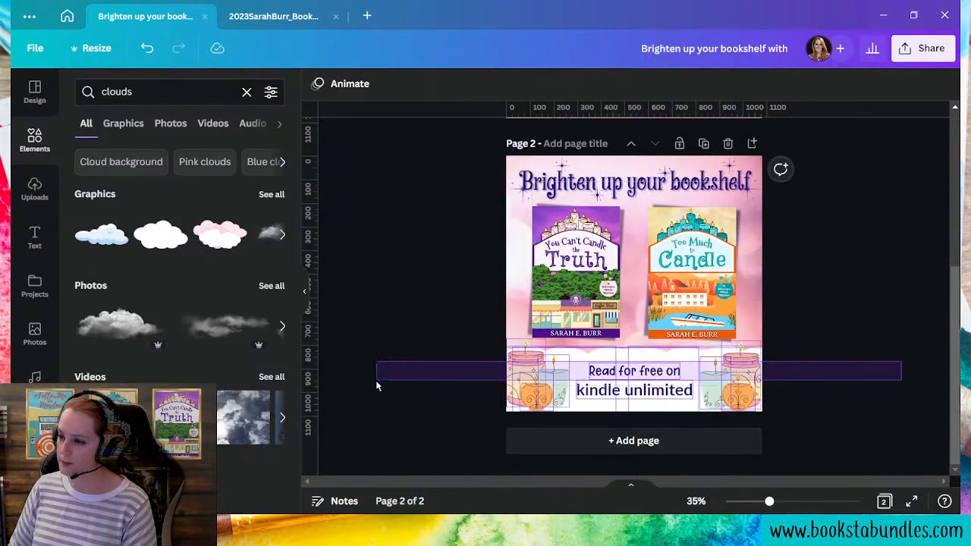
{"action": "left_click", "coordinate": [635, 379]}
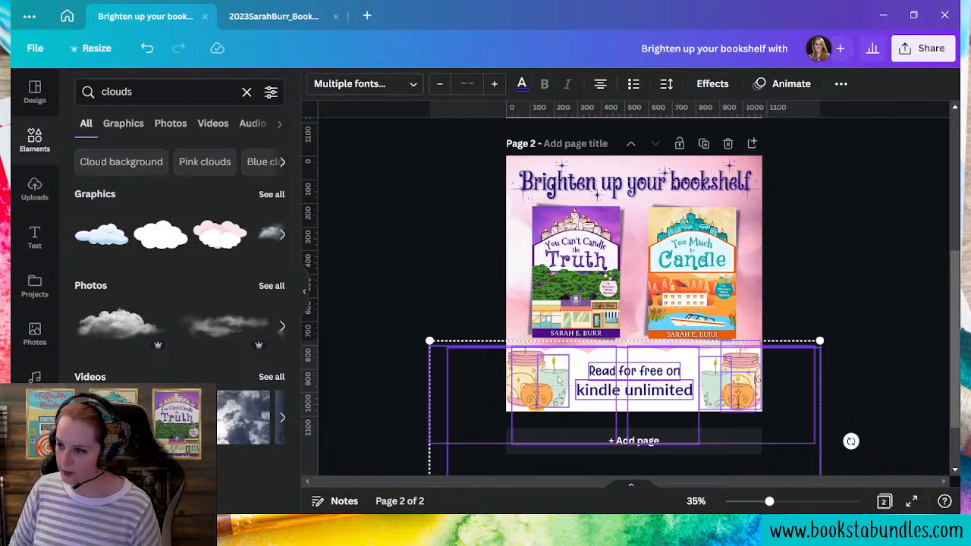
{"action": "left_click", "coordinate": [539, 379]}
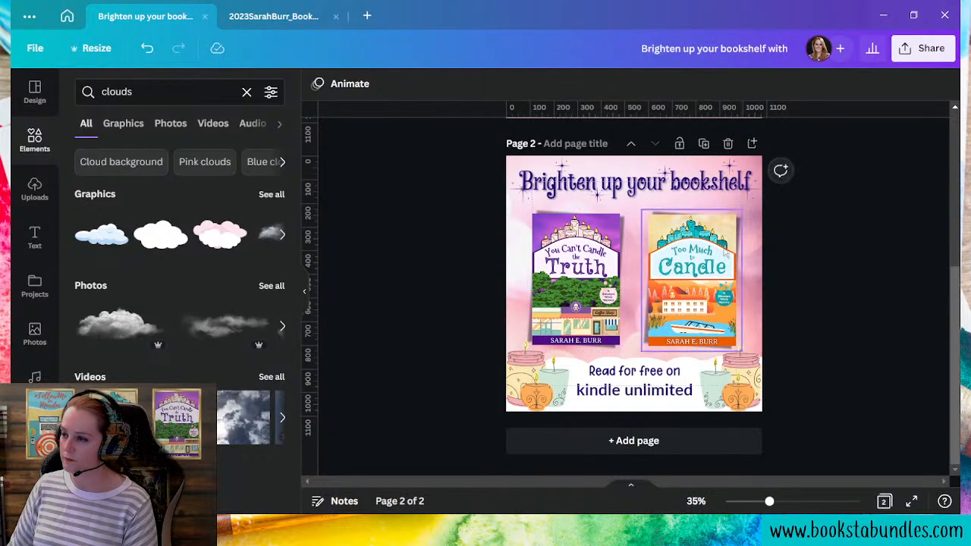
{"action": "left_click", "coordinate": [634, 285]}
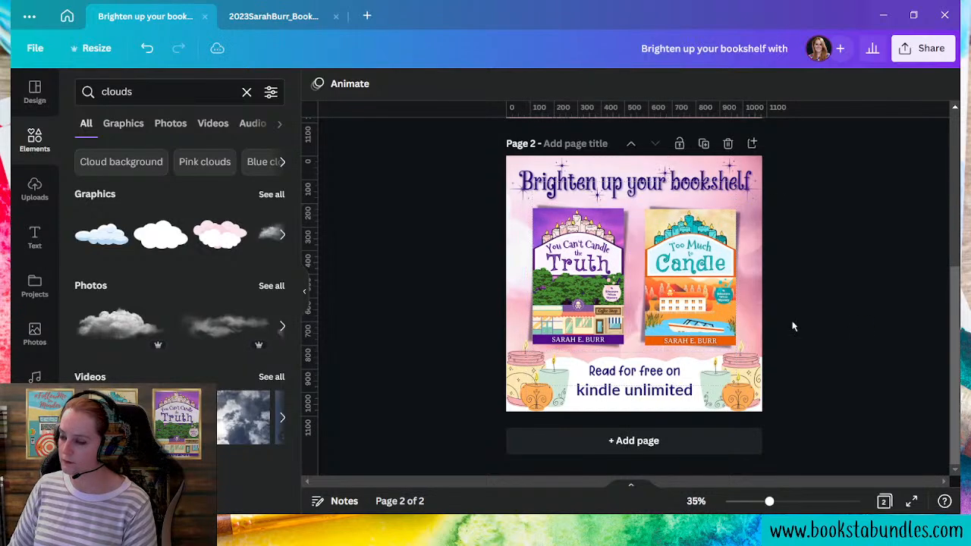
{"action": "left_click", "coordinate": [690, 273]}
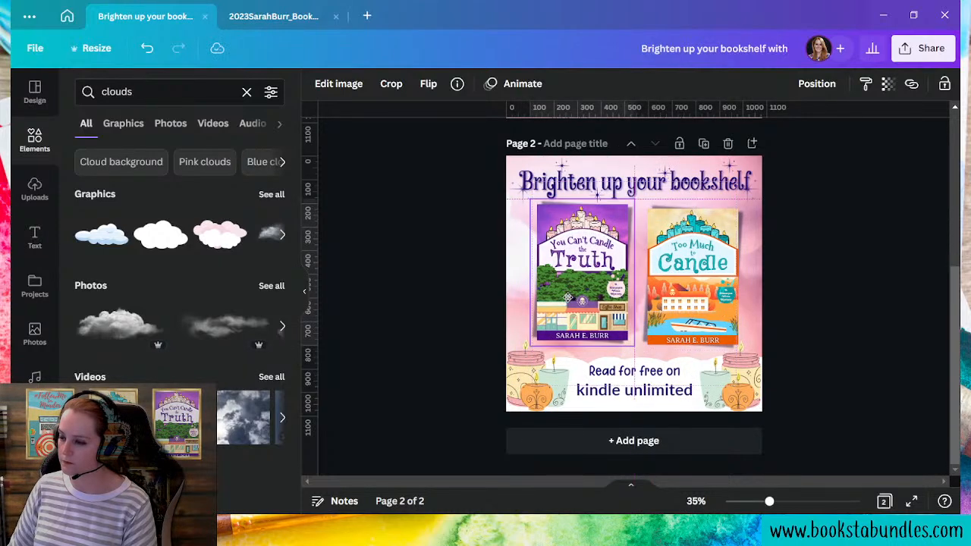
{"action": "left_click", "coordinate": [582, 273]}
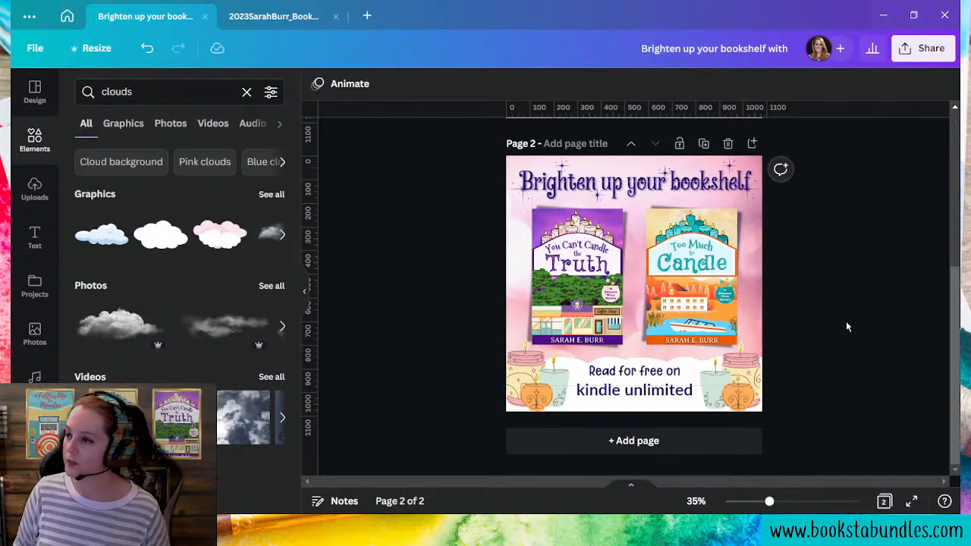
Rename the design 'GWM_SocialPost for Series' and bring up its Share options
{"action": "left_click", "coordinate": [713, 47]}
{"action": "type", "text": "GWM_SocialPost for Series"}
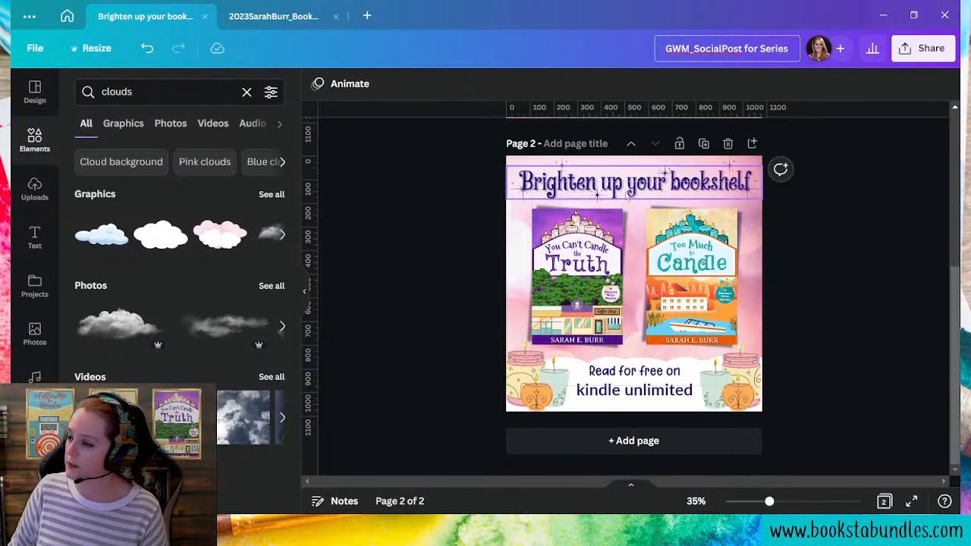
{"action": "left_click", "coordinate": [922, 47]}
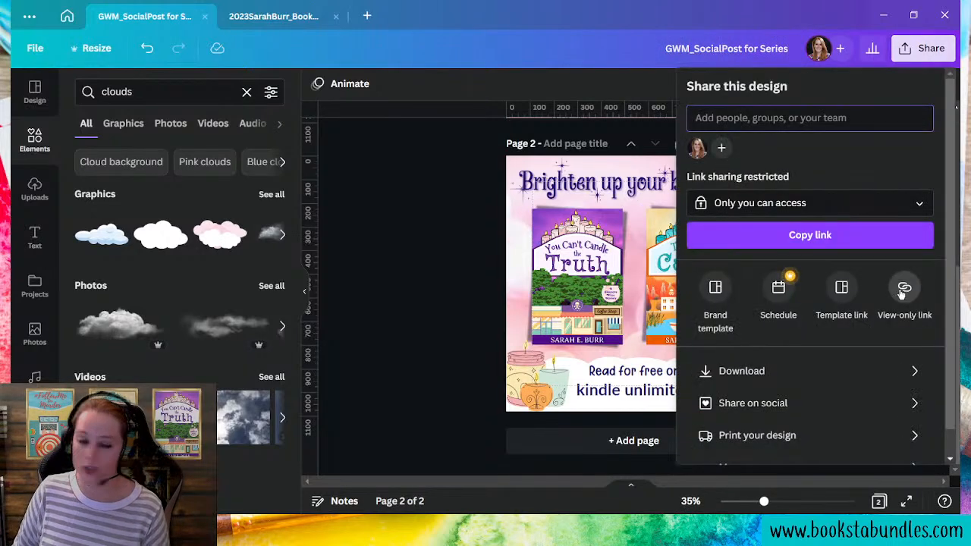
{"action": "mouse_move", "coordinate": [398, 337]}
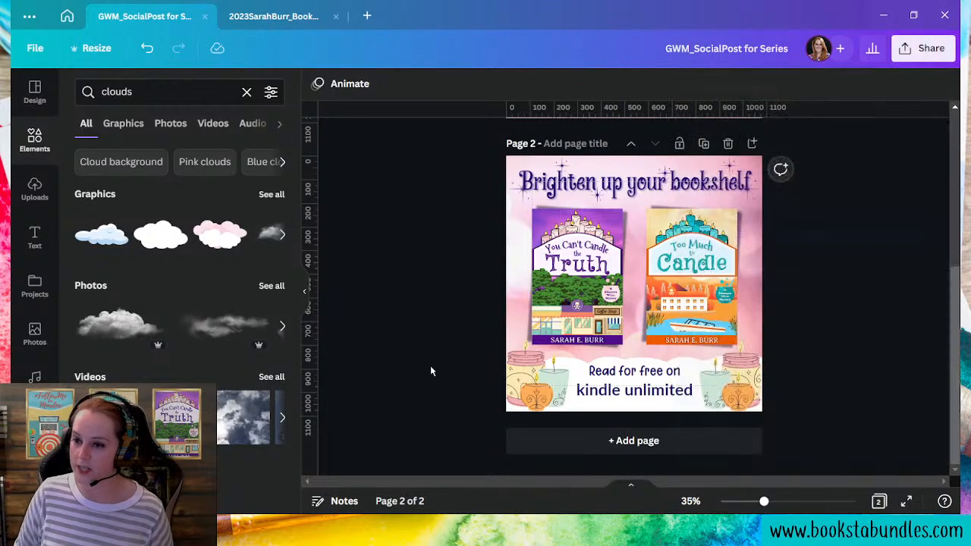
{"action": "mouse_move", "coordinate": [343, 355]}
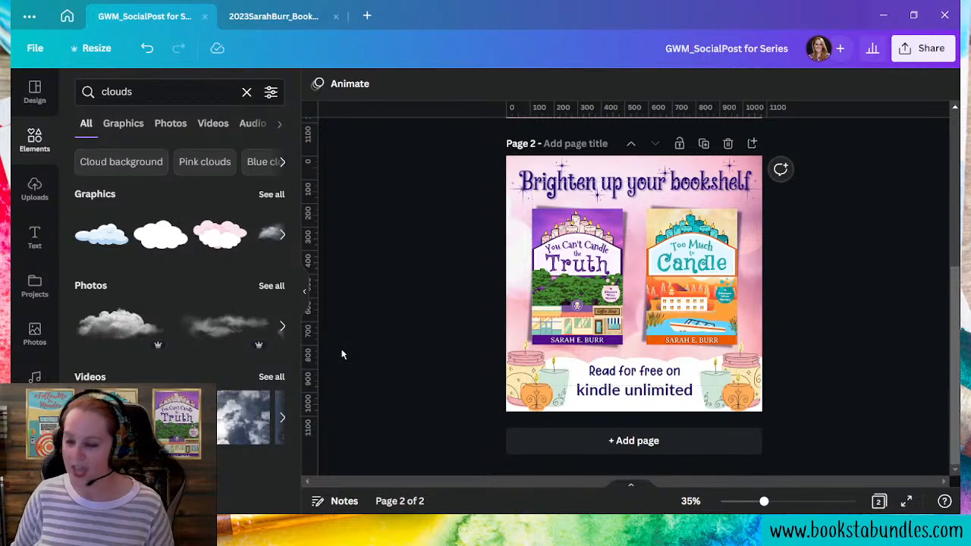
{"action": "mouse_move", "coordinate": [242, 400]}
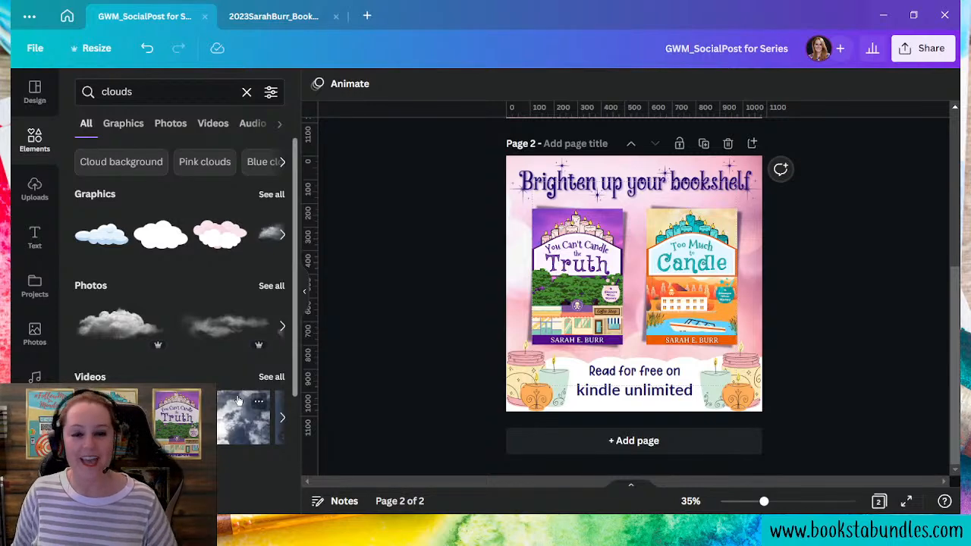